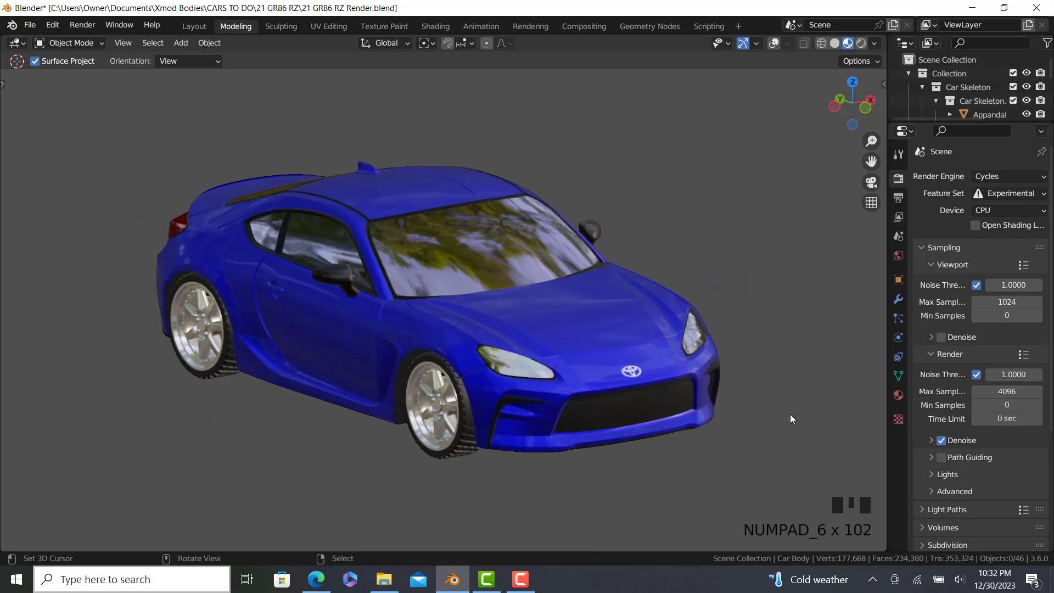
Rotate the view around the Template 3.0 car body and its four view reference images
key(NUMPAD_6)
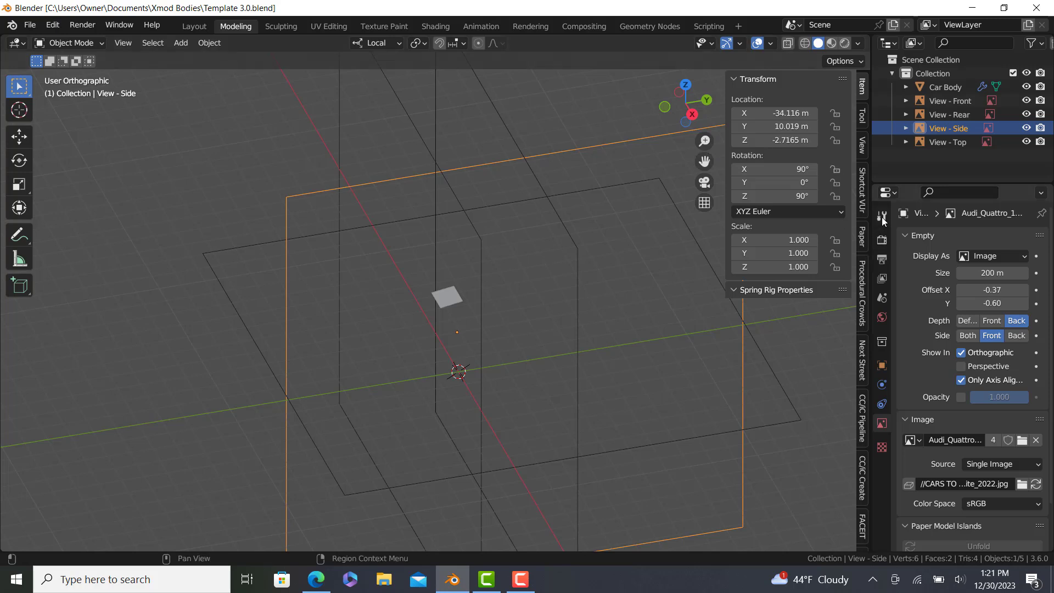
In Scene properties, expand Units and keep the Metric length unit as Meters
click(882, 298)
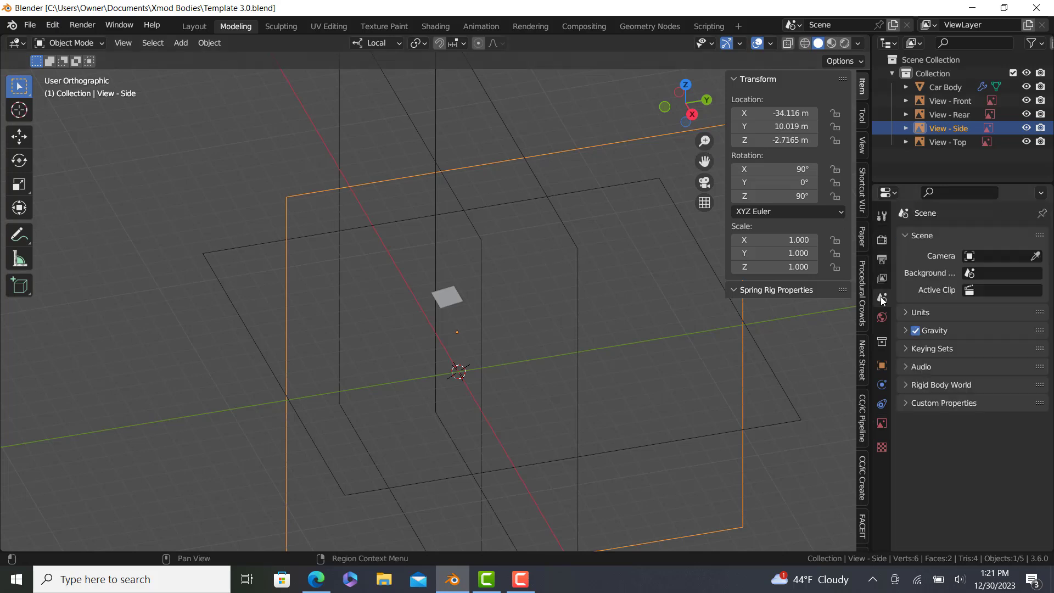
click(919, 312)
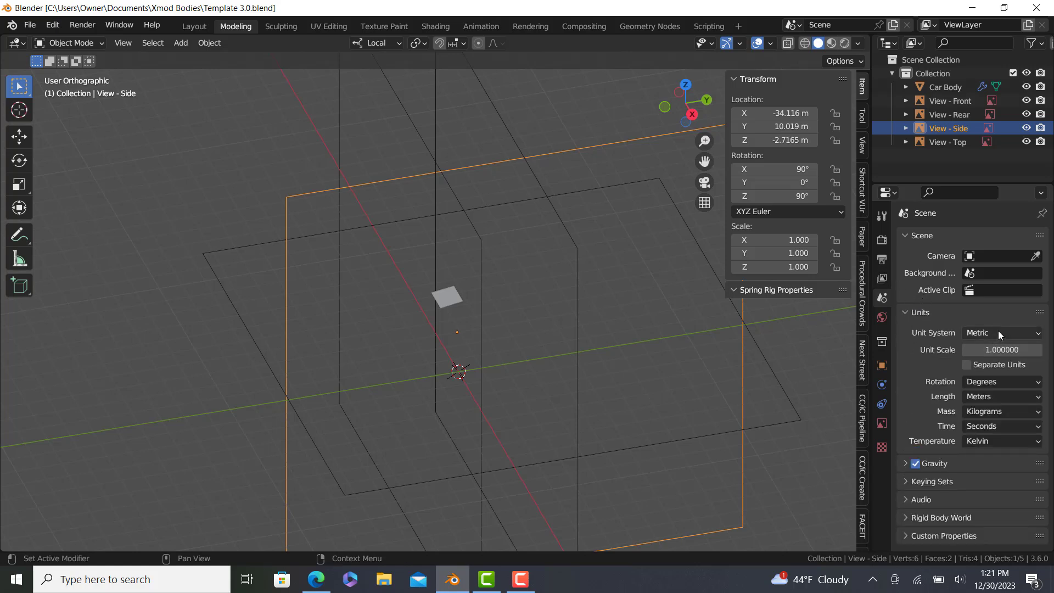
mouse_move(1001, 350)
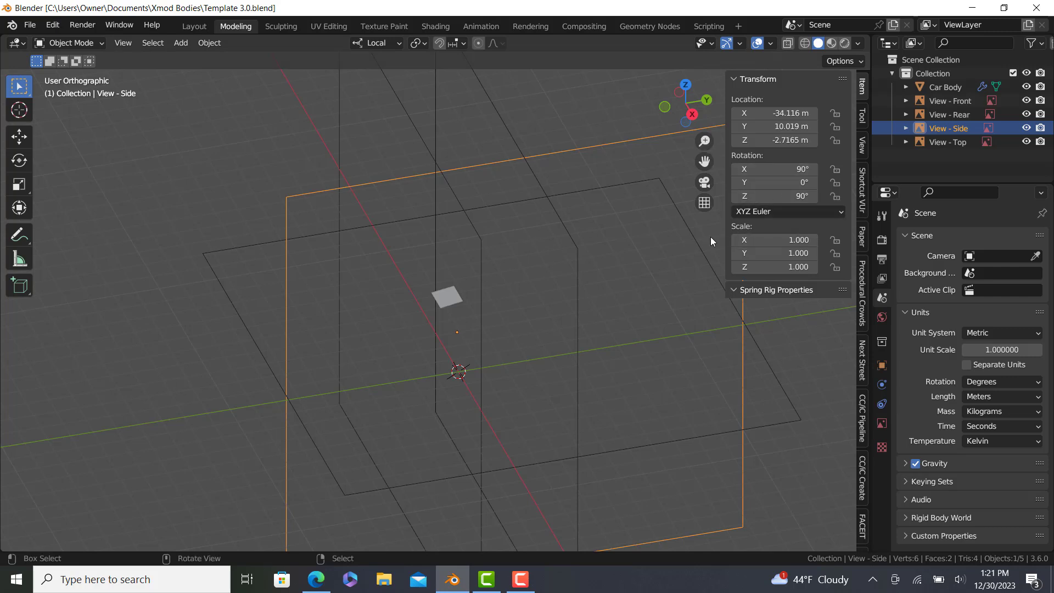
mouse_move(775, 140)
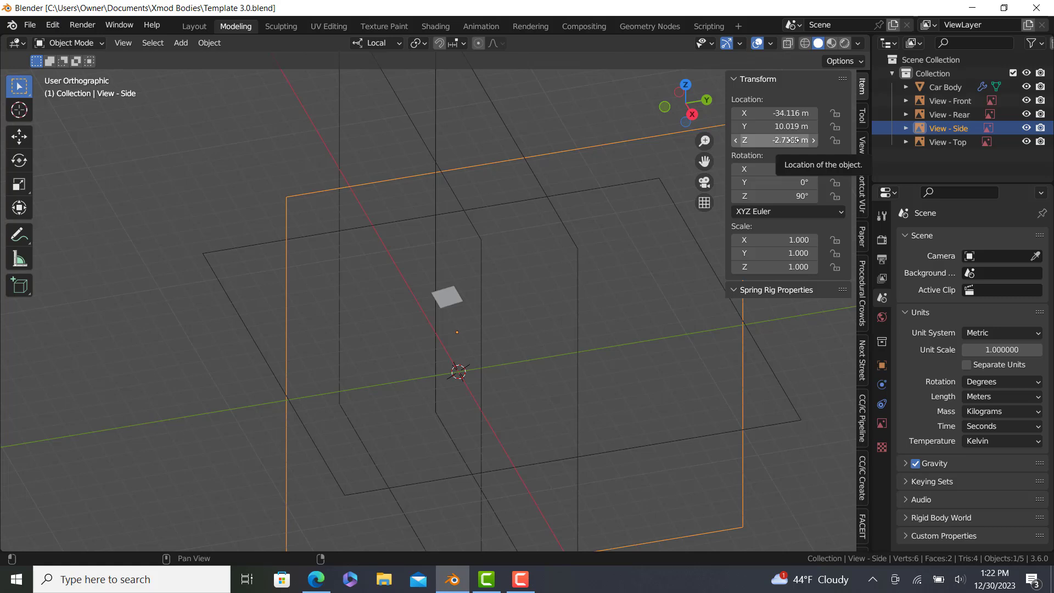
click(1001, 396)
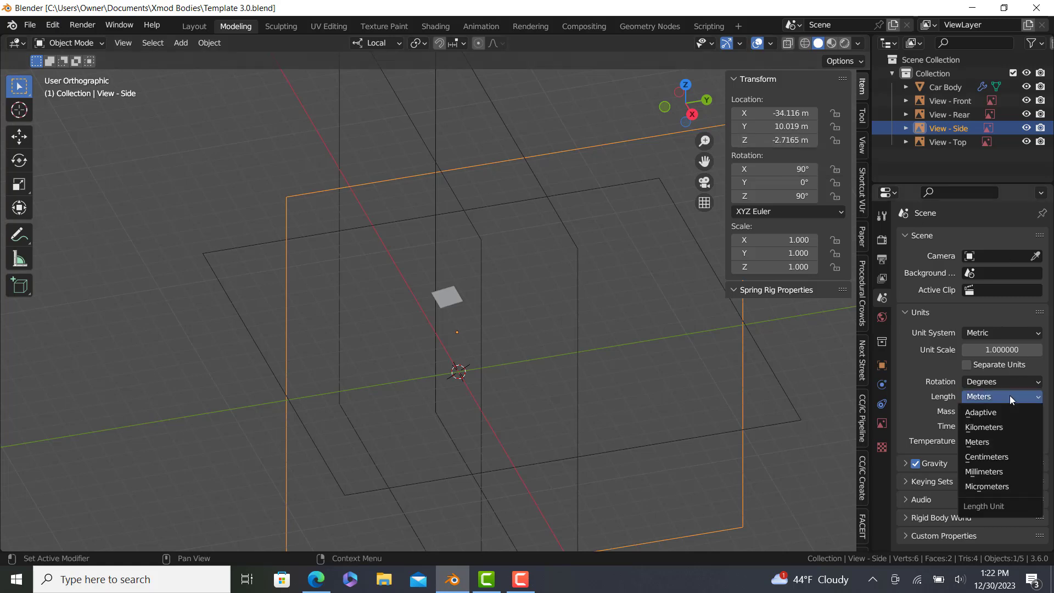
click(978, 441)
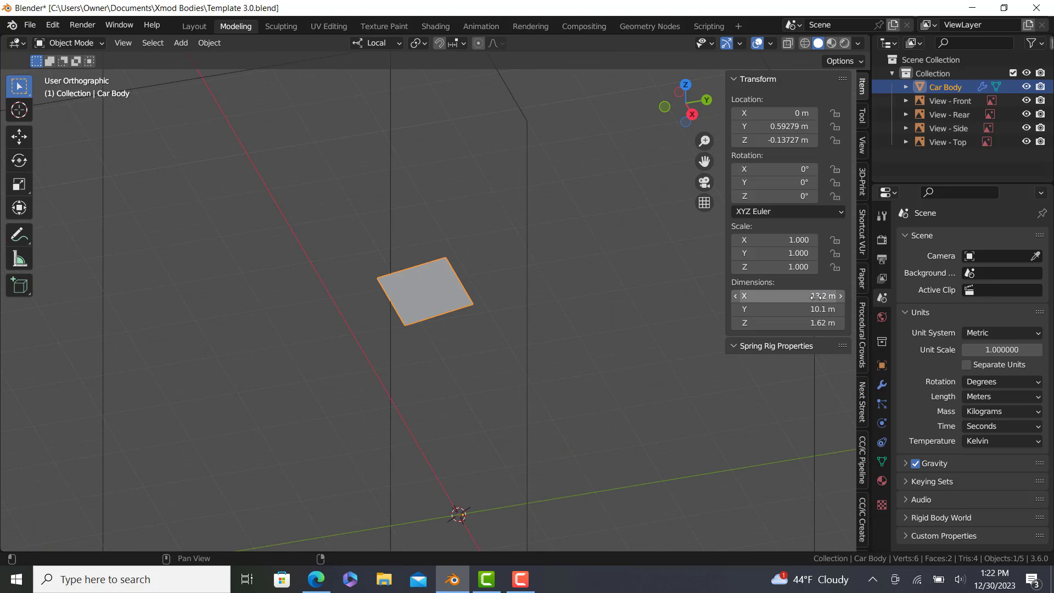
mouse_move(787, 309)
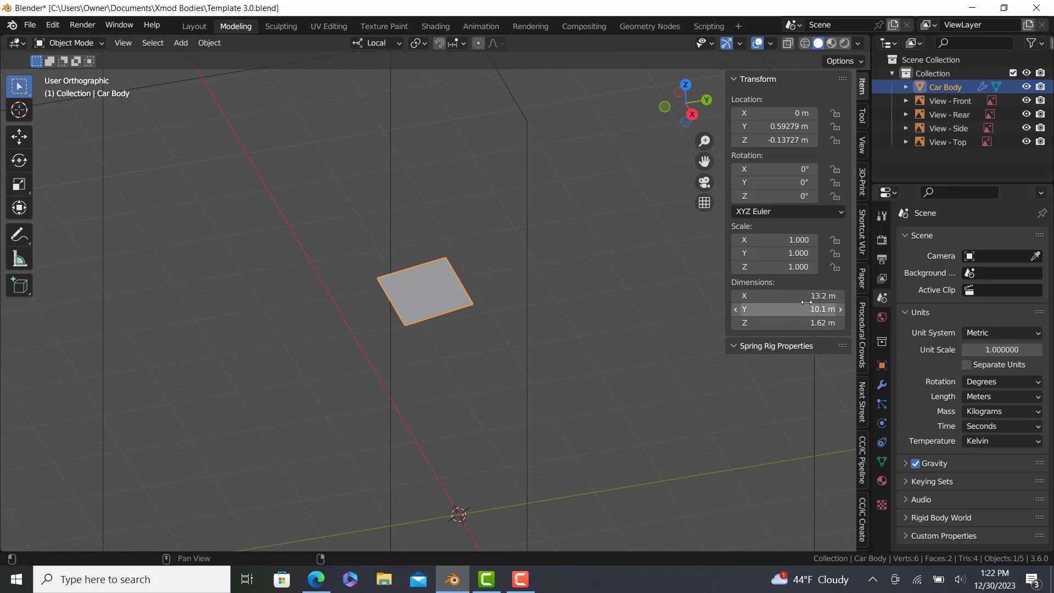
mouse_move(493, 263)
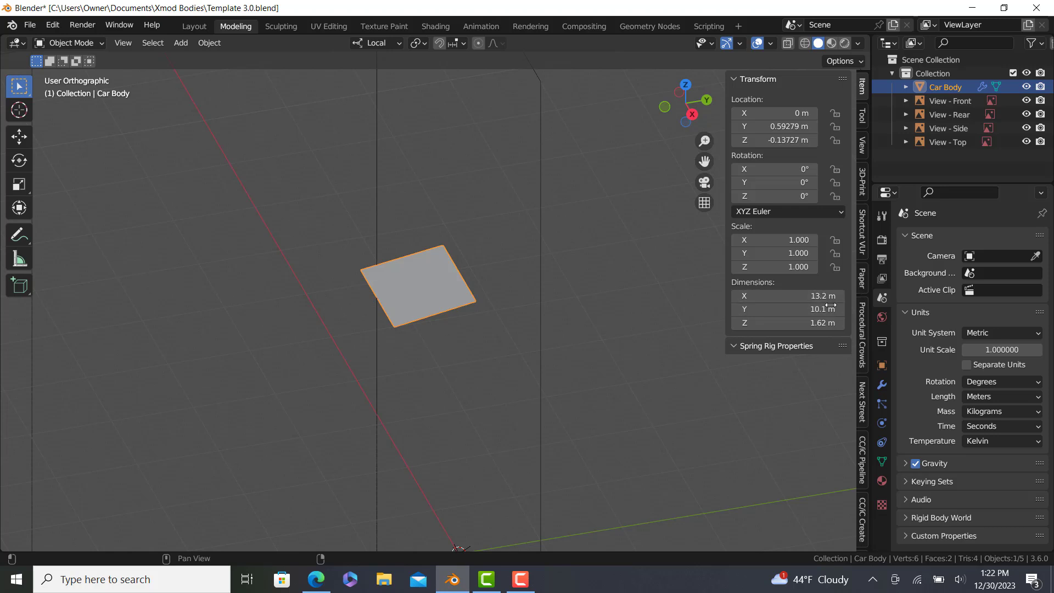
mouse_move(393, 228)
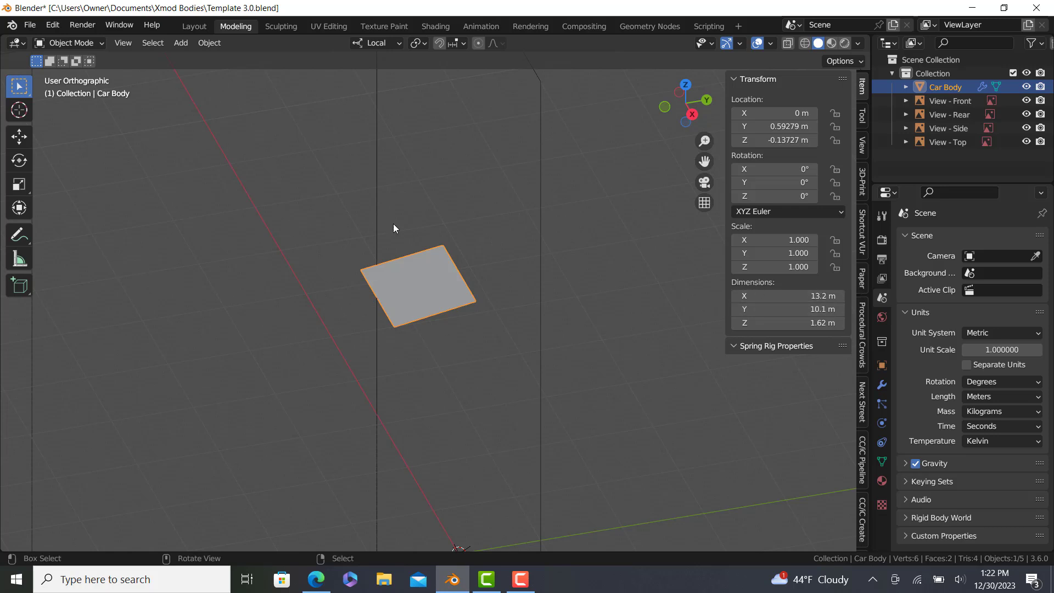
Scroll through Car Body's properties to review its X-axis Mirror modifier with clipping and merge
scroll(down, 3)
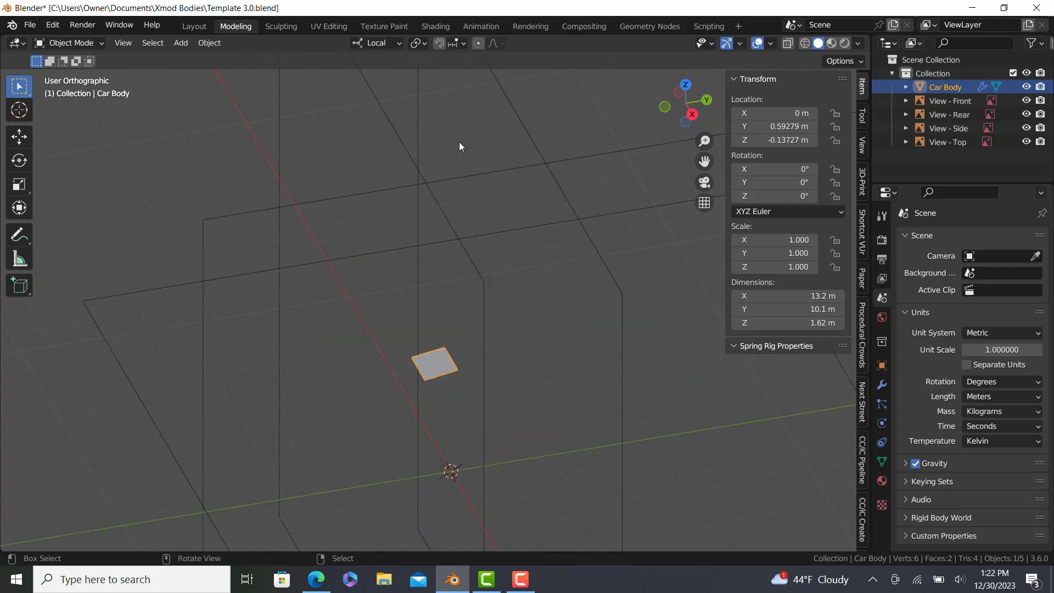
scroll(down, 3)
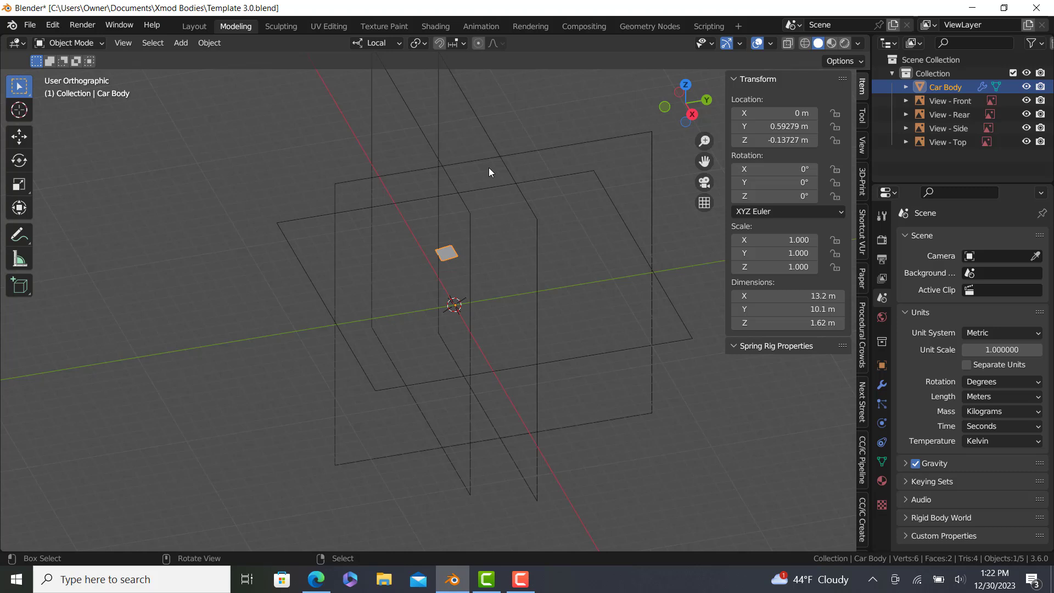
mouse_move(482, 530)
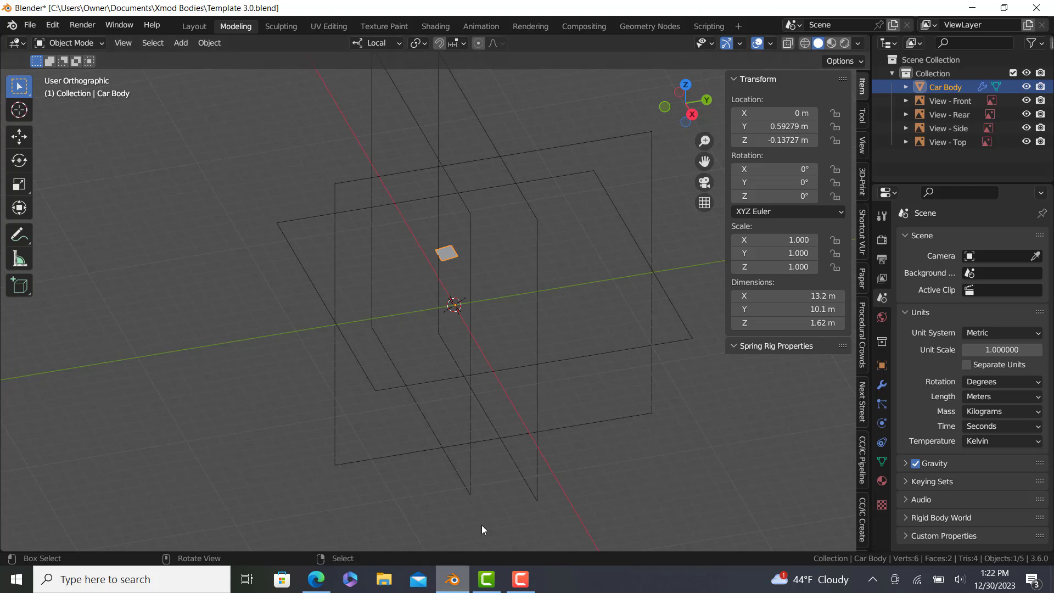
mouse_move(368, 539)
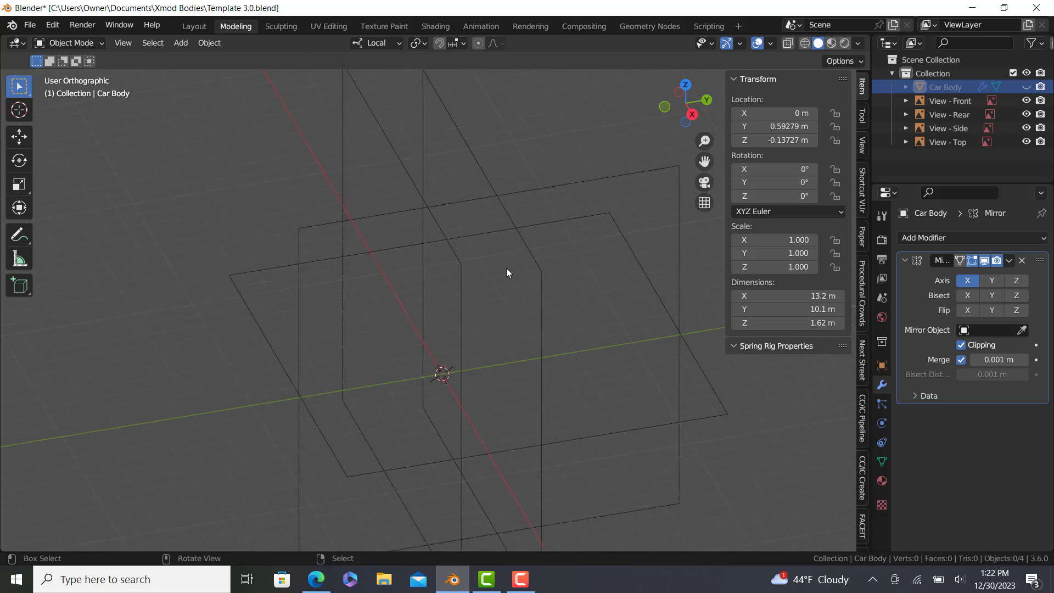
mouse_move(396, 218)
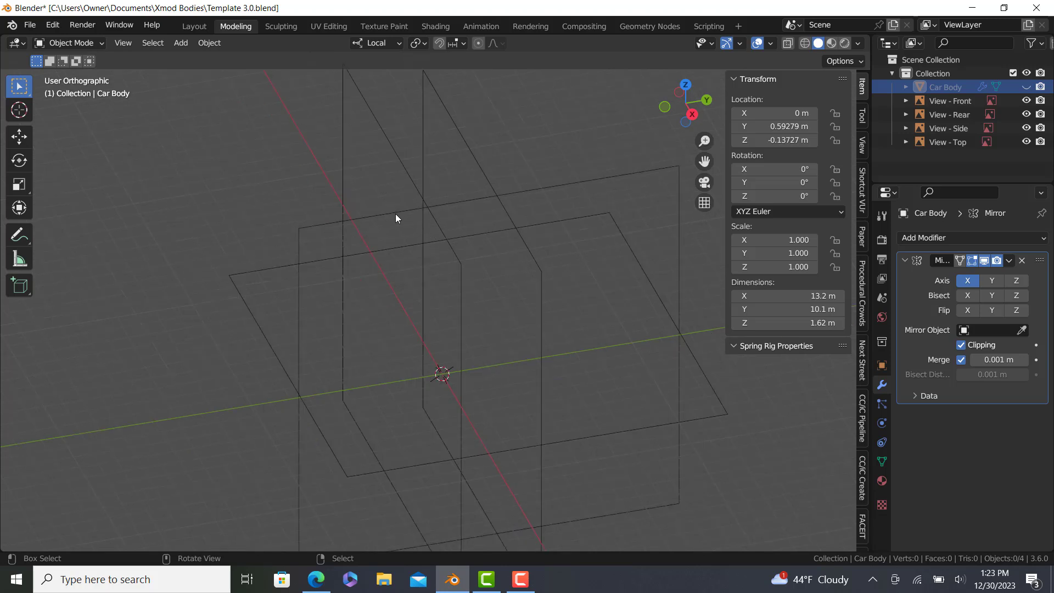
Select the View - Side reference image empty
click(949, 128)
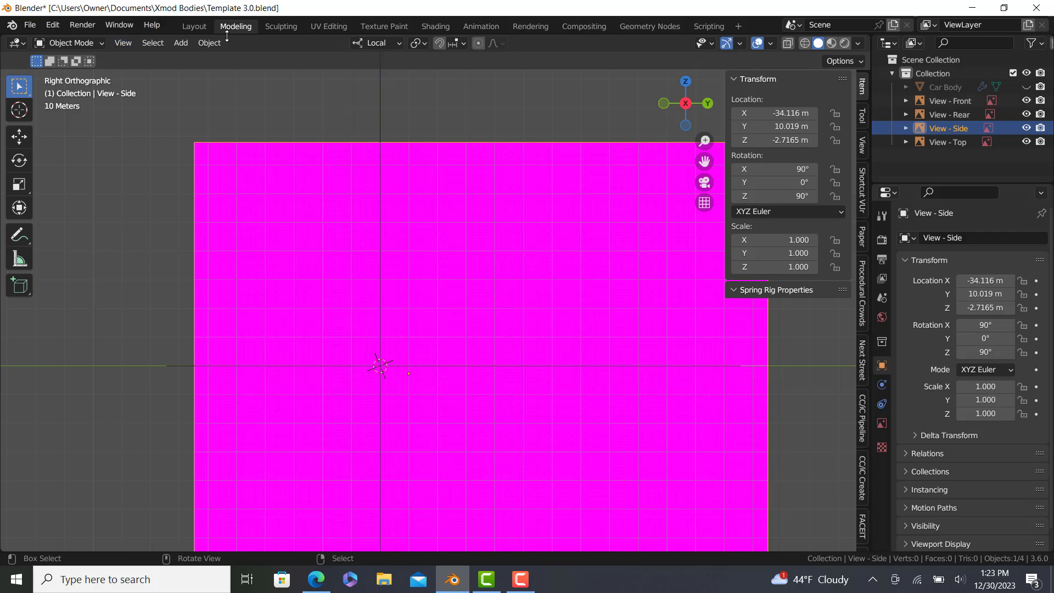
mouse_move(180, 43)
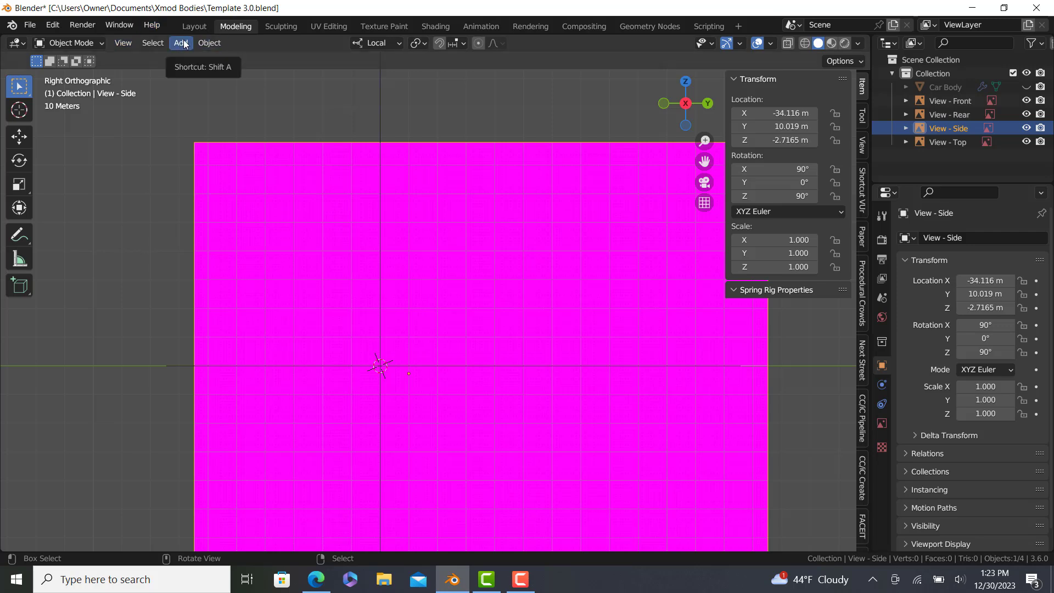
mouse_move(426, 176)
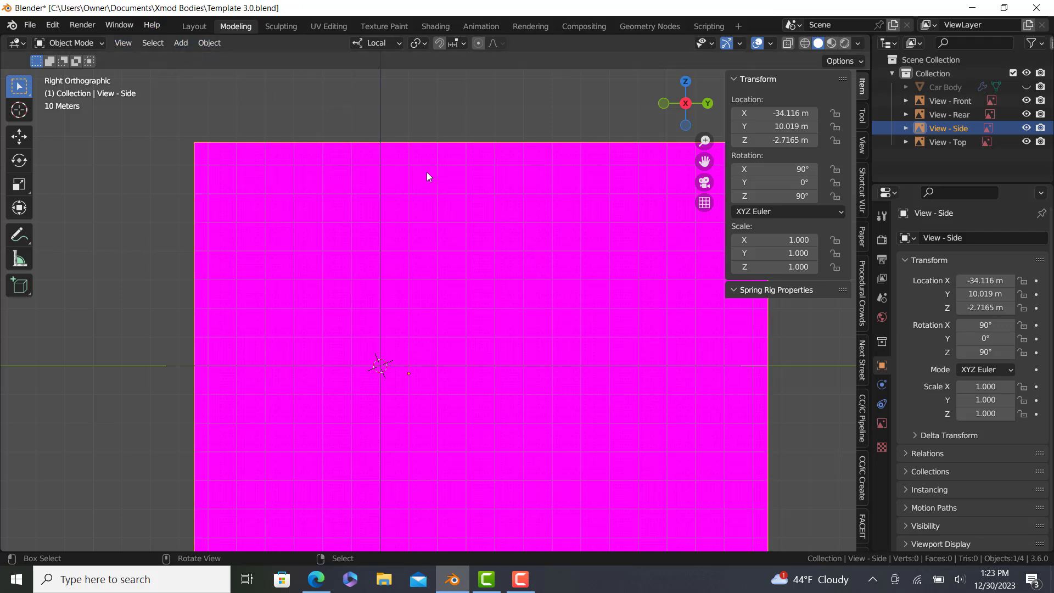
mouse_move(180, 43)
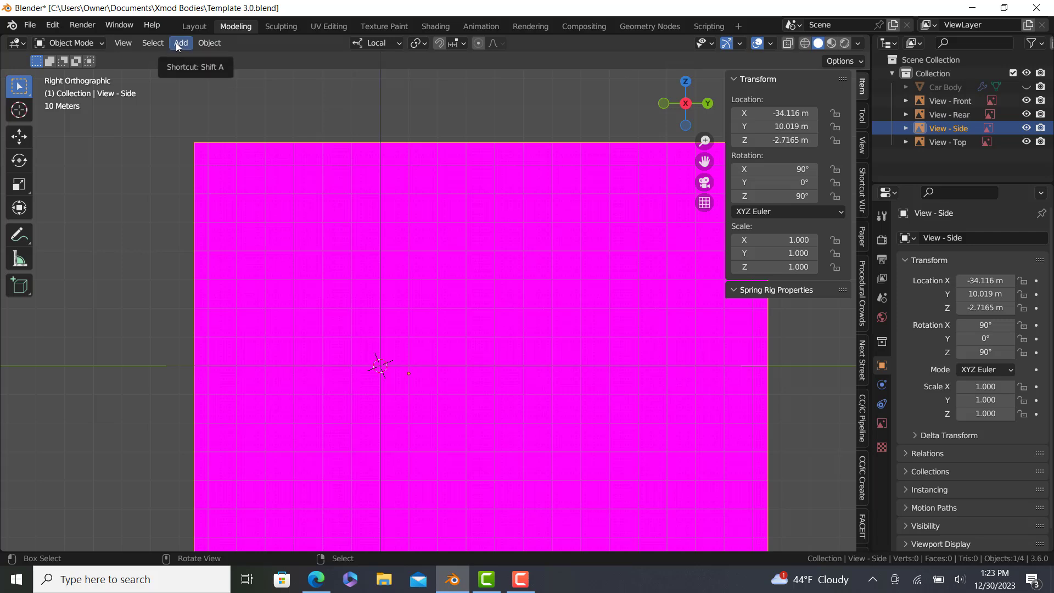
mouse_move(439, 131)
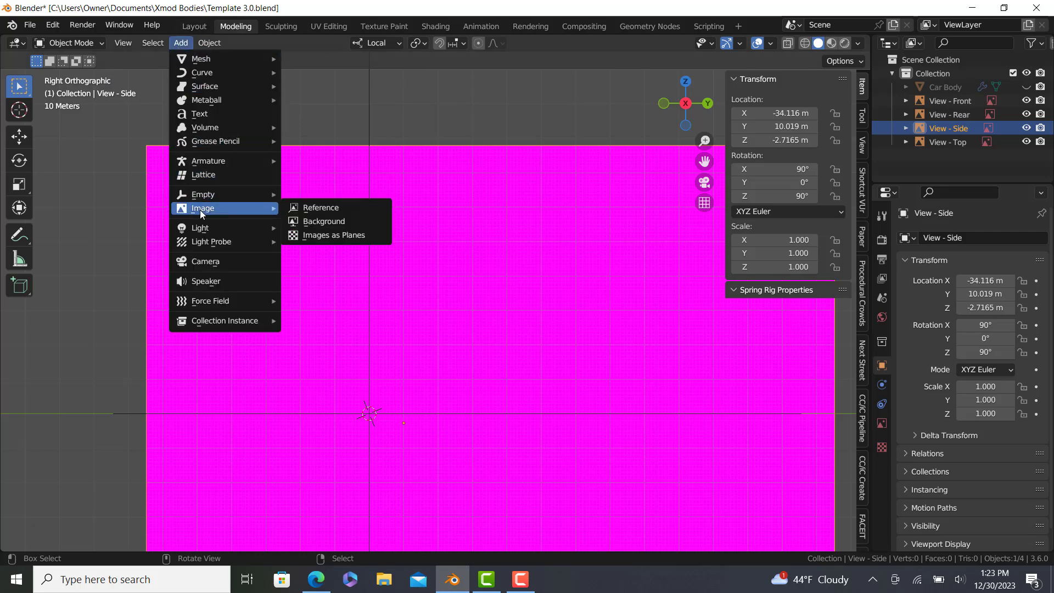
Add a reference image using toyota_gr_86_rz_2021.jpg from CARS TO DO > 21 GR86 RZ
click(321, 207)
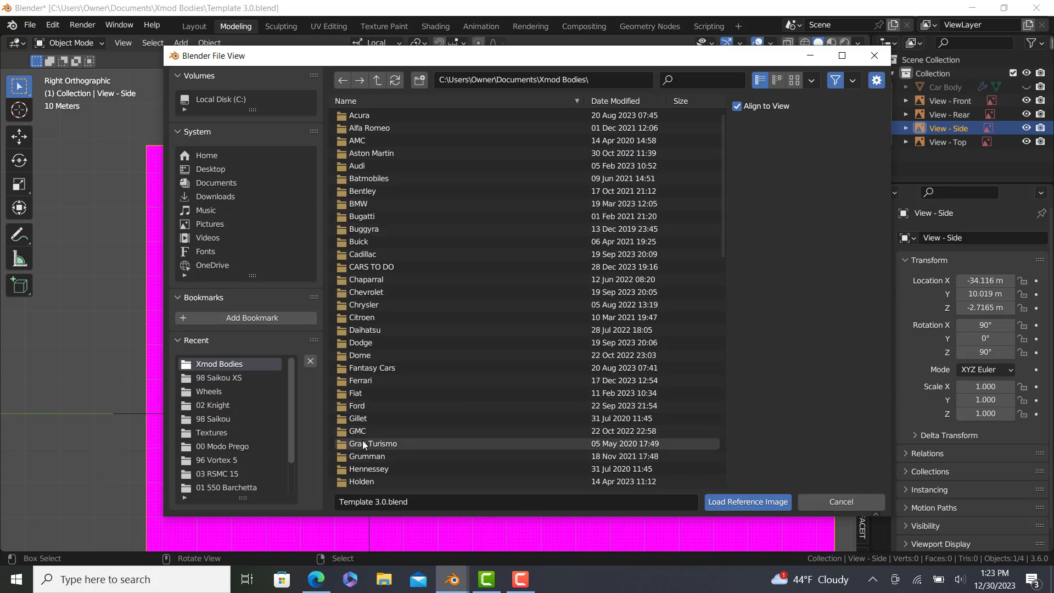
scroll(down, 3)
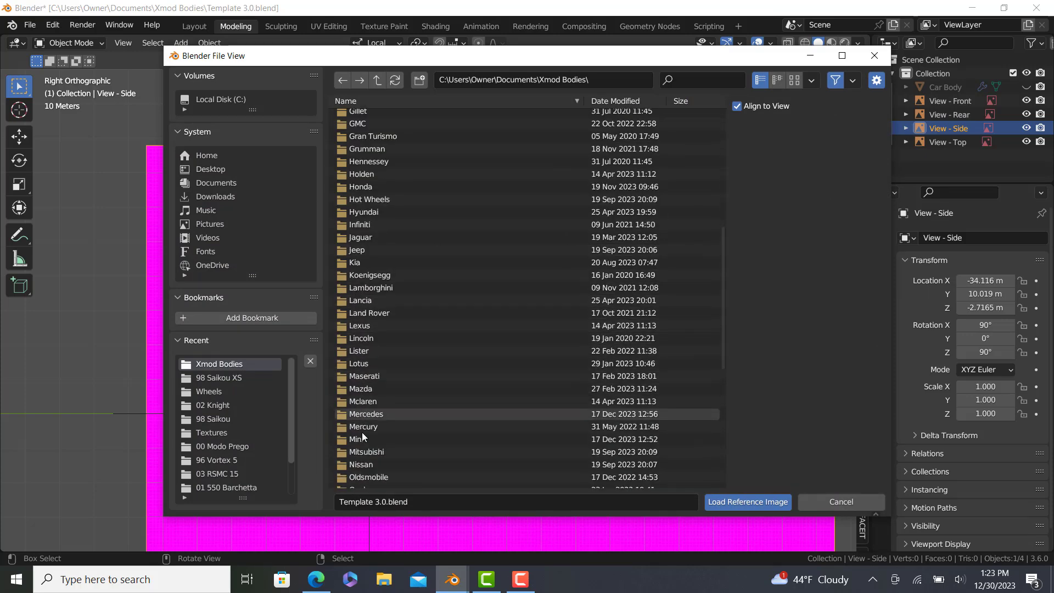
scroll(down, 3)
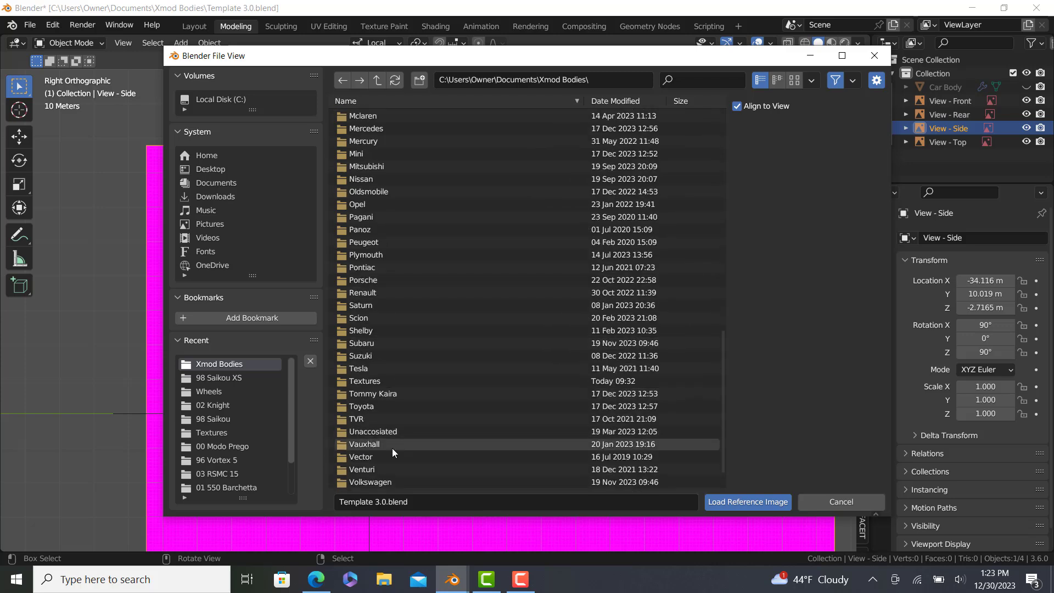
scroll(down, 3)
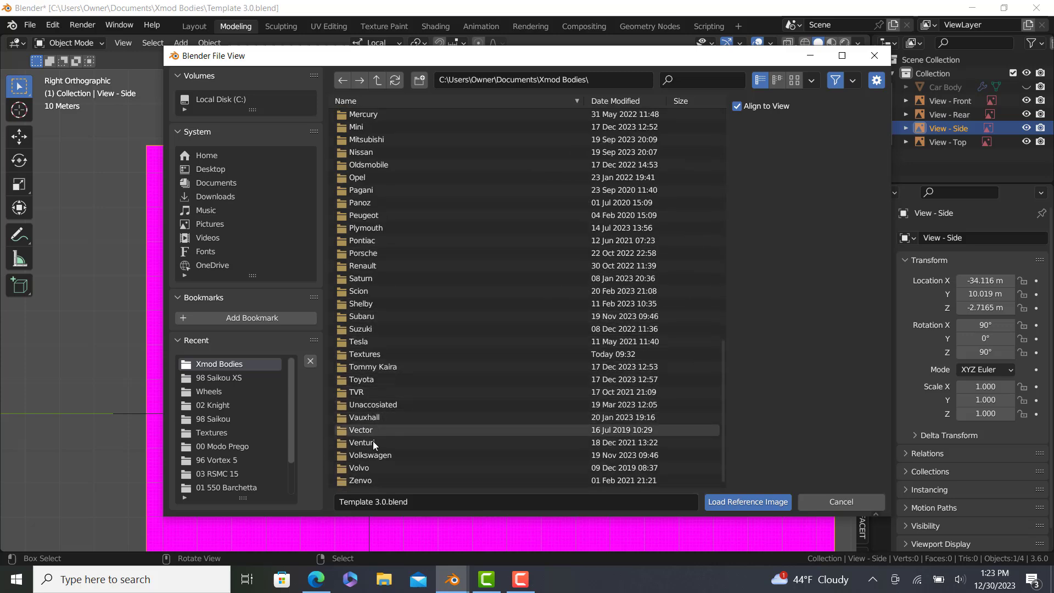
double_click(361, 379)
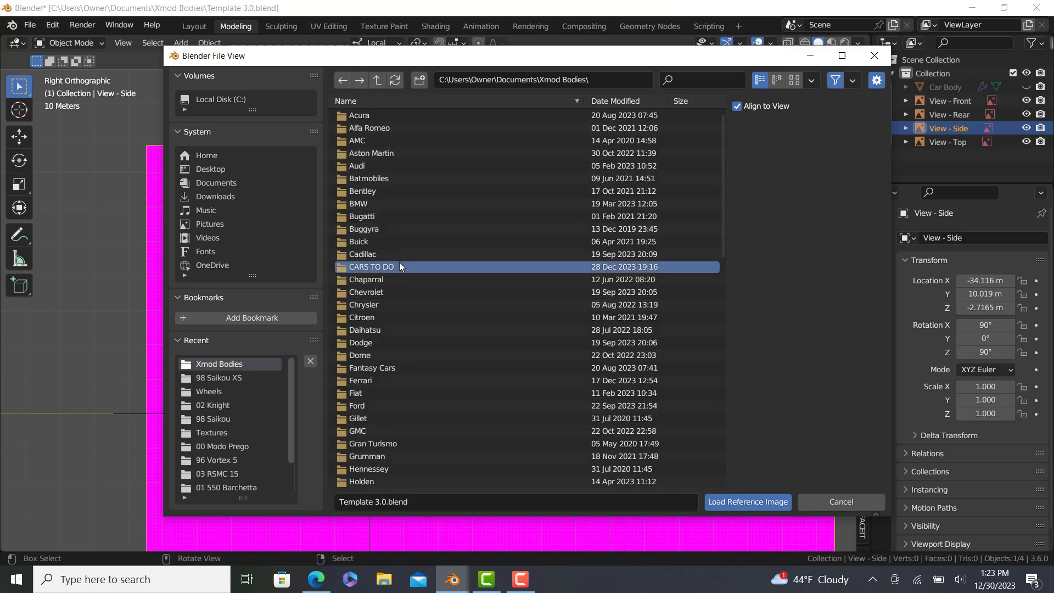
double_click(371, 267)
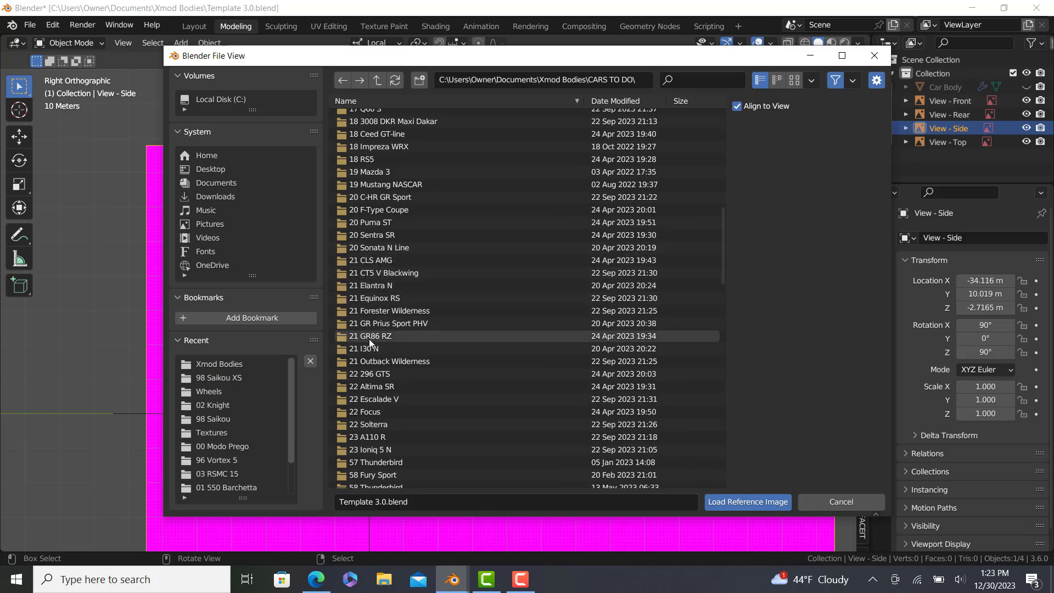
double_click(373, 336)
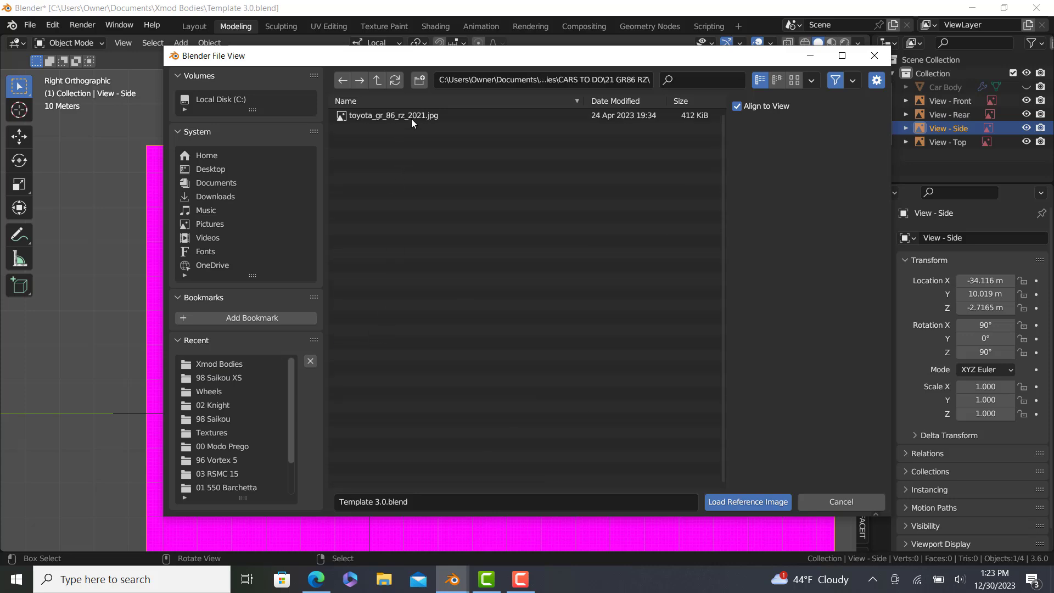
click(747, 501)
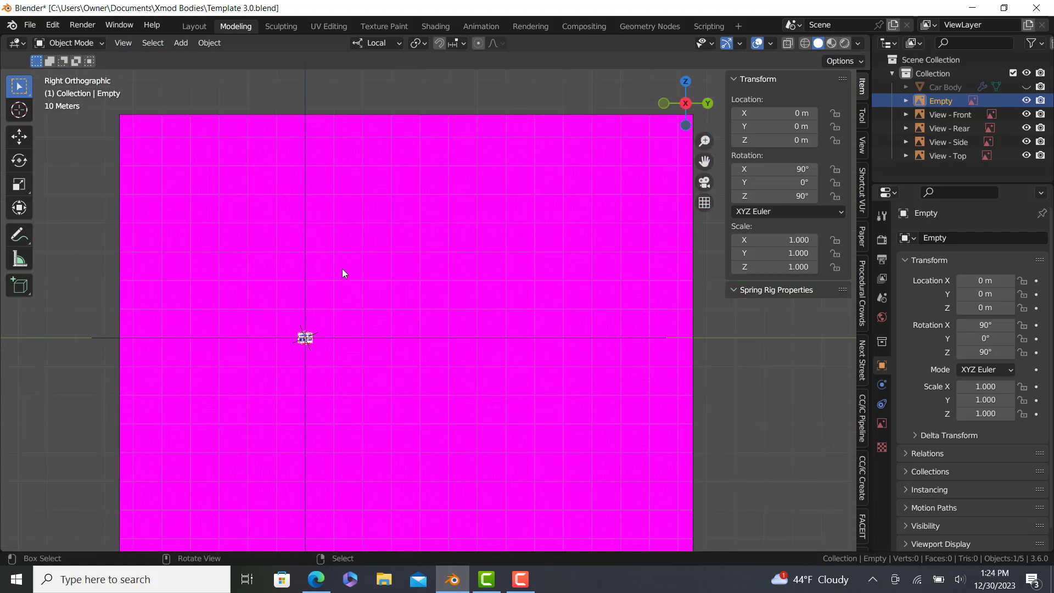
mouse_move(773, 155)
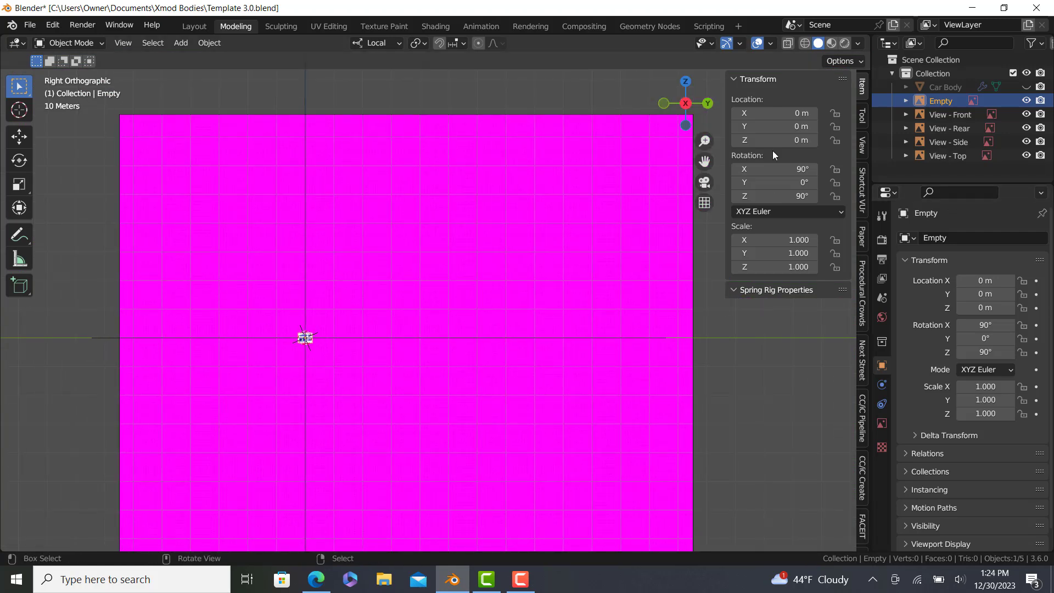
mouse_move(129, 264)
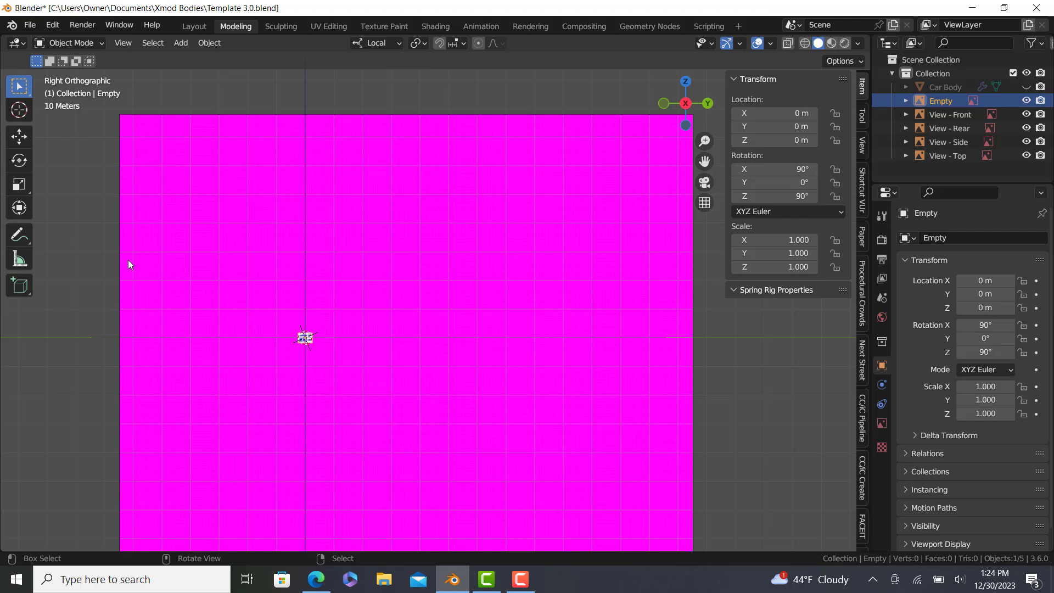
Delete the unused Empty, keeping Car Body and the four view references
key(s)
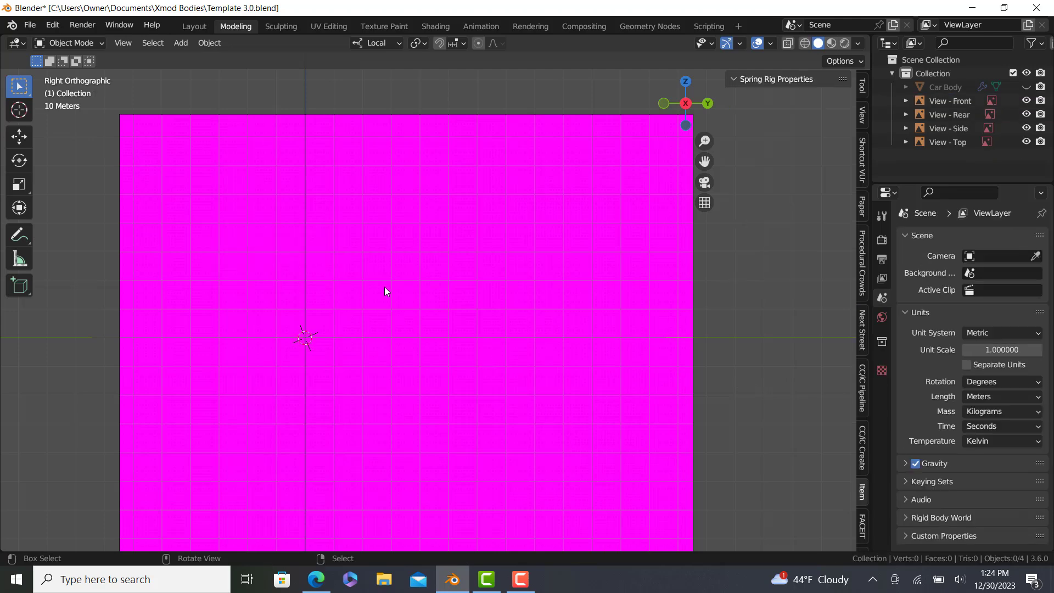
Replace the View - Side image with toyota_gr_86_rz_2021.jpg from the 21 GR86 RZ folder
click(950, 128)
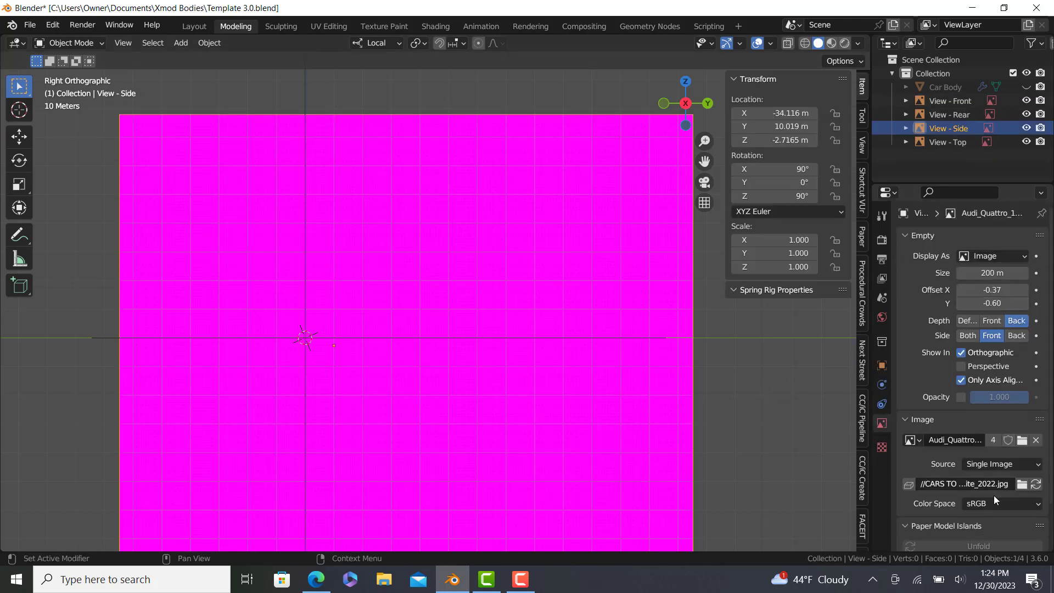
click(1023, 483)
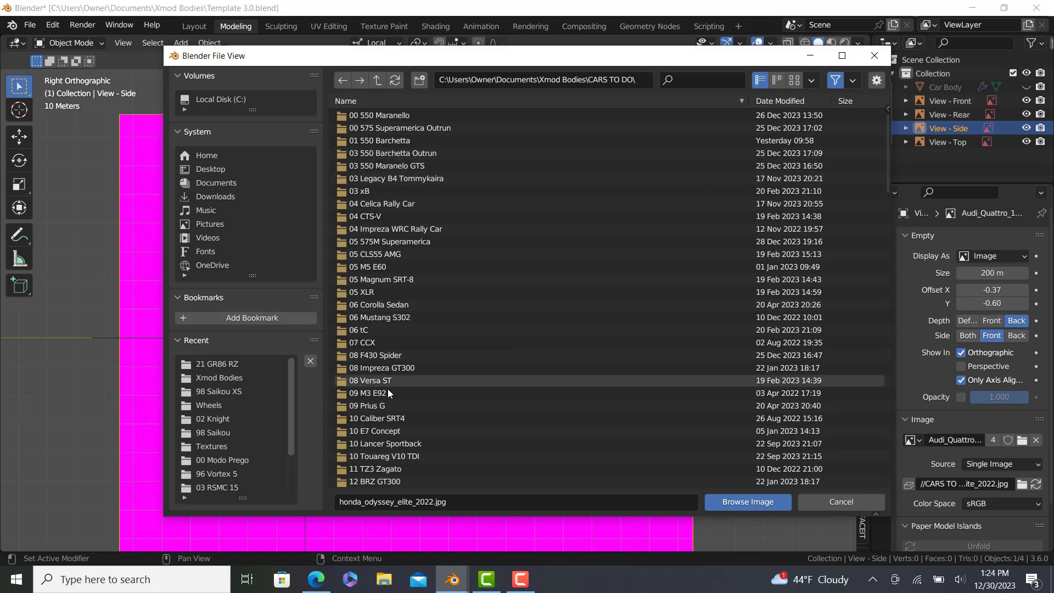
scroll(down, 3)
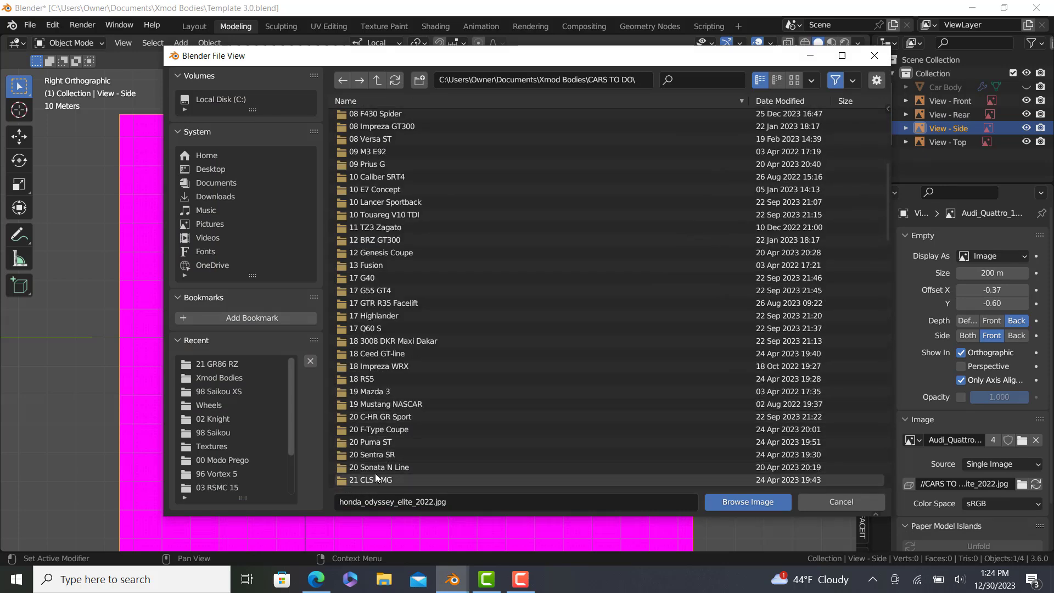
scroll(down, 3)
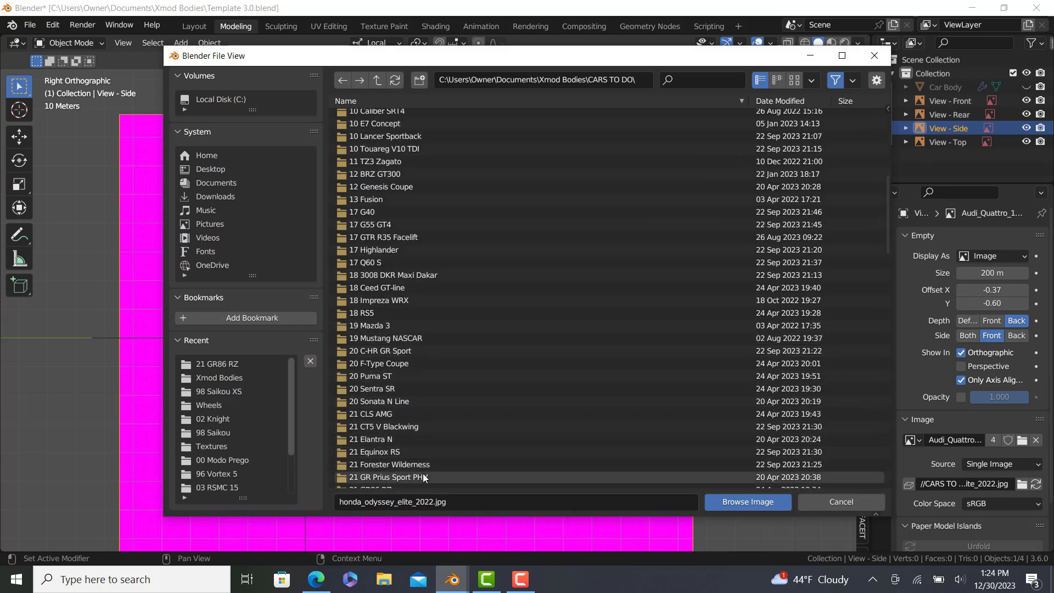
double_click(217, 364)
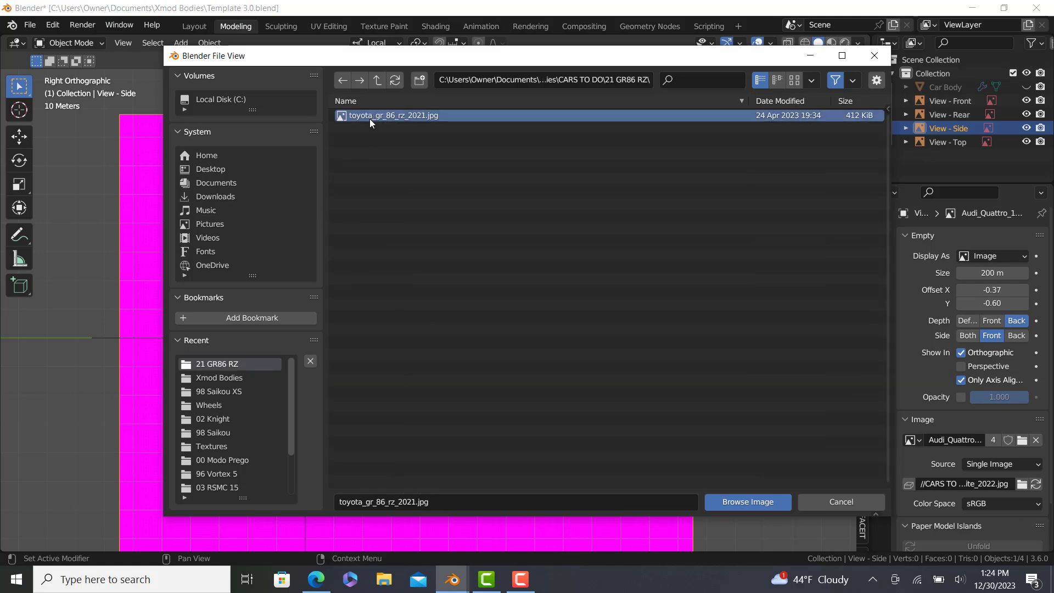
click(747, 502)
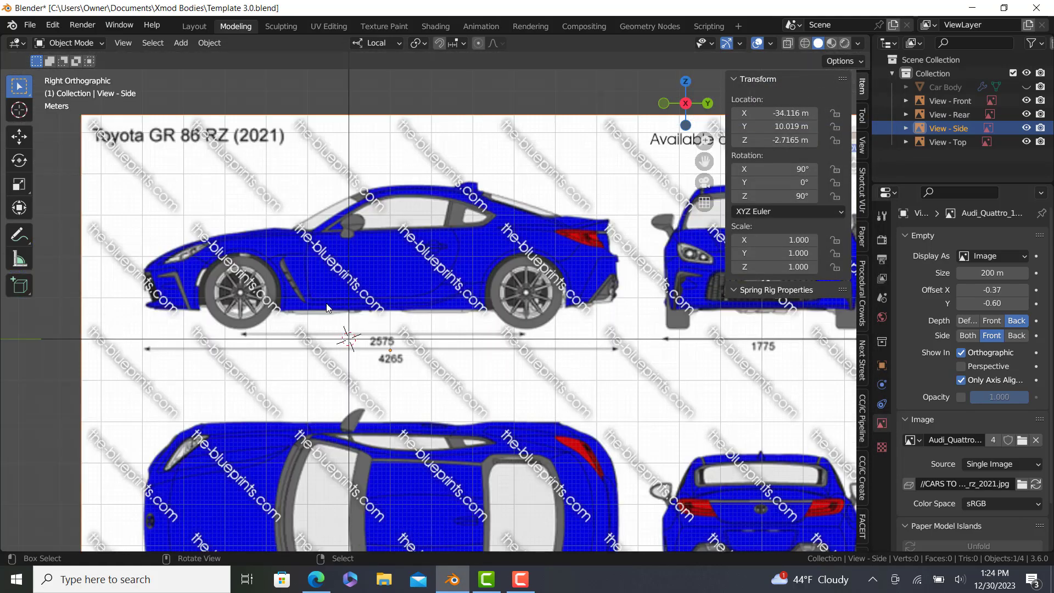
Zoom the viewport while moving the side blueprint toward Y 1.79 m, Z -4.25 m
scroll(up, 3)
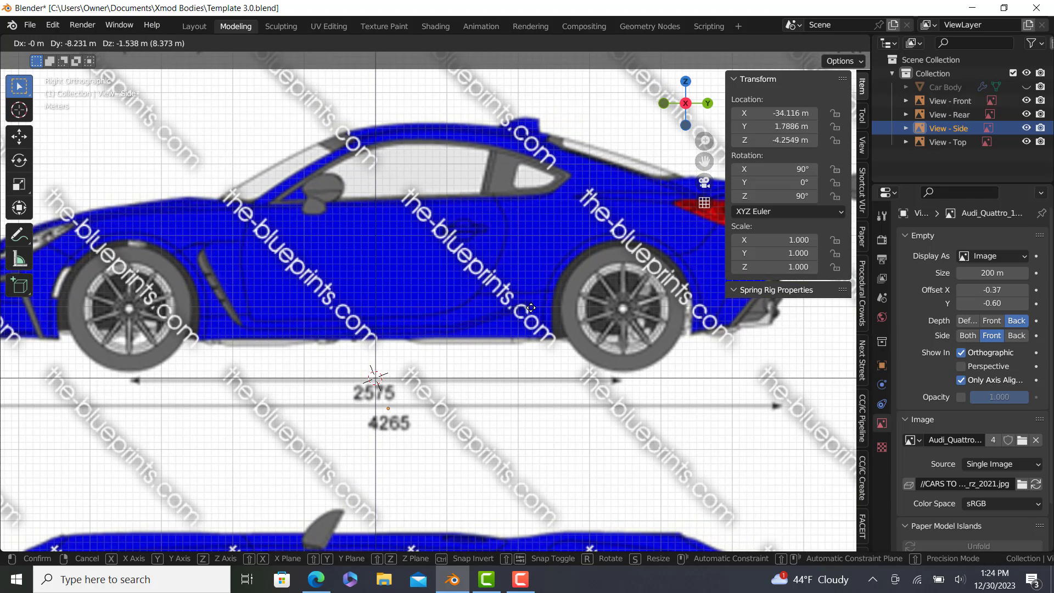
mouse_move(531, 316)
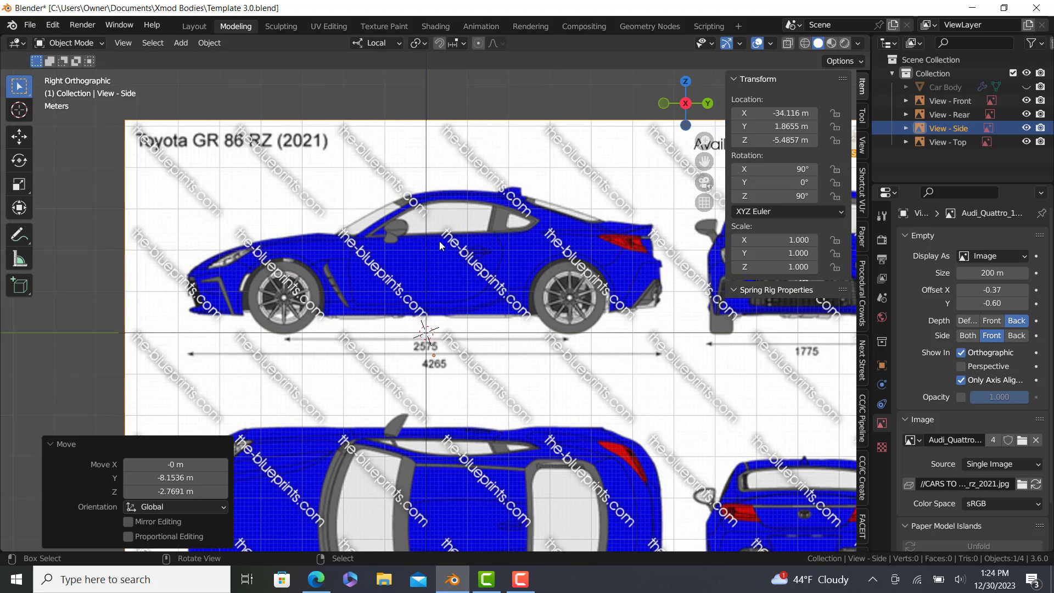
mouse_move(447, 413)
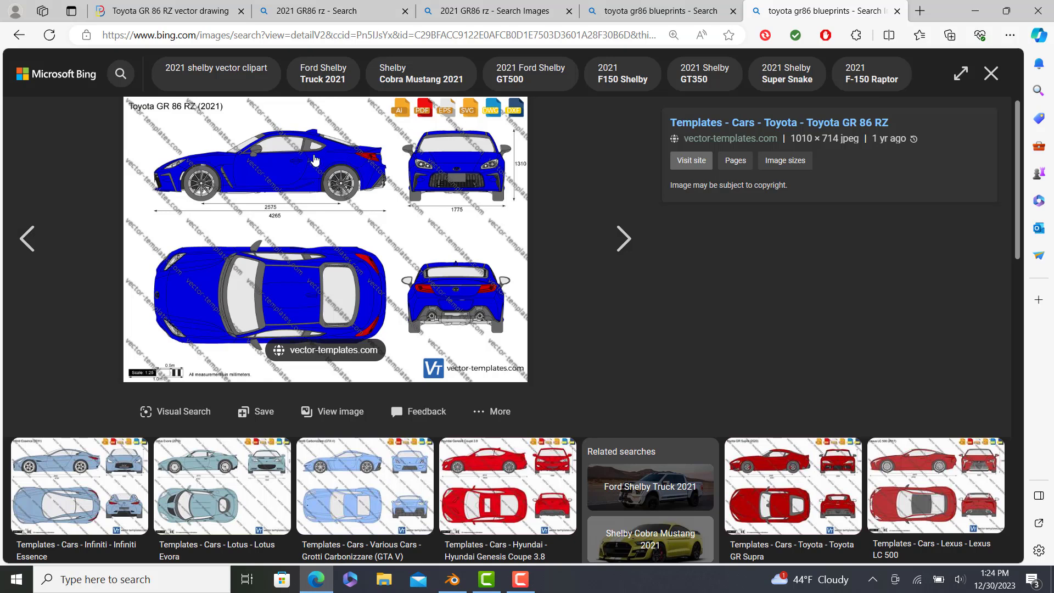
mouse_move(312, 48)
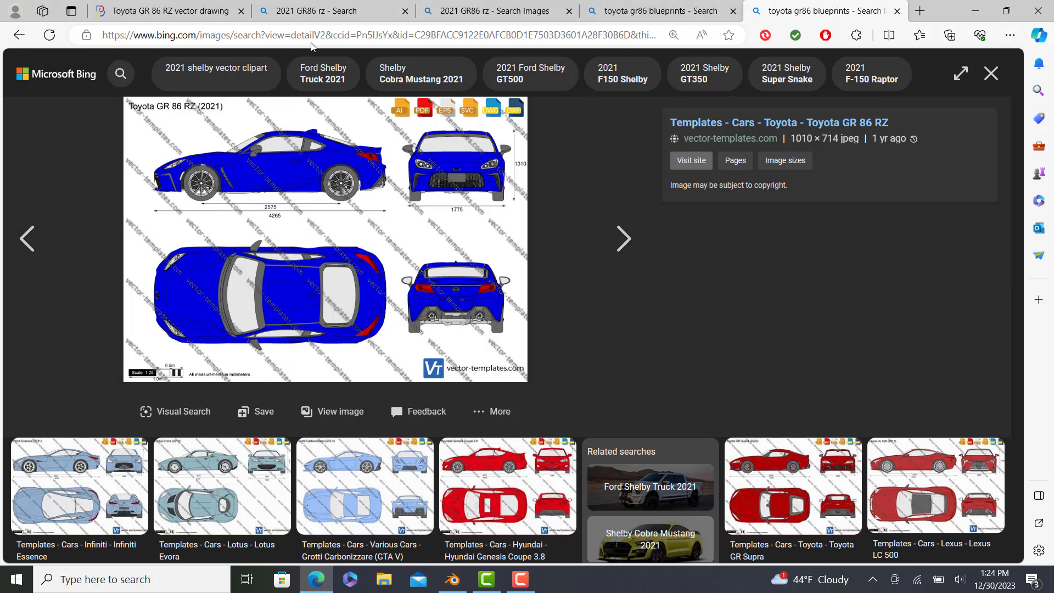
mouse_move(1007, 74)
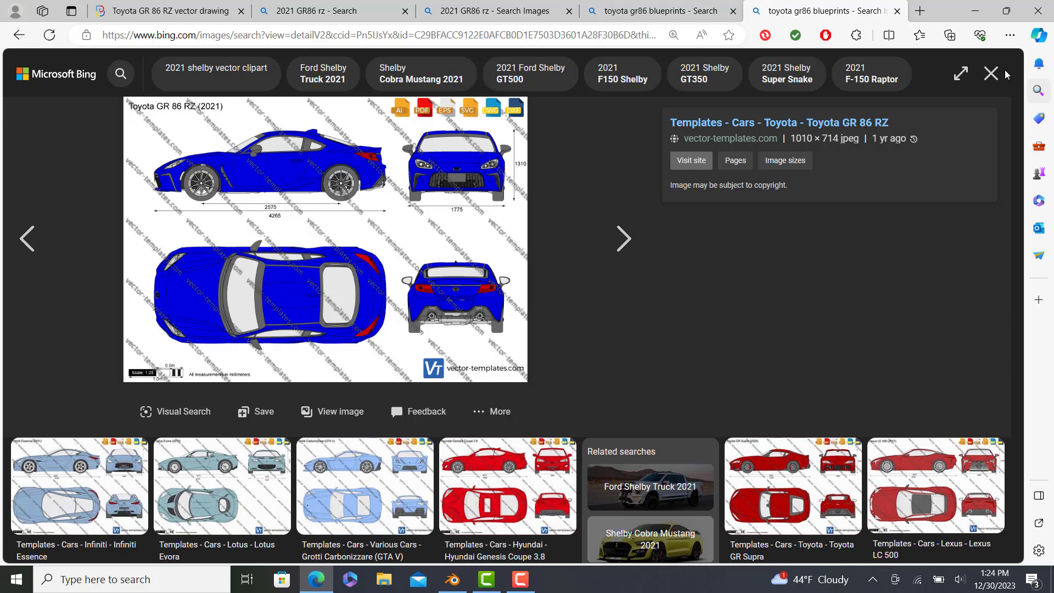
mouse_move(286, 150)
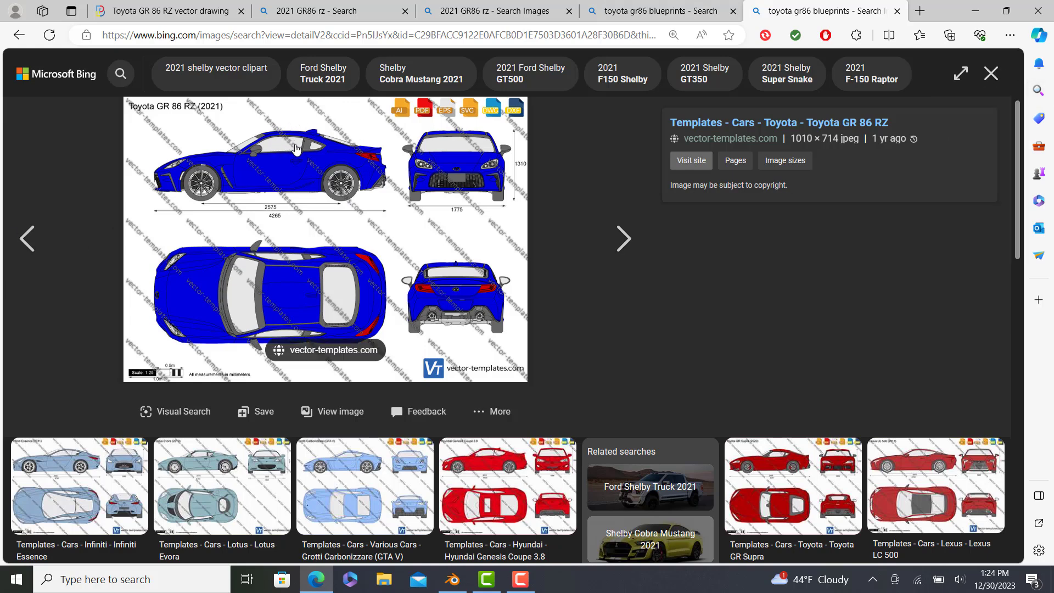
mouse_move(439, 177)
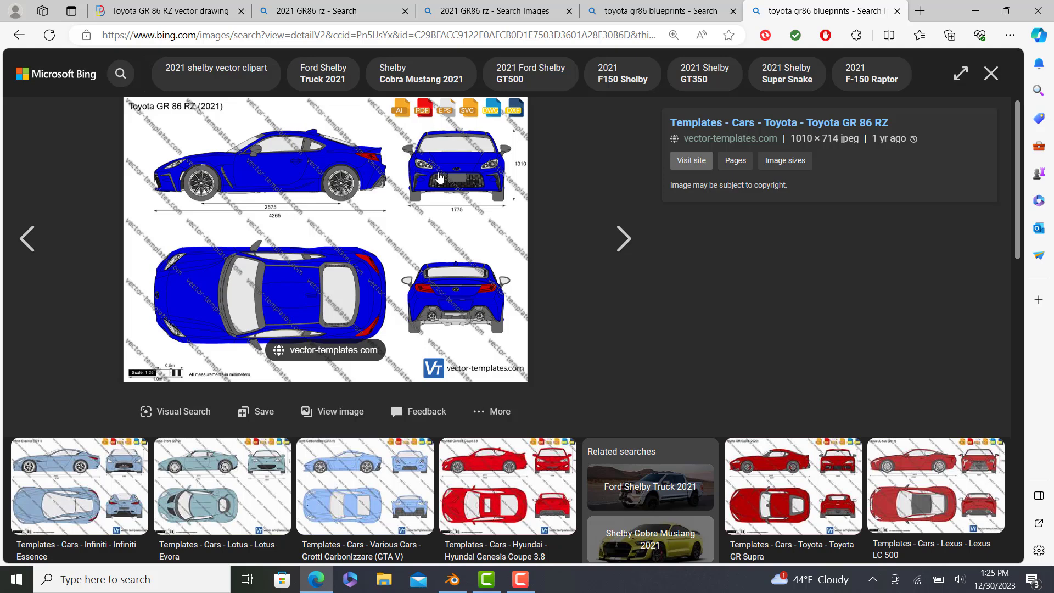
mouse_move(522, 428)
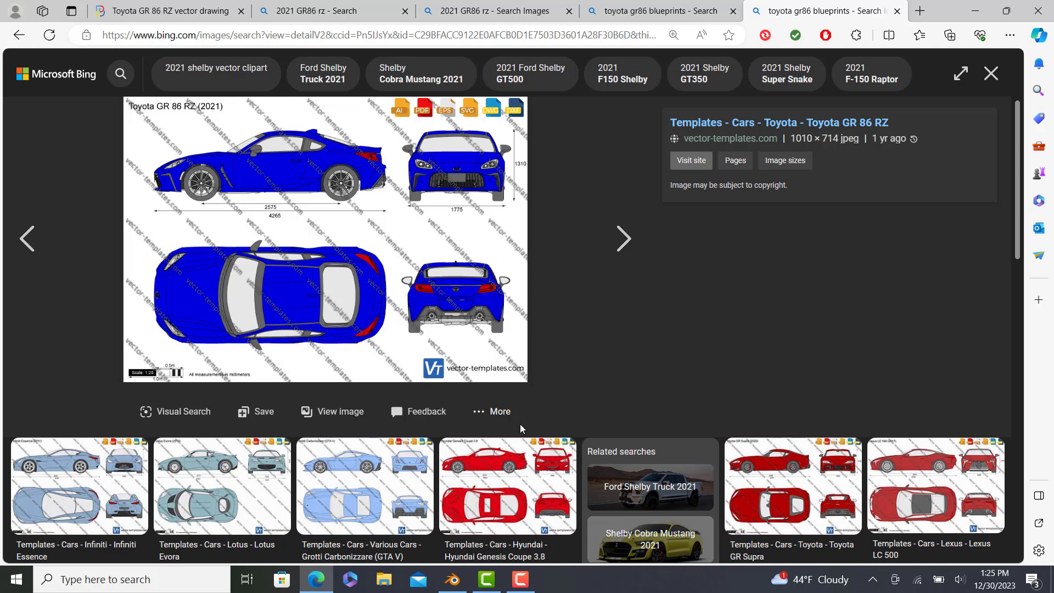
mouse_move(173, 153)
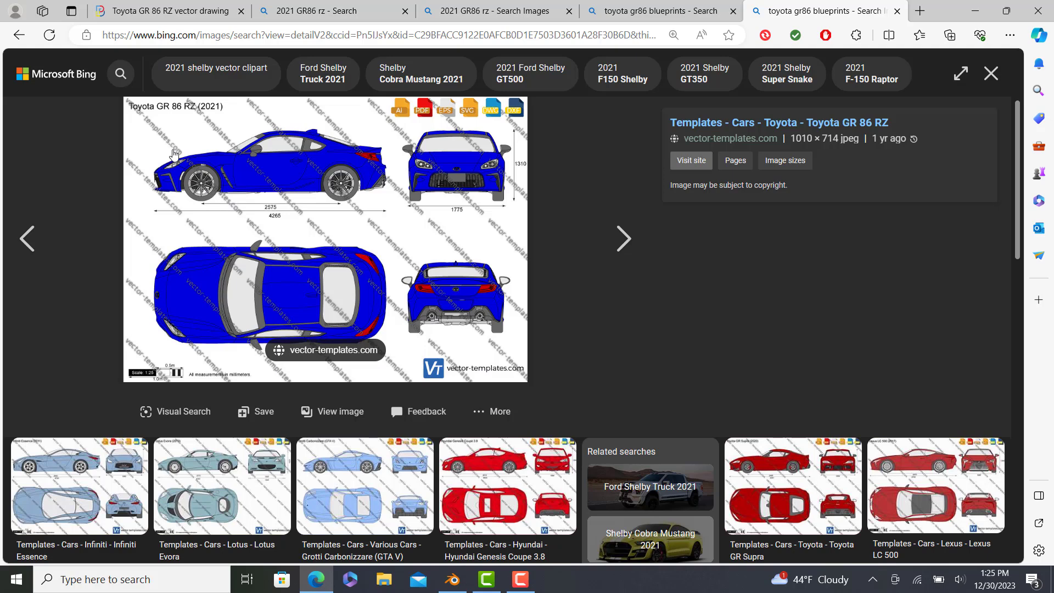
mouse_move(380, 206)
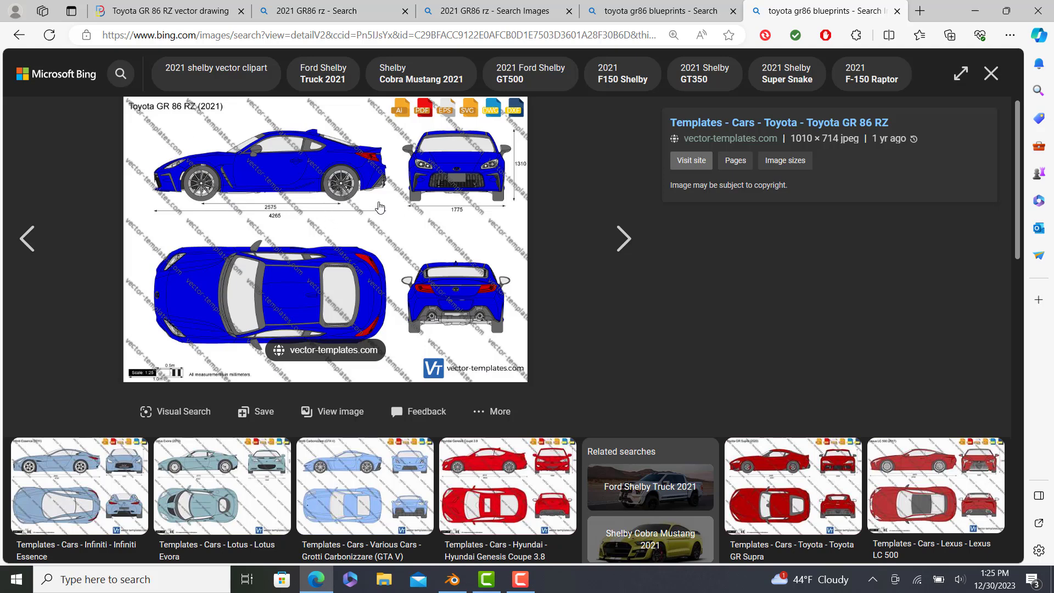
mouse_move(294, 163)
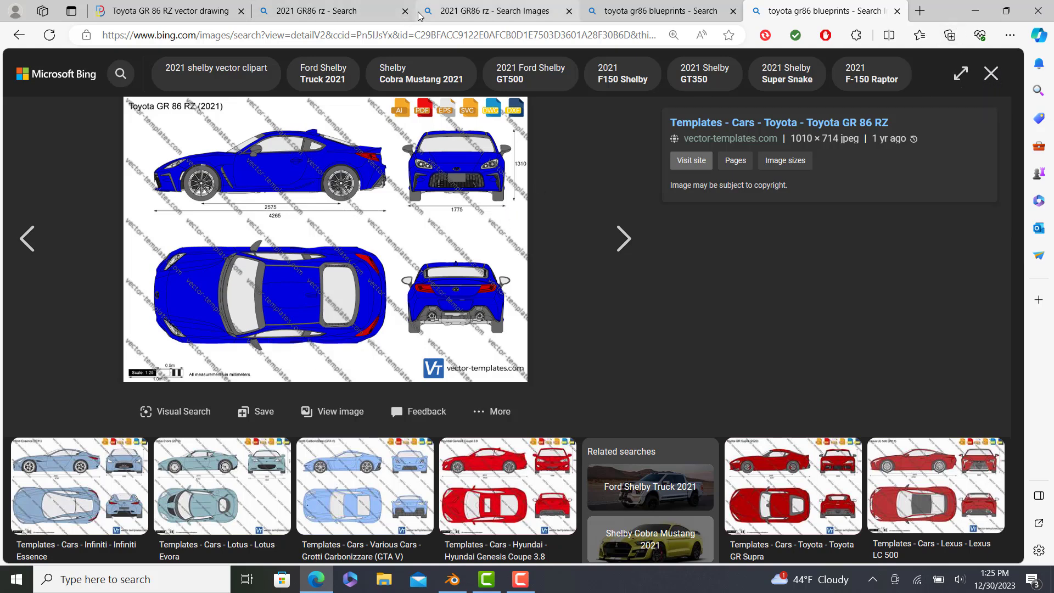
mouse_move(330, 11)
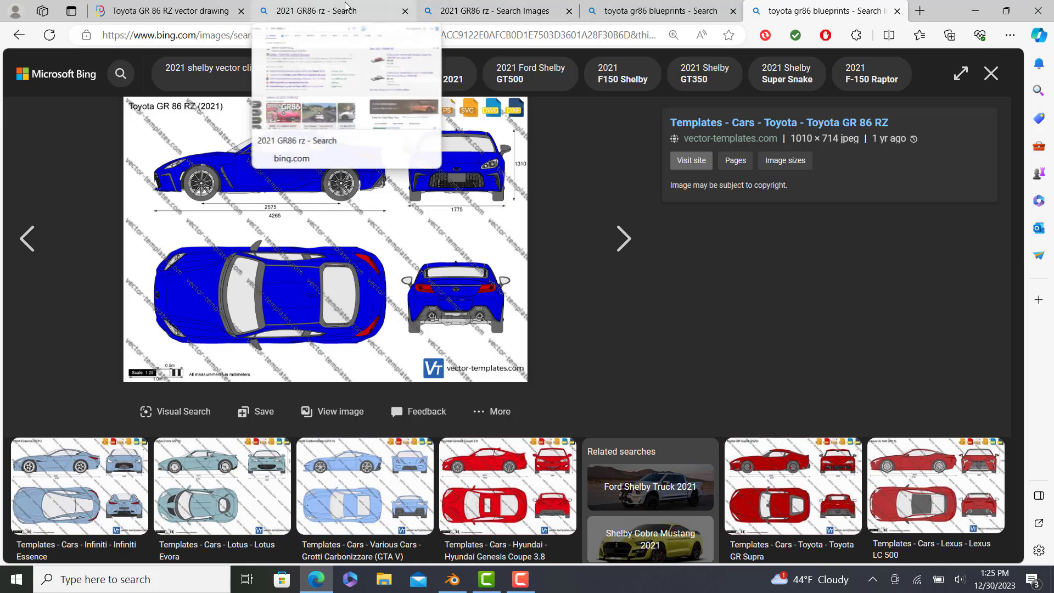
Open the GR 86 RZ drawing's full-size preview via the page inspector, then close it
click(165, 11)
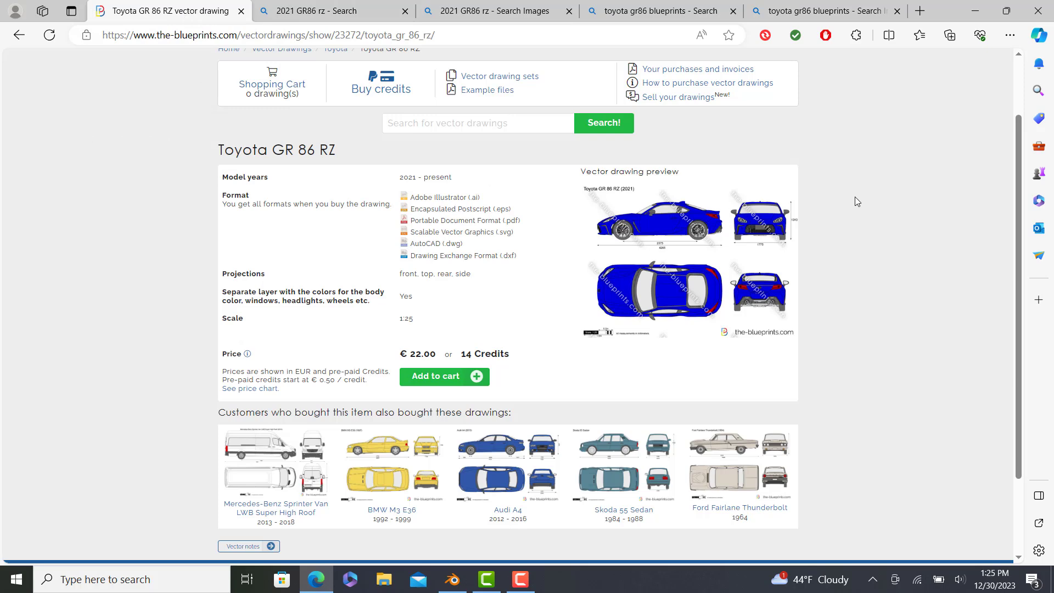
mouse_move(908, 152)
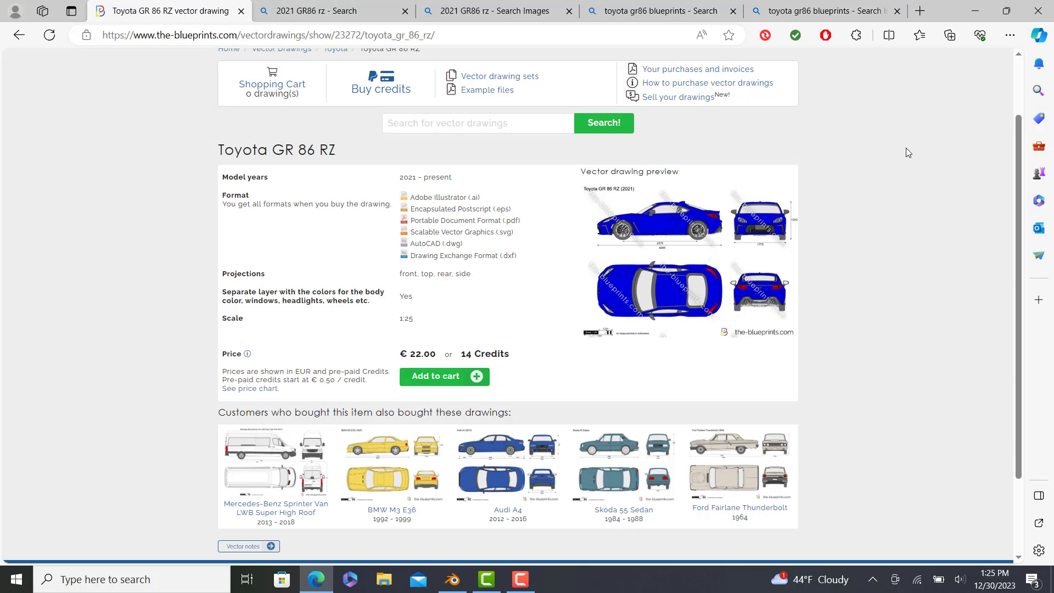
right_click(913, 148)
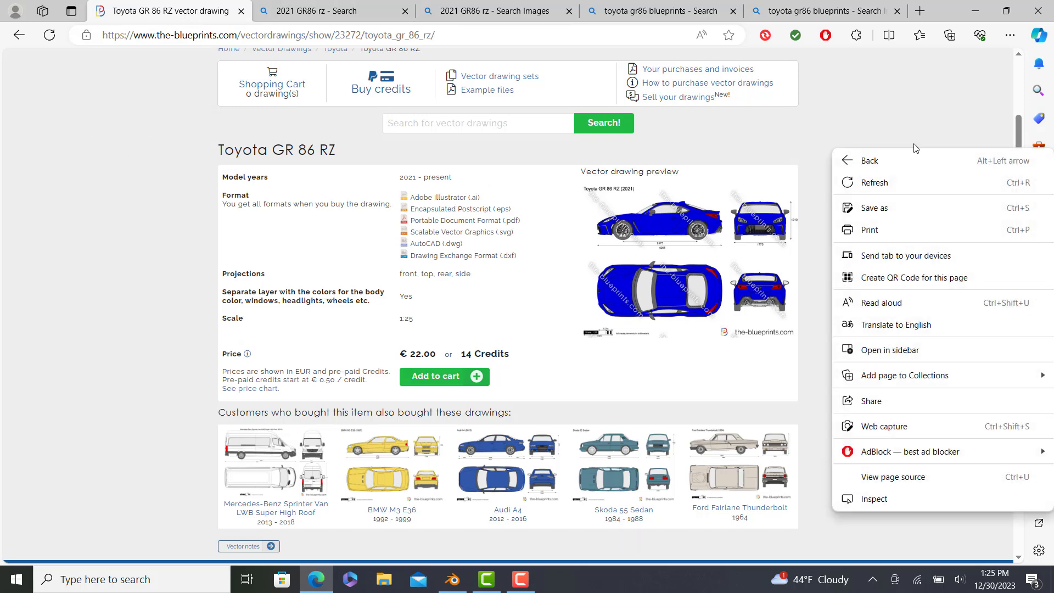
mouse_move(874, 500)
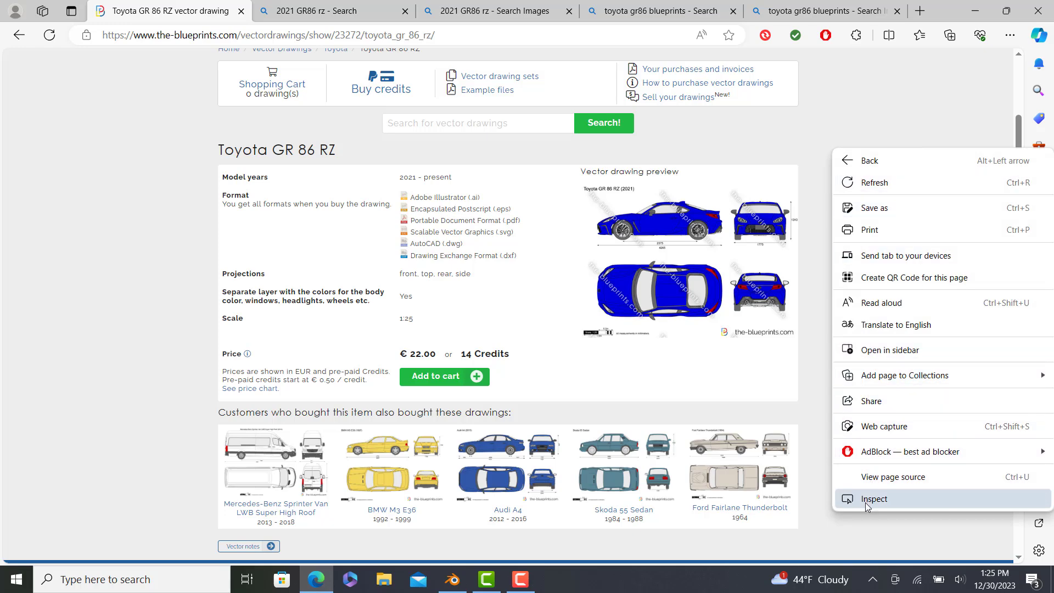
click(875, 498)
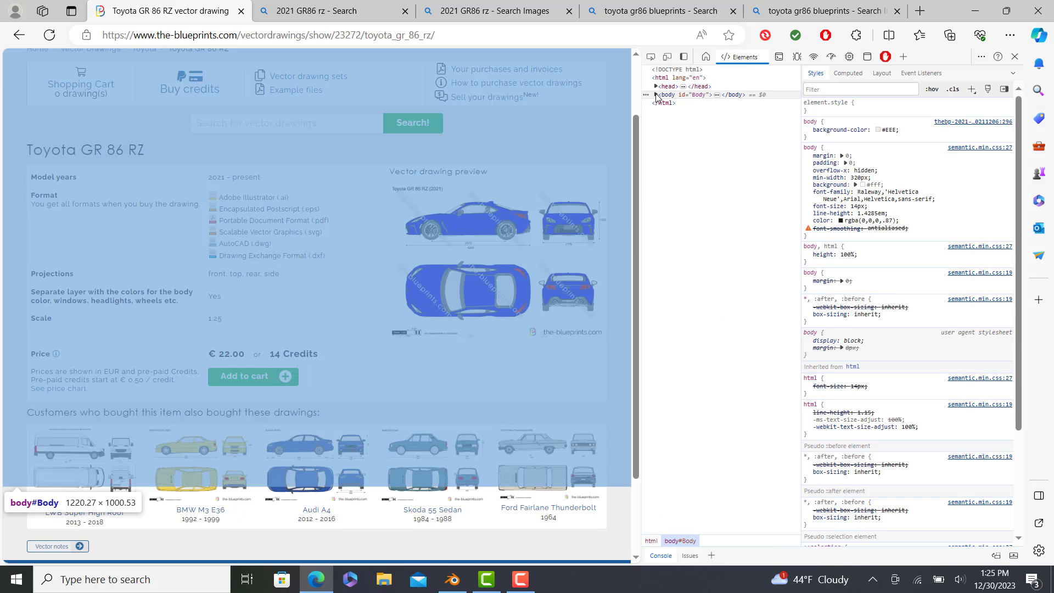
click(654, 94)
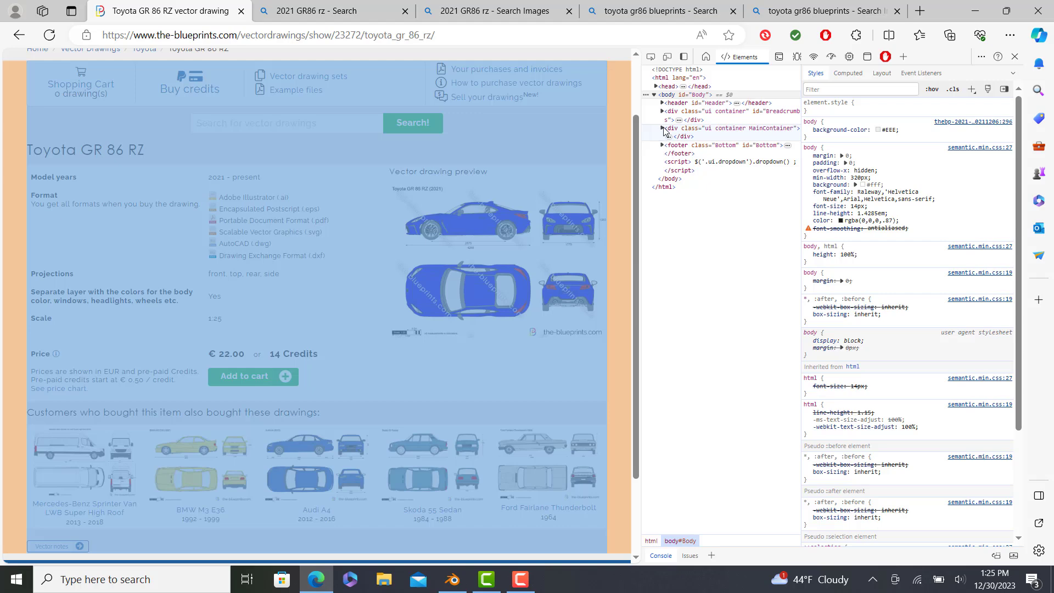
click(663, 129)
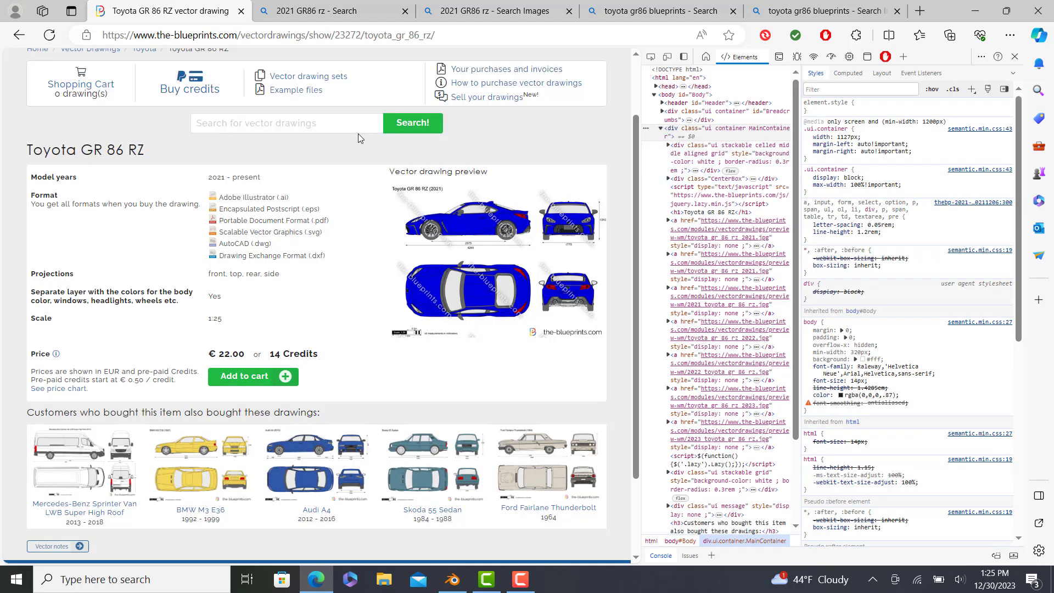
mouse_move(720, 233)
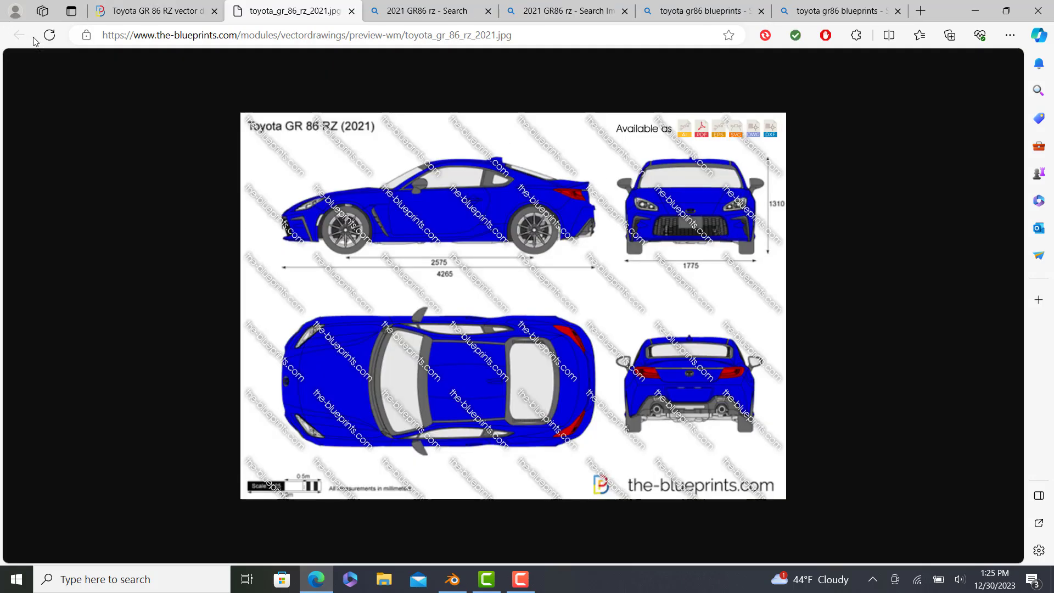
mouse_move(569, 63)
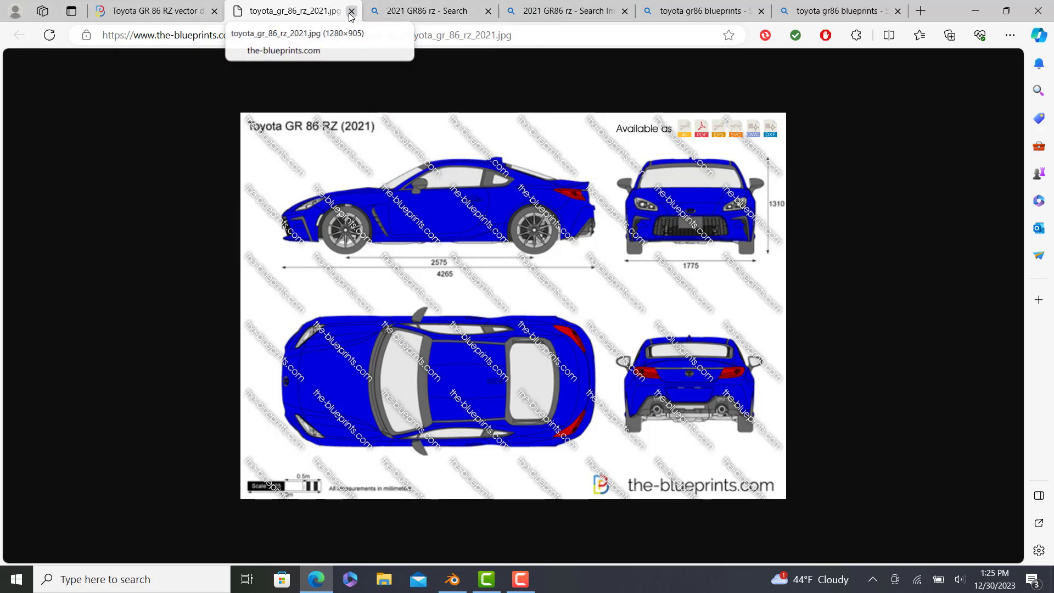
click(351, 11)
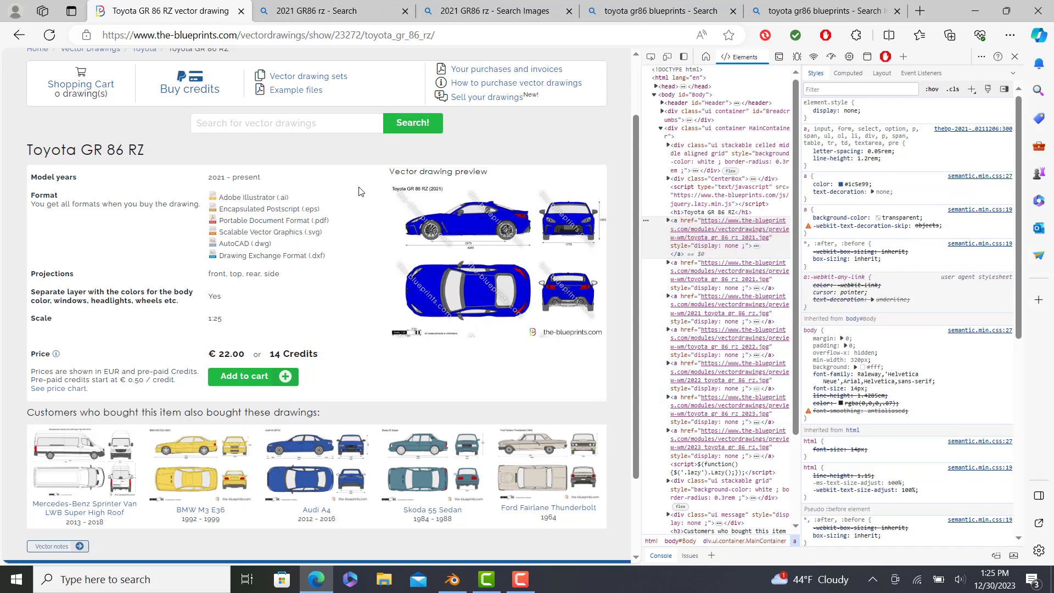
Browse the Bing GR86 tabs and enlarge the blue GR86 photo from bmw.jpn.org
click(828, 11)
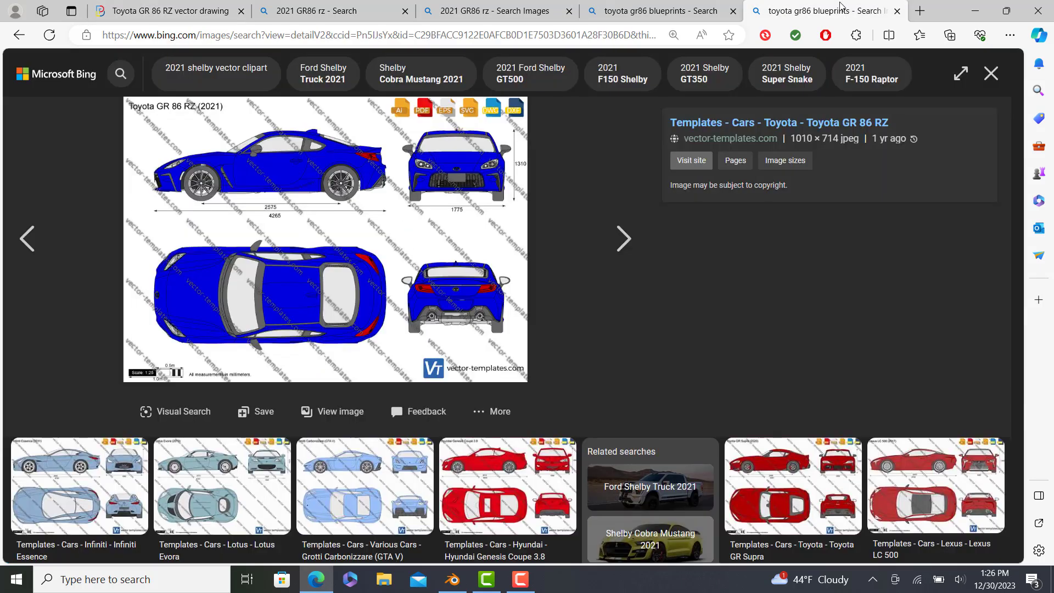
mouse_move(679, 5)
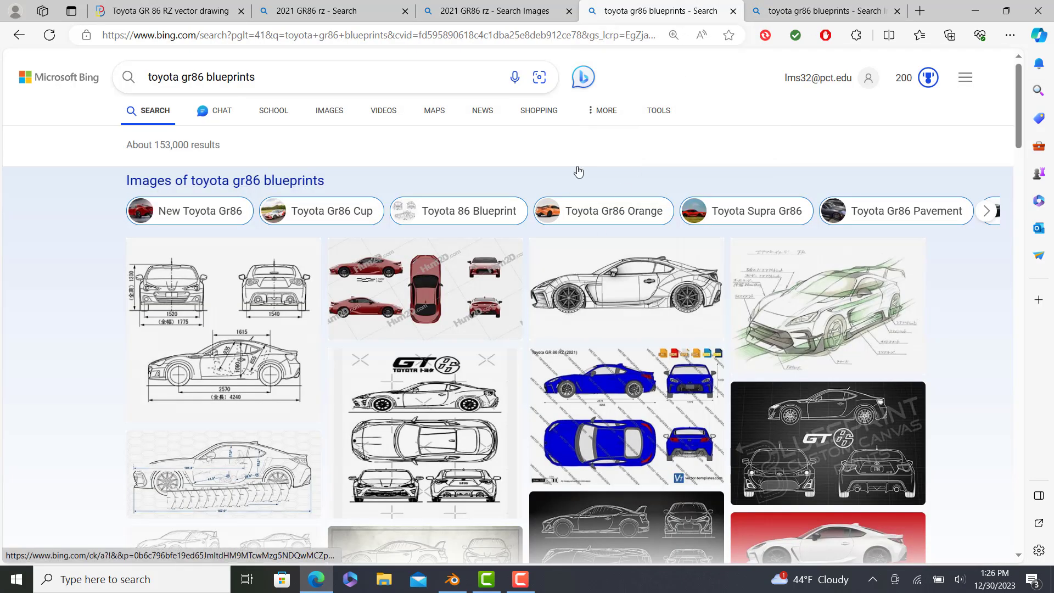
click(491, 11)
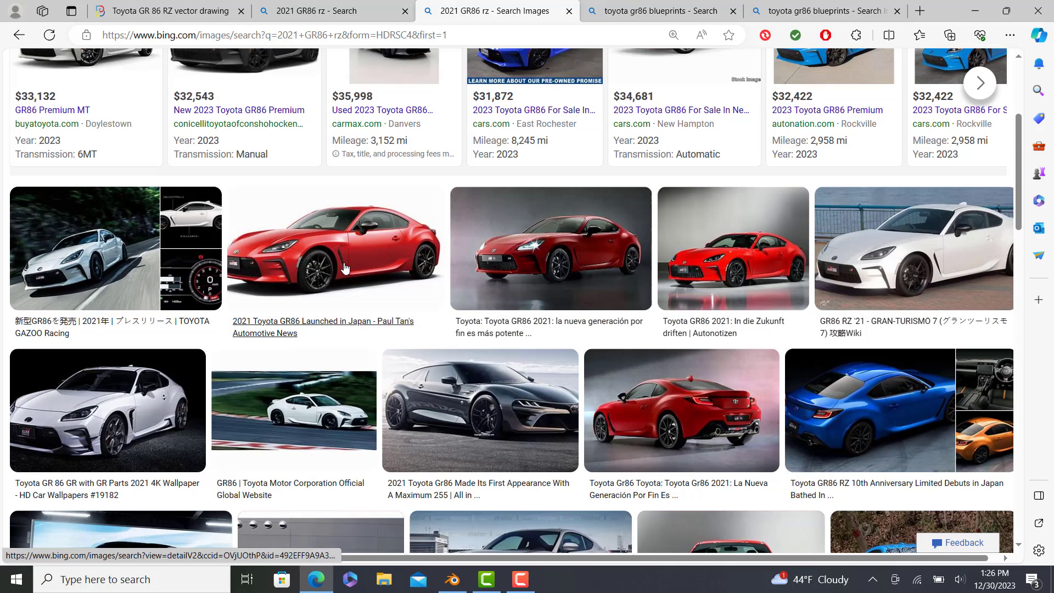
scroll(down, 3)
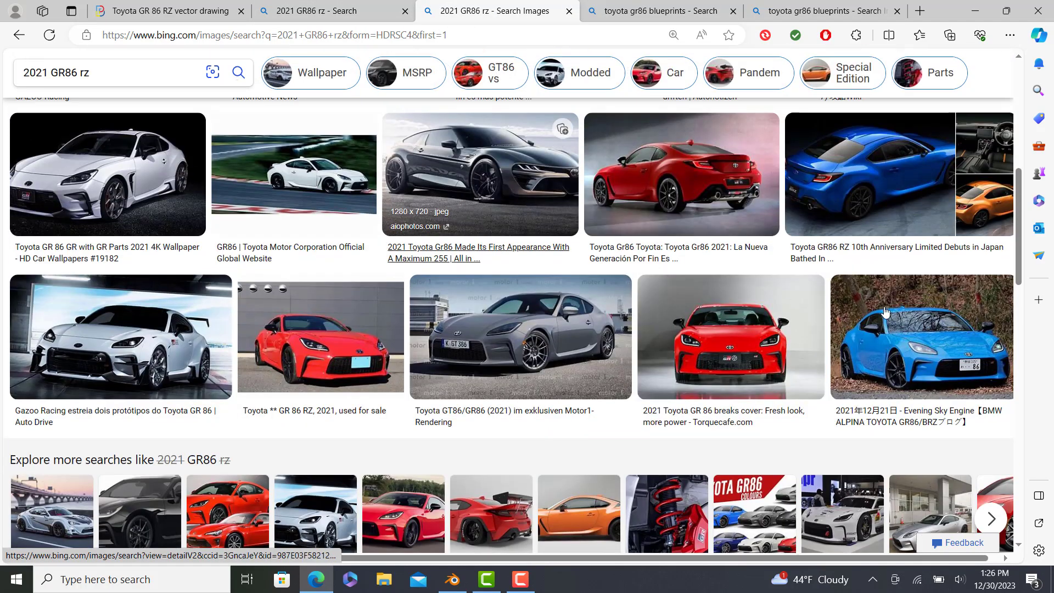
mouse_move(511, 302)
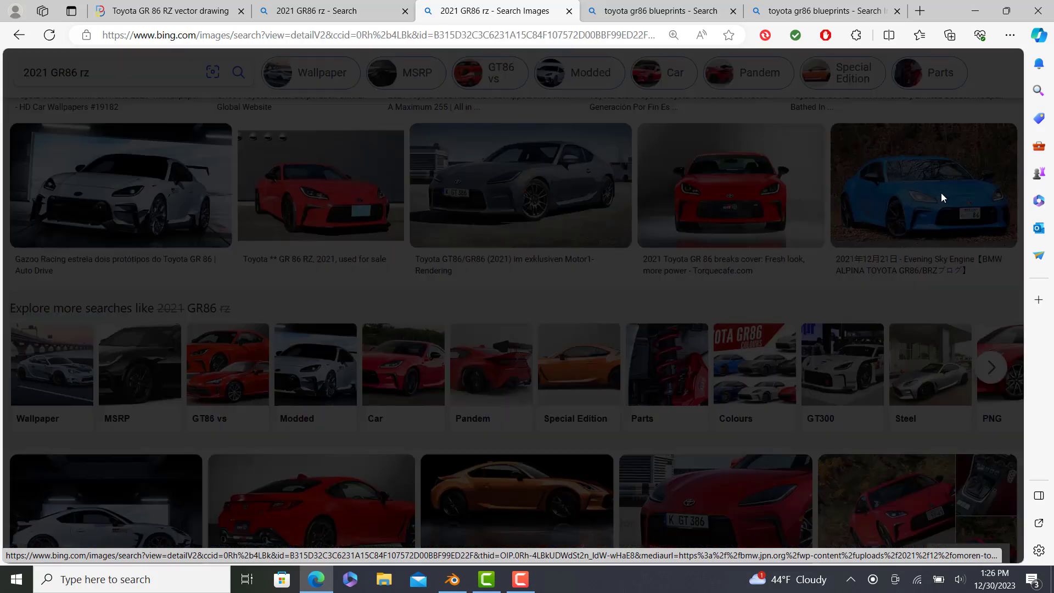
click(924, 185)
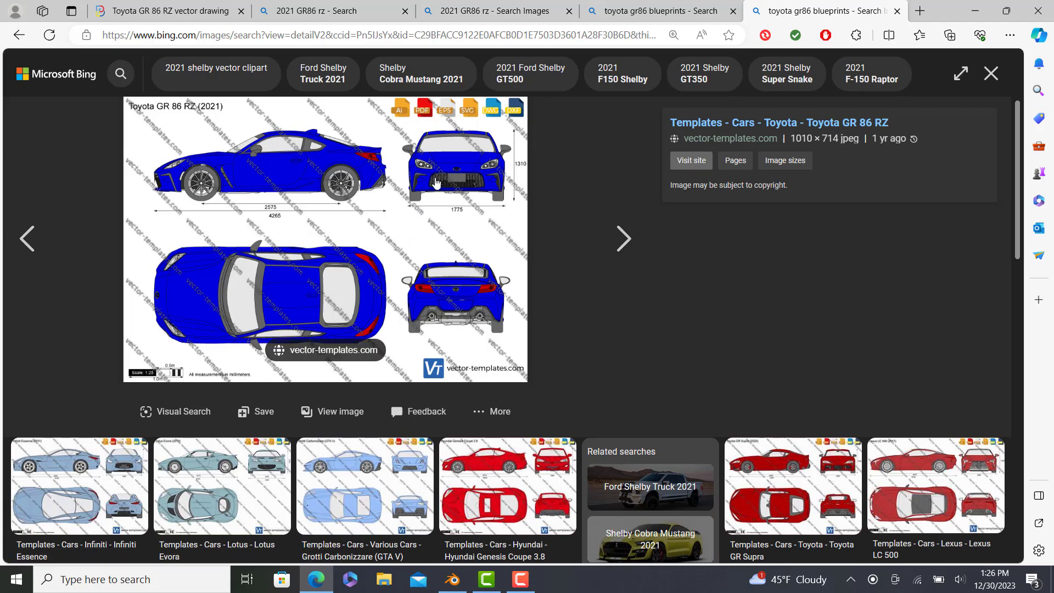
mouse_move(392, 198)
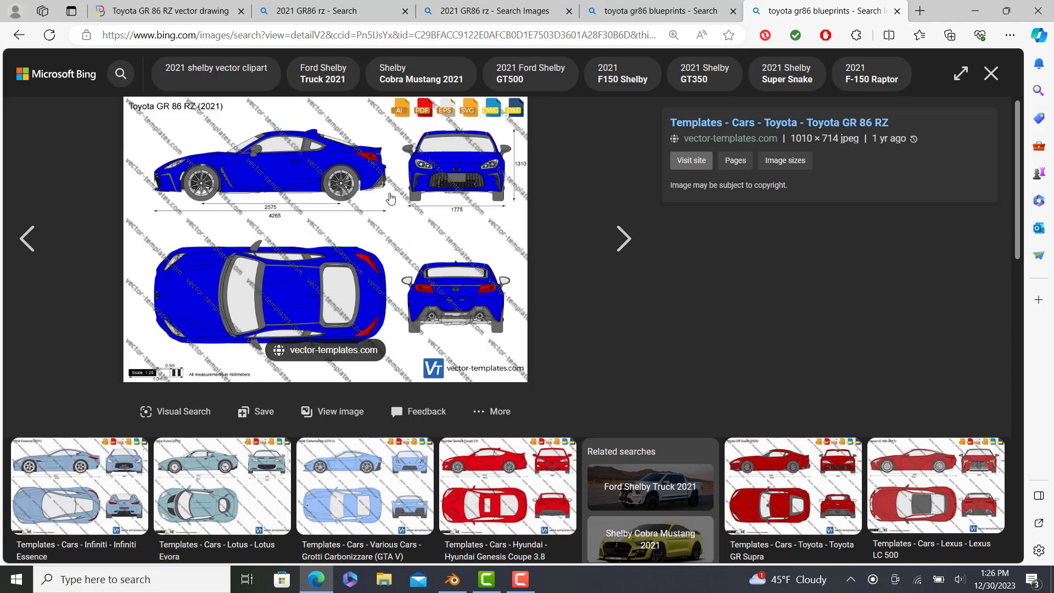
mouse_move(293, 204)
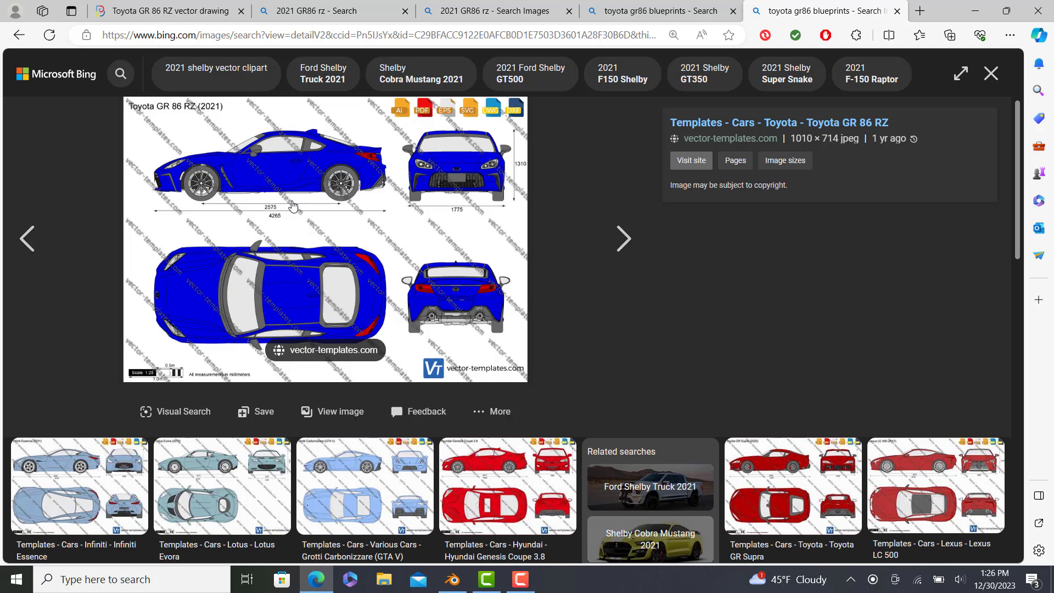
mouse_move(248, 195)
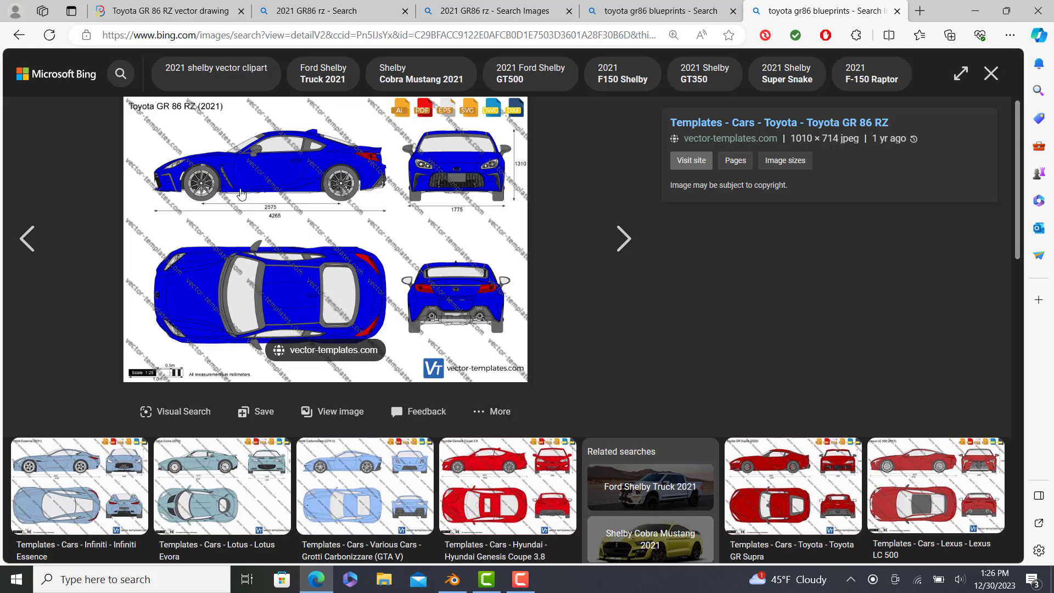
click(323, 11)
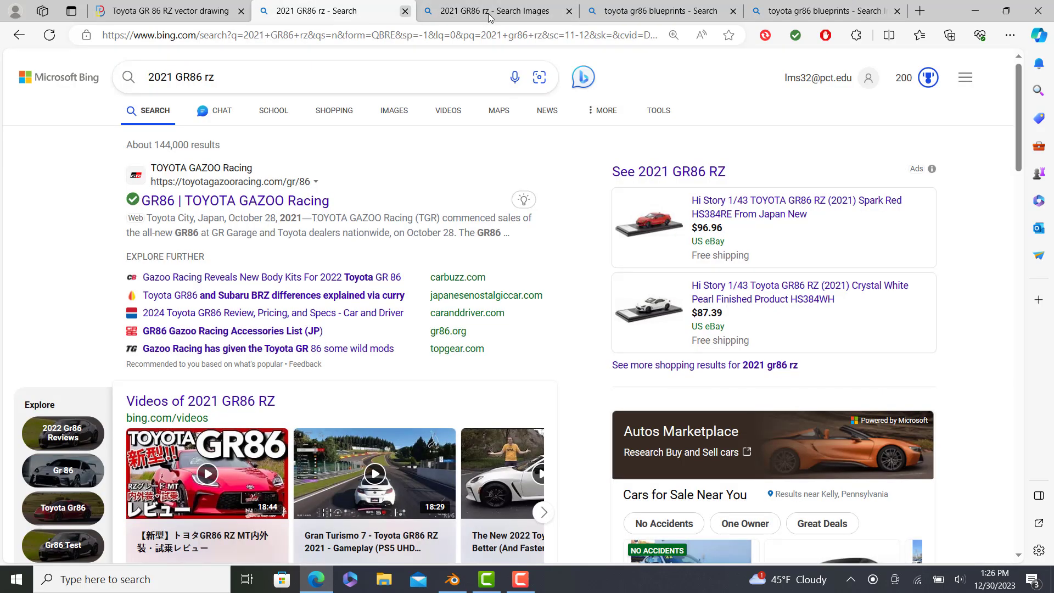
click(489, 11)
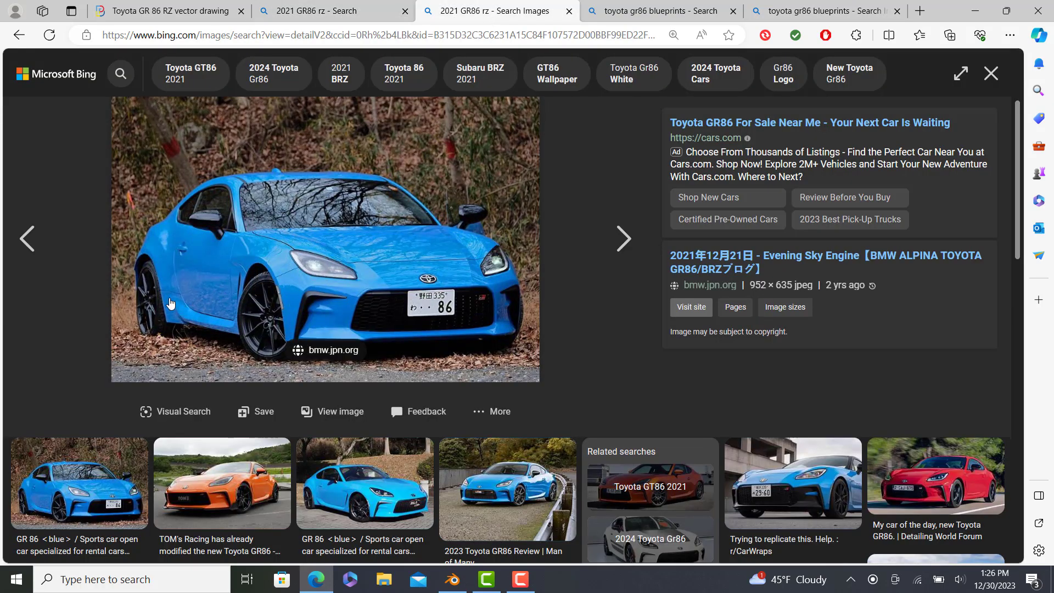
mouse_move(193, 327)
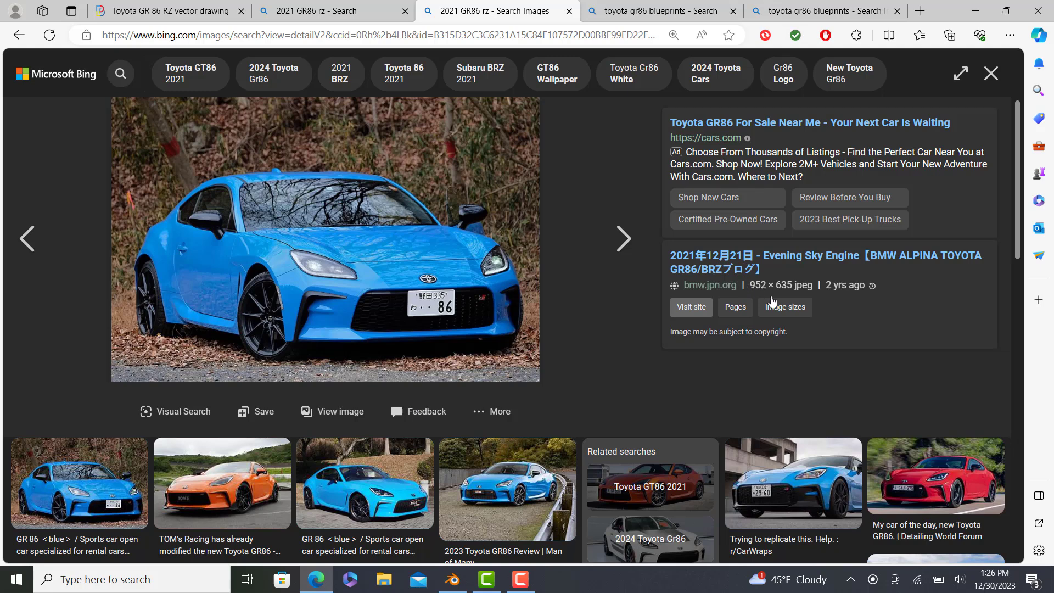
mouse_move(760, 293)
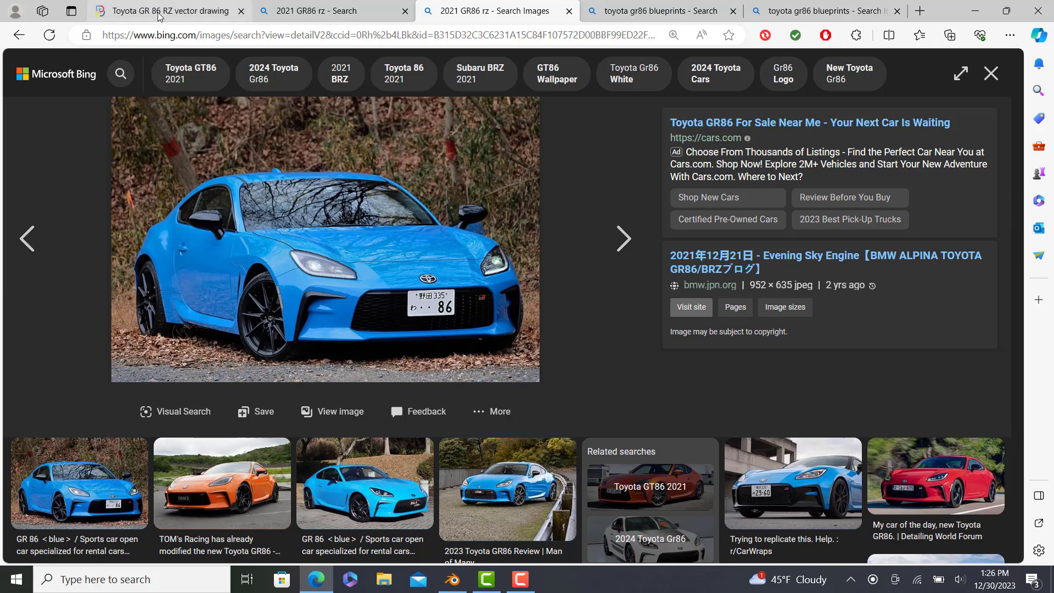
mouse_move(520, 578)
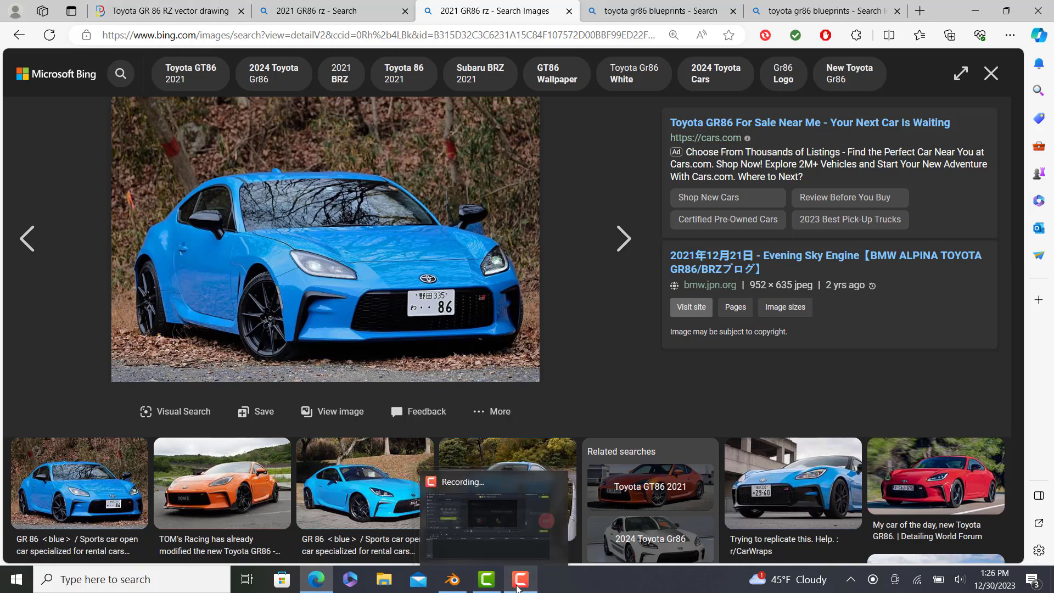
Return to Blender and view the GR 86 blueprint scene from the front
click(451, 579)
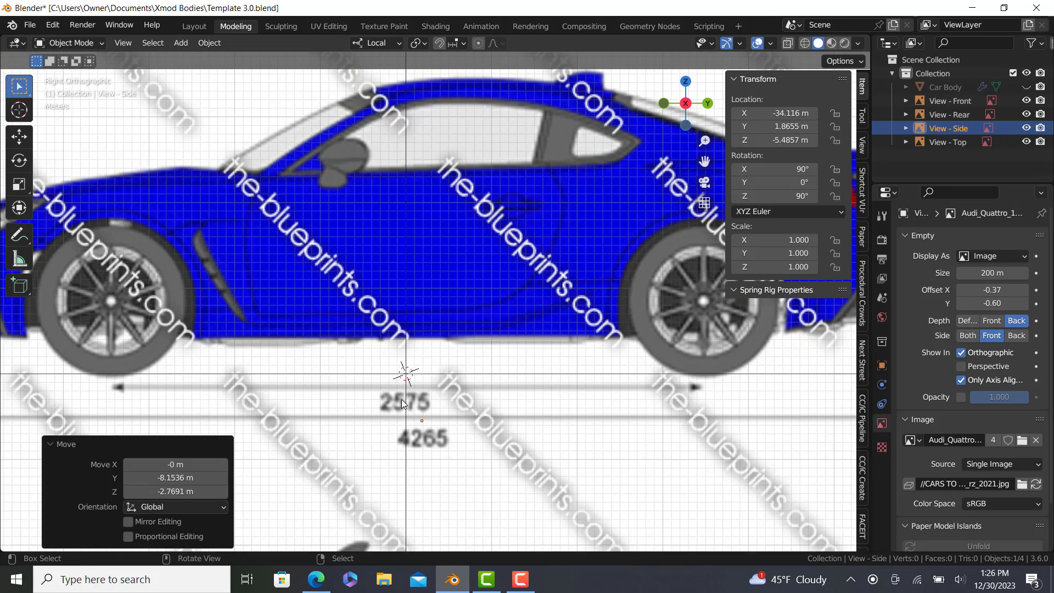
mouse_move(393, 414)
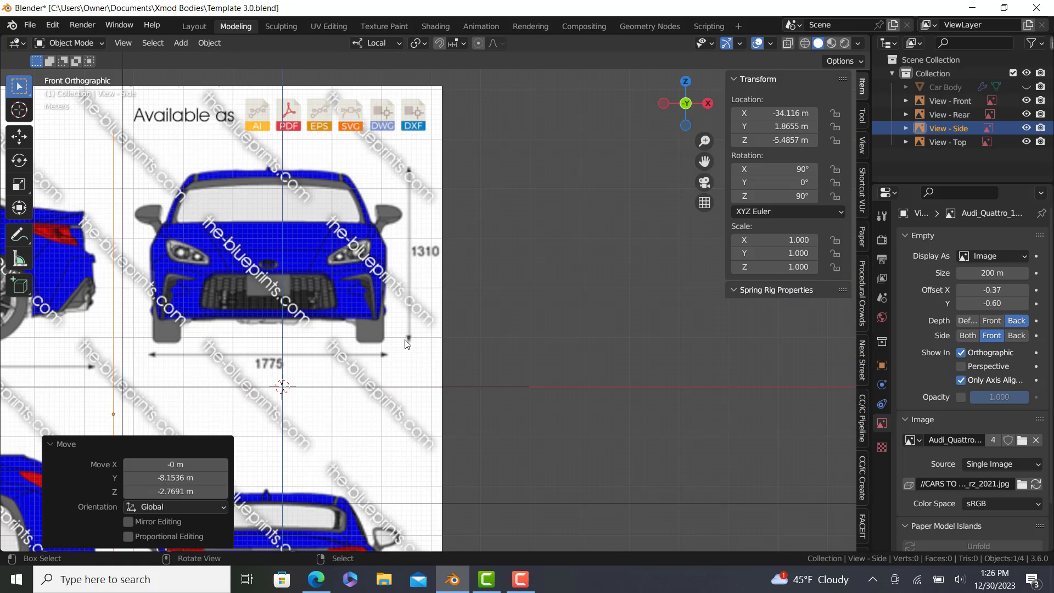
Centre the front-view blueprint on the Z axis near Z -5.15 m, then select the rear view
click(950, 100)
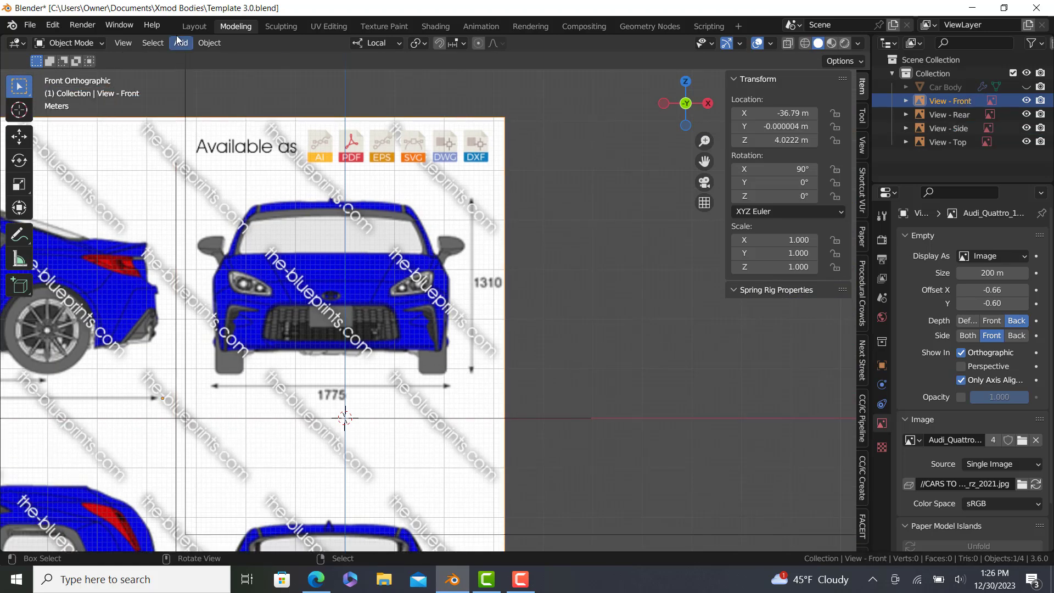
scroll(up, 3)
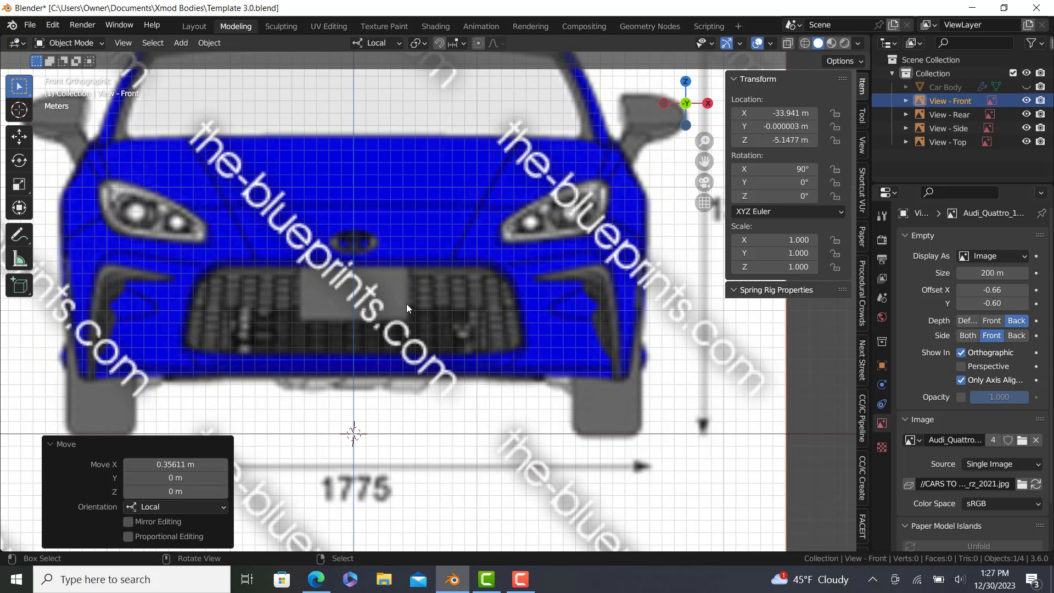
scroll(down, 3)
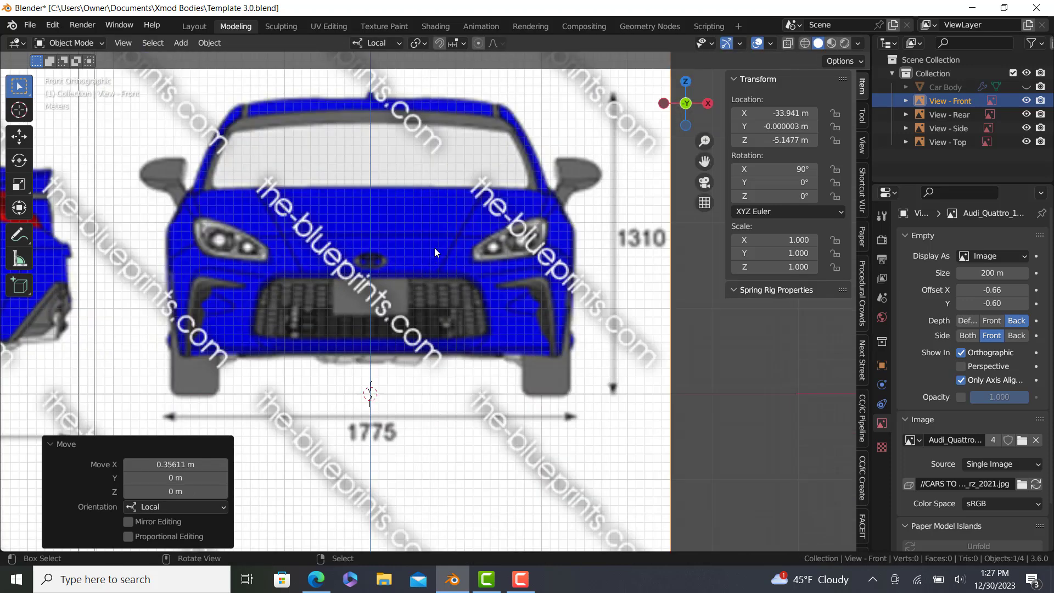
mouse_move(356, 169)
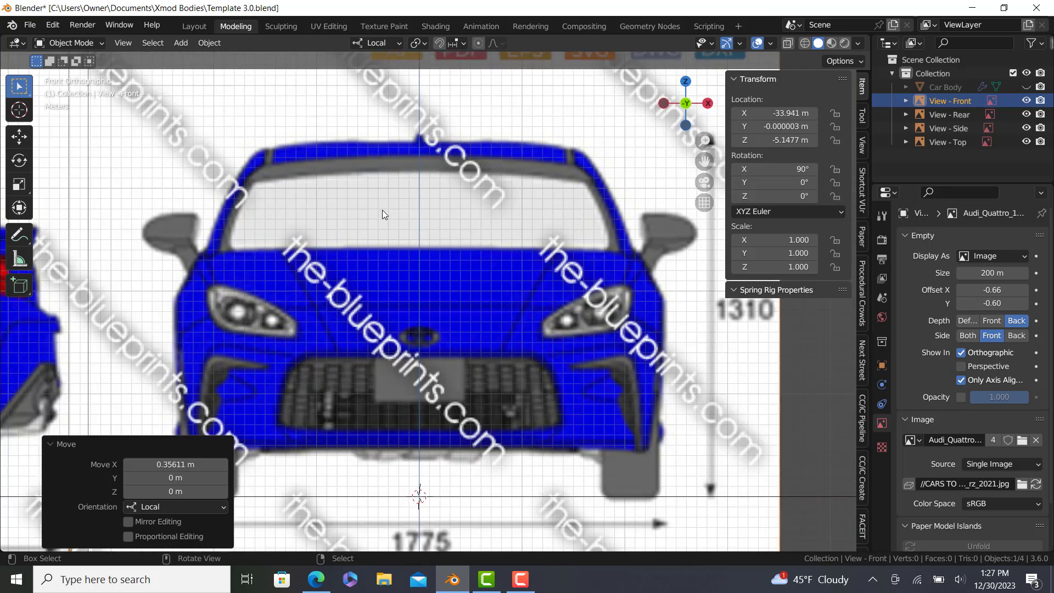
click(950, 114)
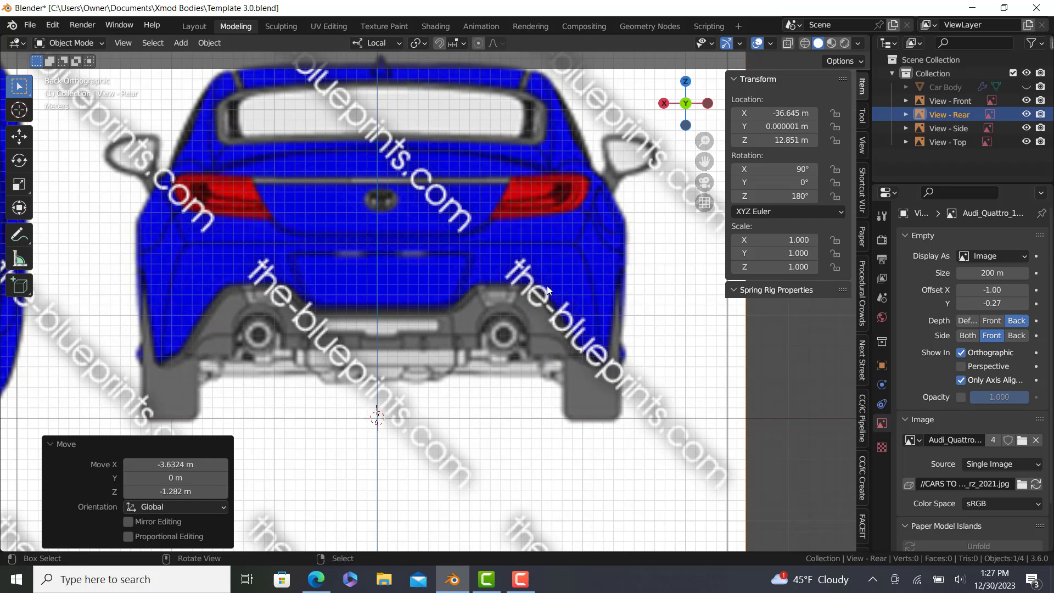
Grab the rear-view blueprint to move it onto the axes
key(g)
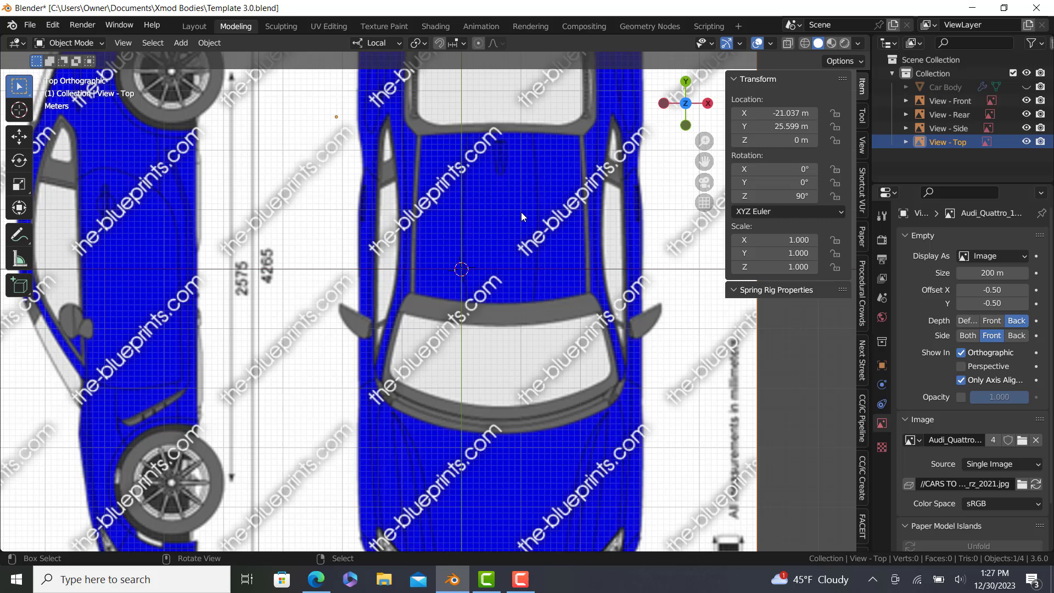
Set transform orientation to Global and move the top-view blueprint to about X -27.5 m, Y 27.08 m
key(g)
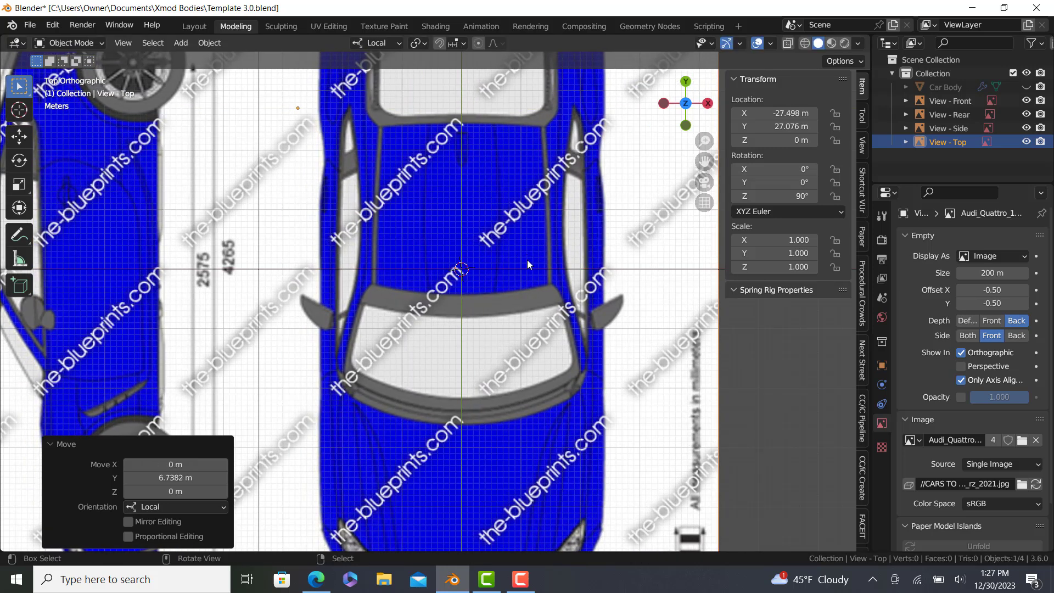
mouse_move(441, 156)
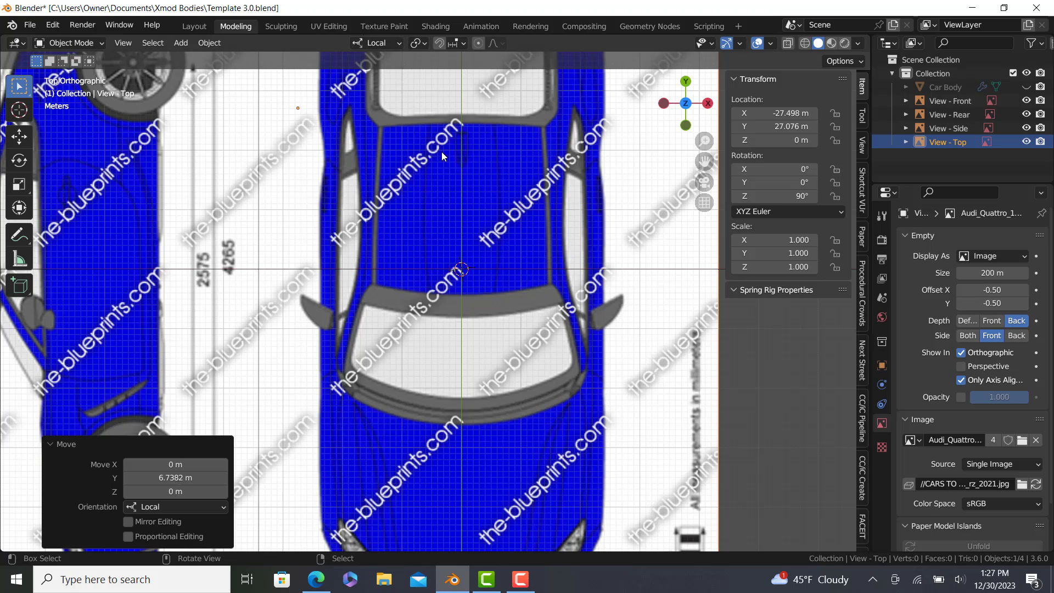
mouse_move(548, 255)
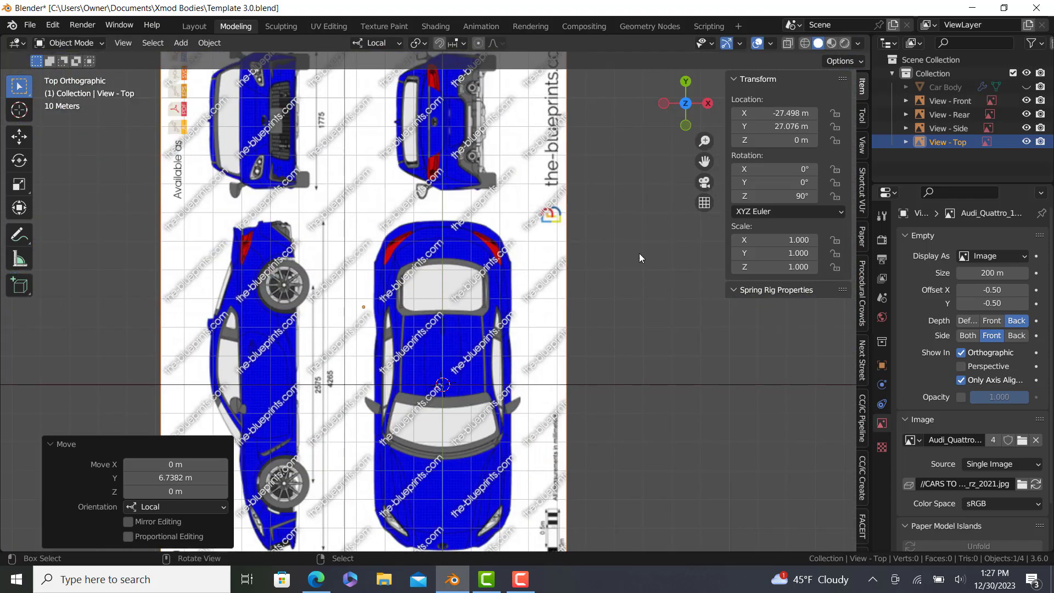
click(375, 42)
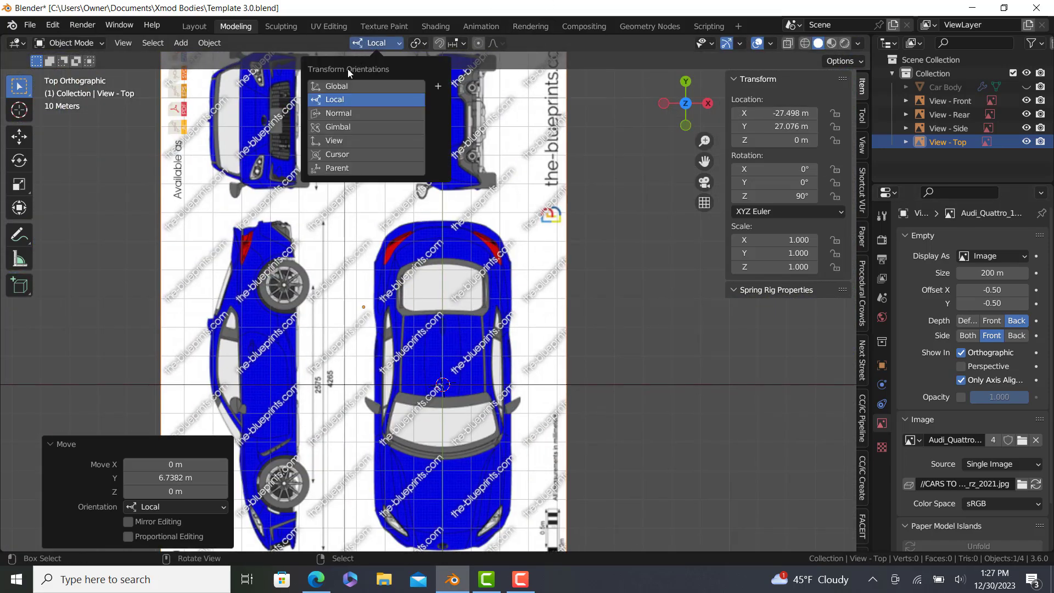
click(336, 86)
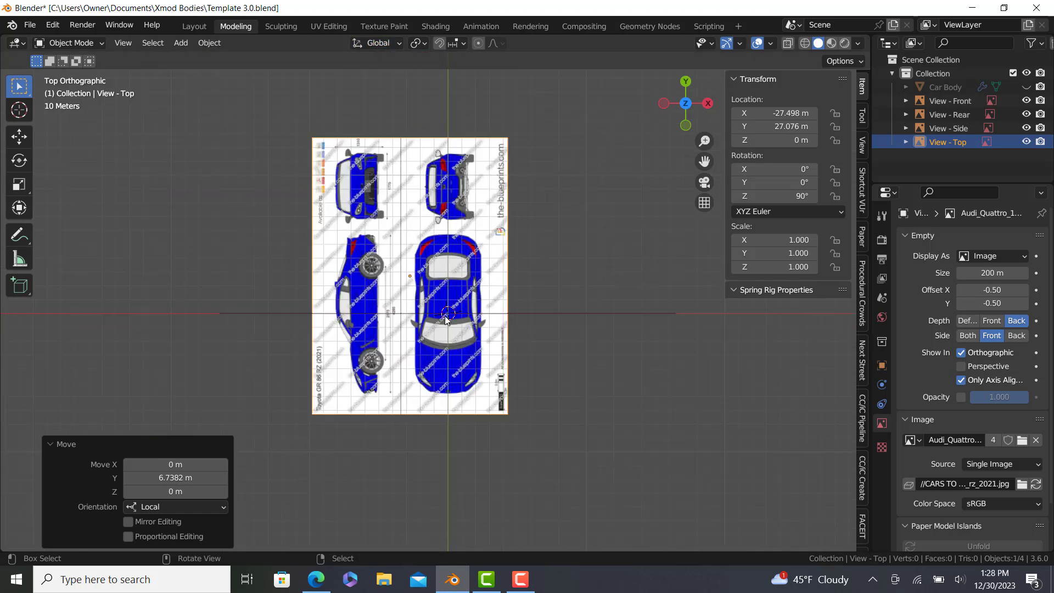
mouse_move(431, 334)
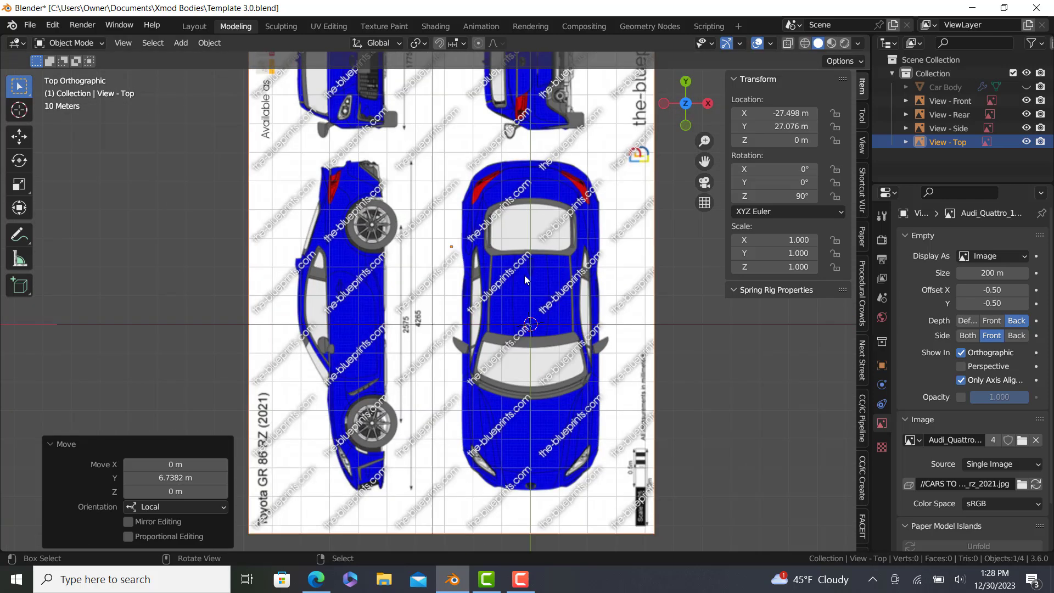
scroll(up, 3)
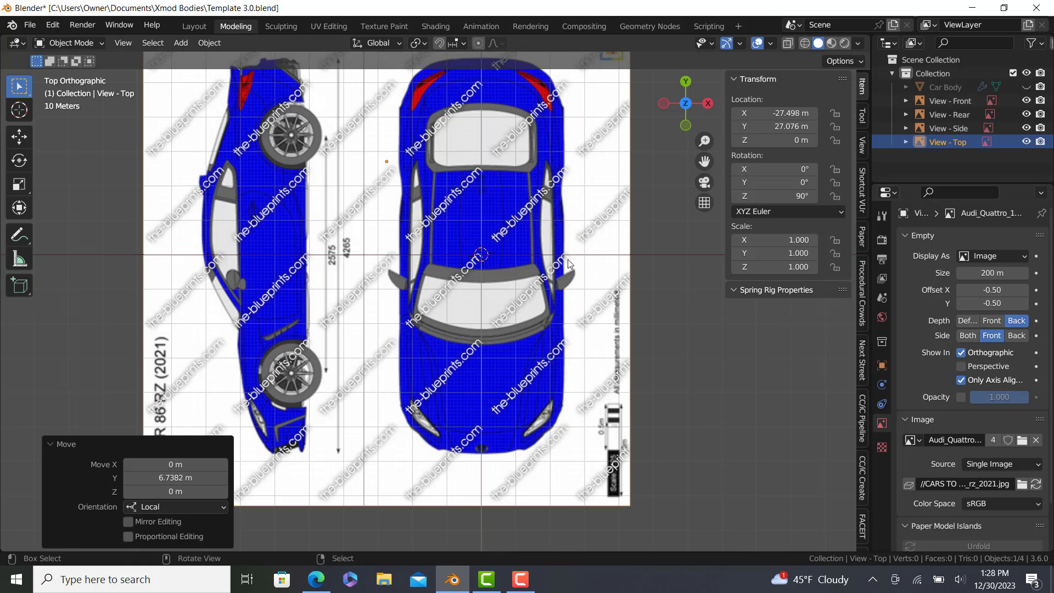
scroll(up, 3)
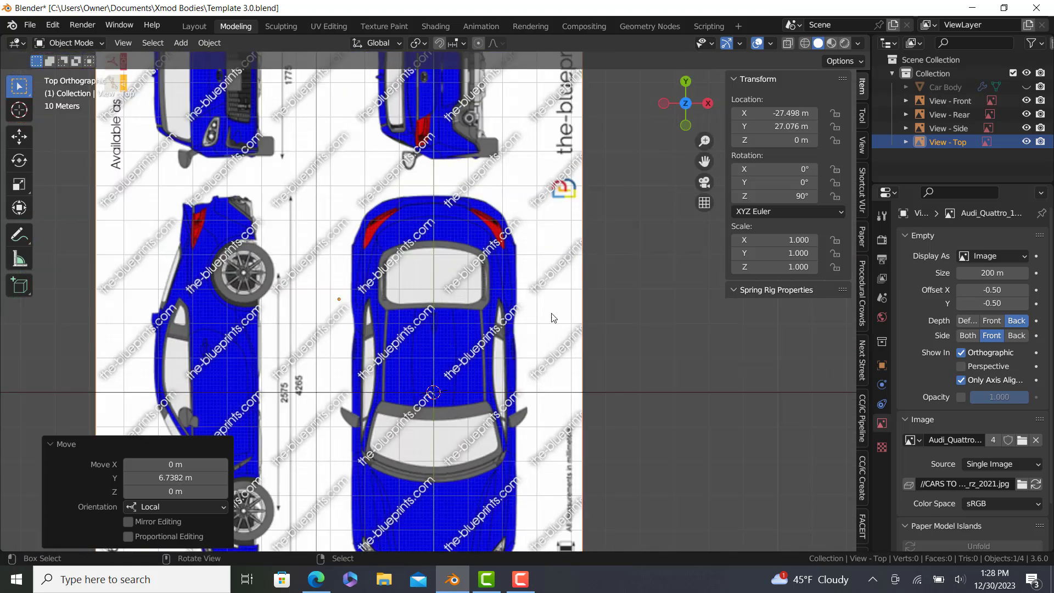
mouse_move(483, 297)
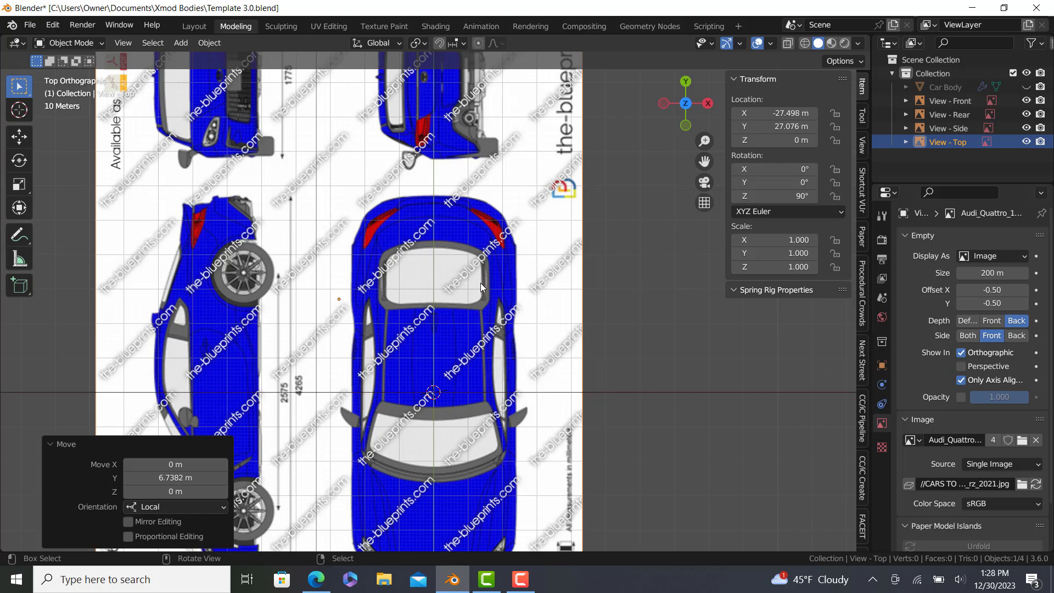
mouse_move(417, 358)
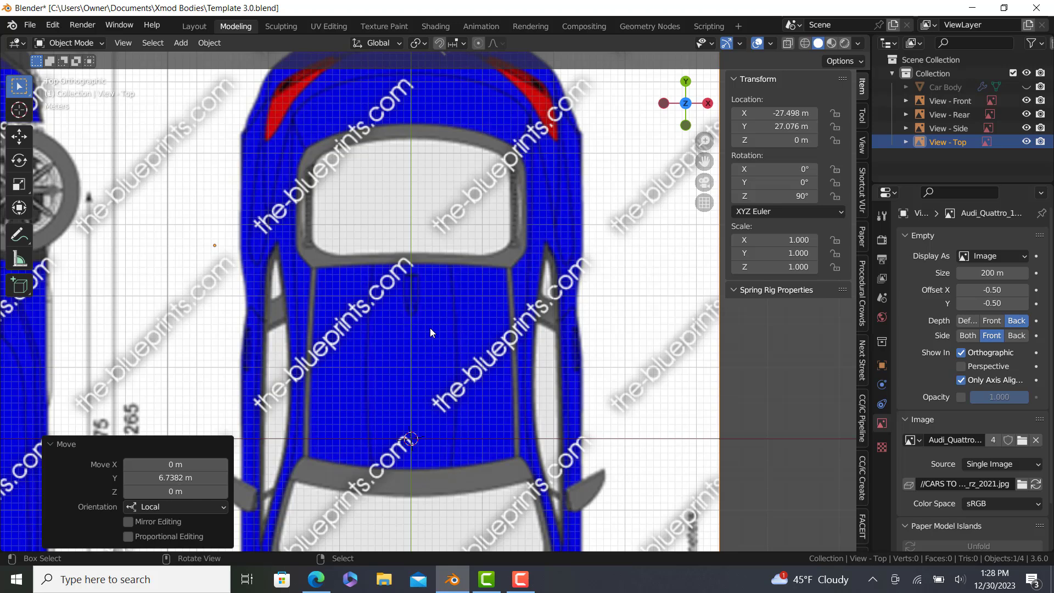
mouse_move(424, 322)
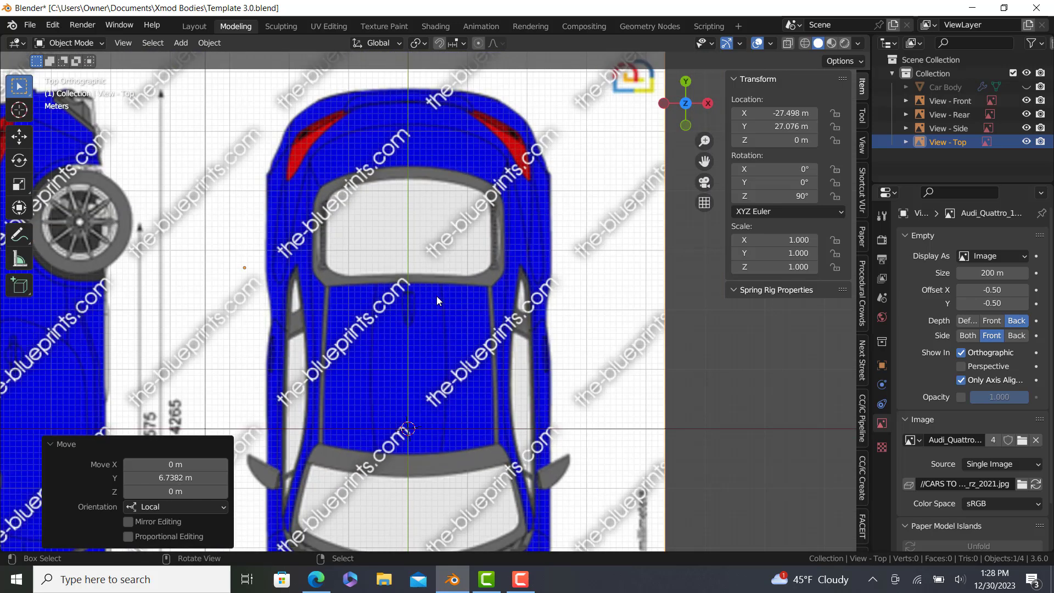
scroll(down, 3)
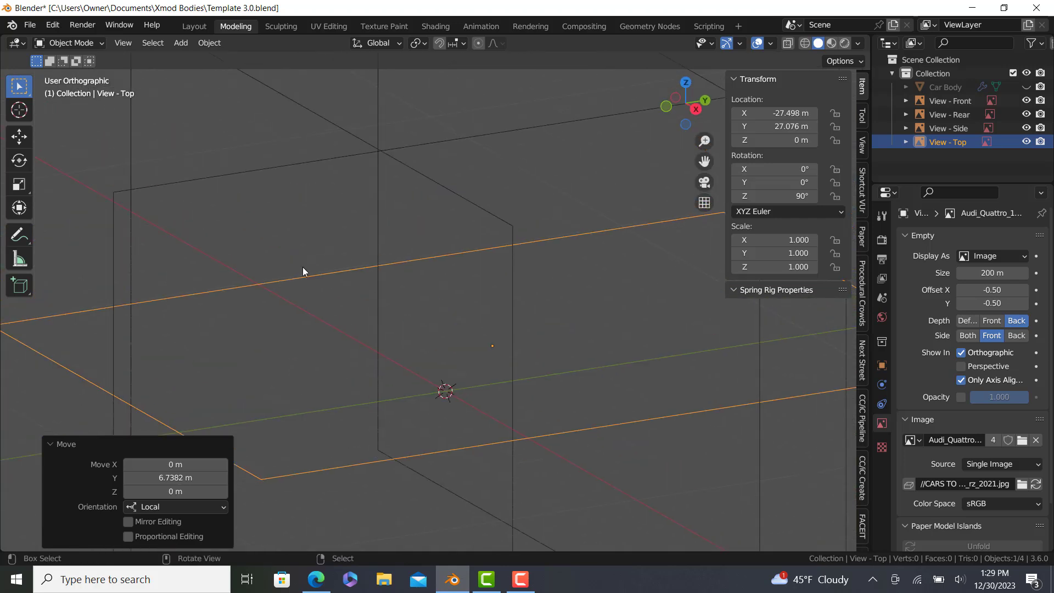
Add the Car Body plane mesh into the scene from the Add menu
click(180, 42)
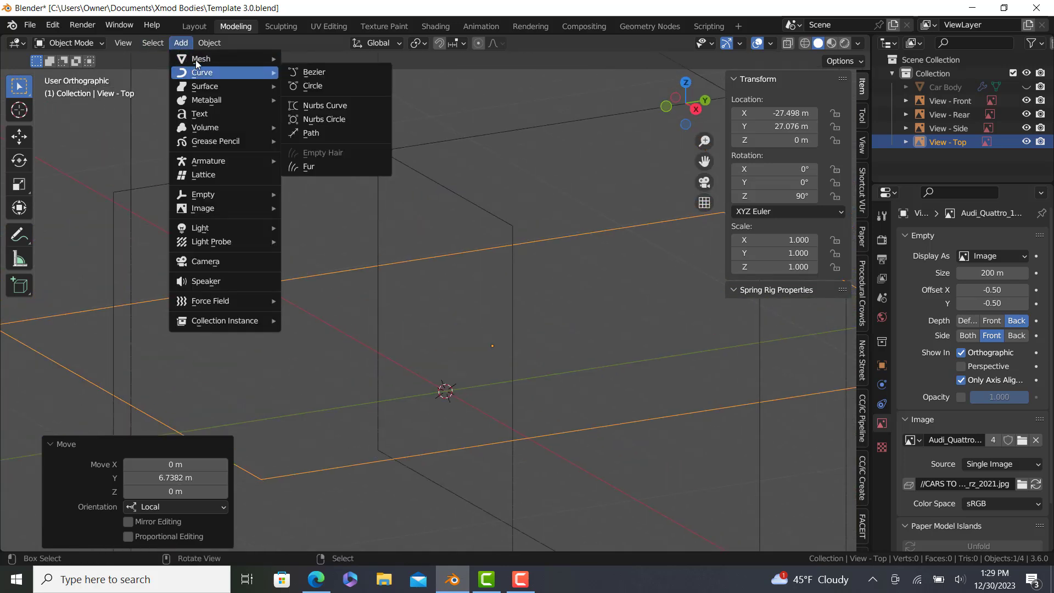
click(863, 142)
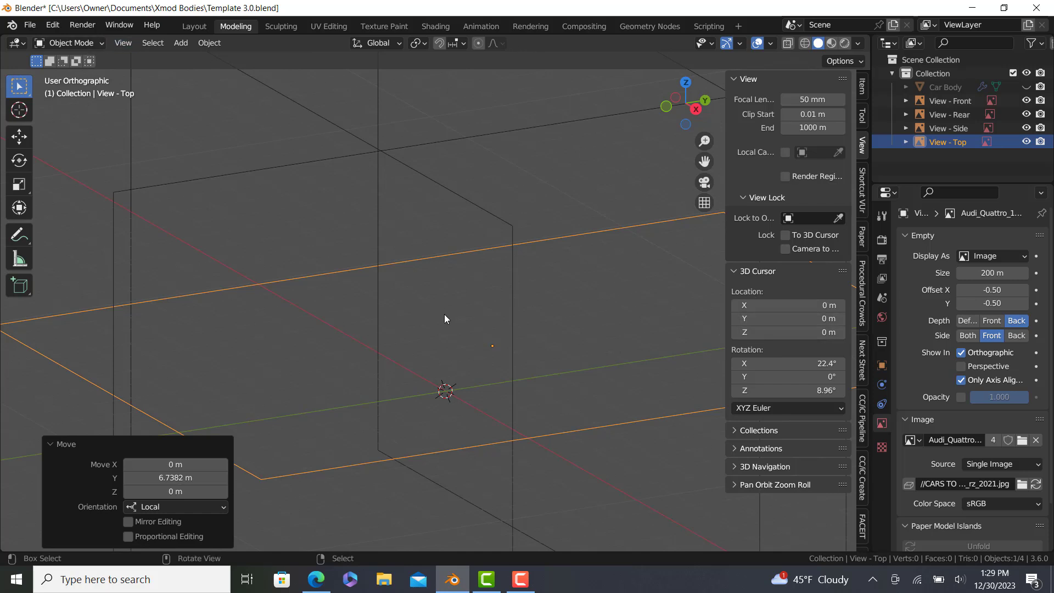
click(180, 42)
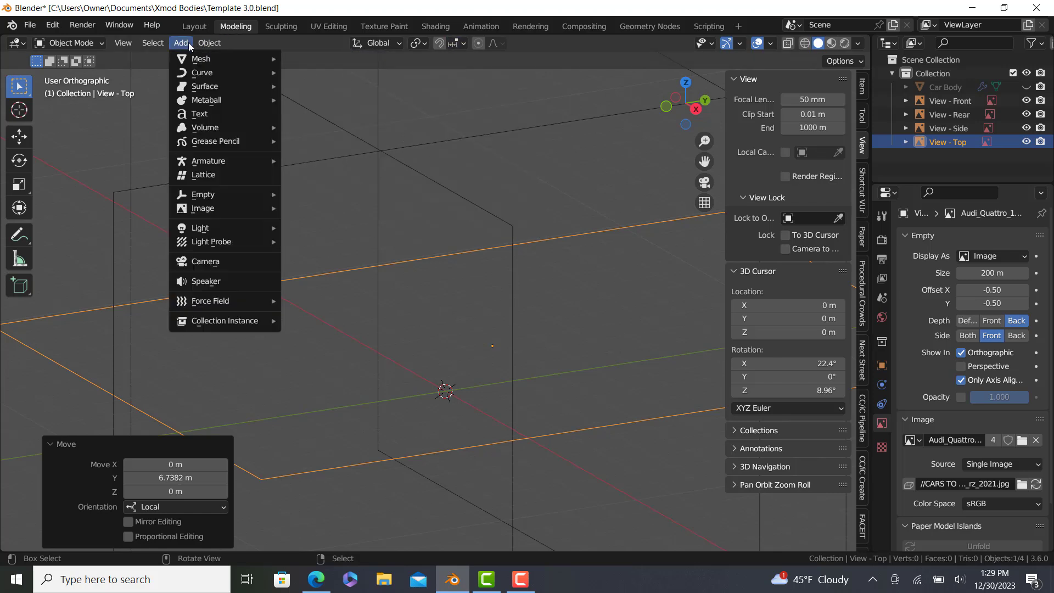
click(200, 59)
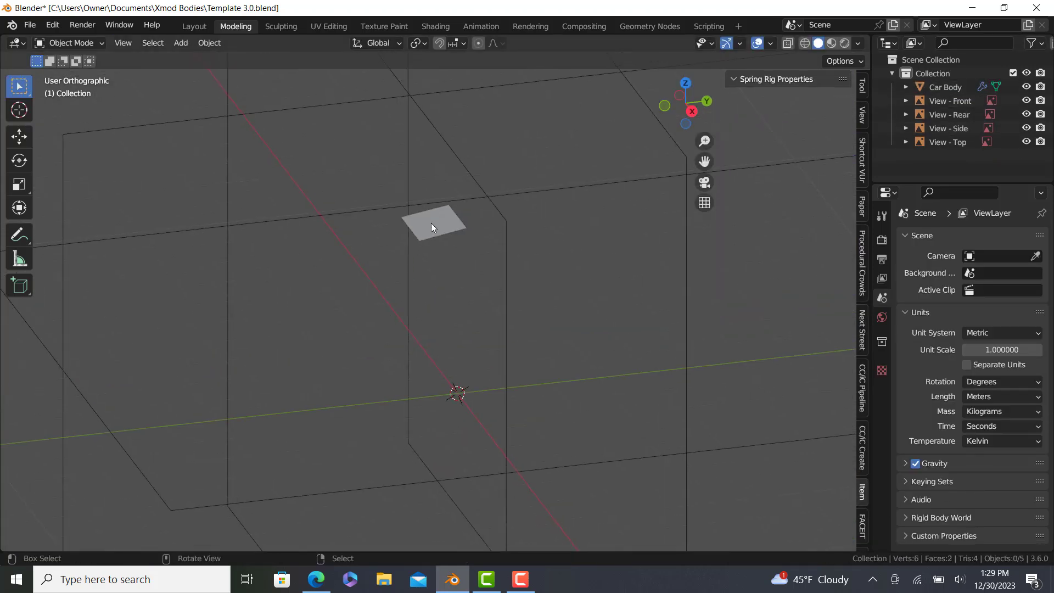
Select Car Body, keep its X Mirror modifier with clipping, and enter Edit Mode
click(430, 225)
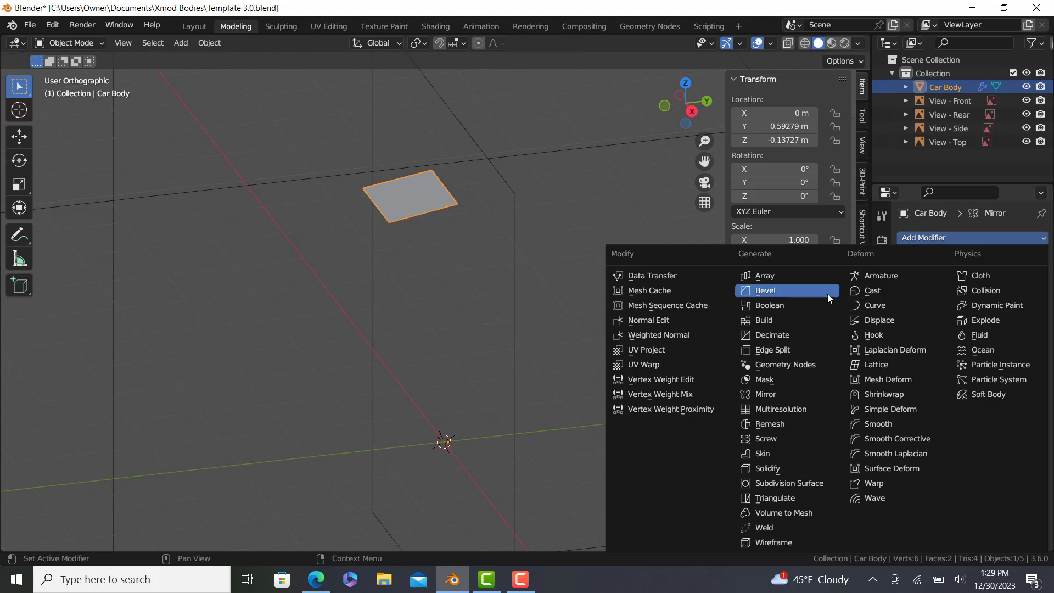
click(765, 395)
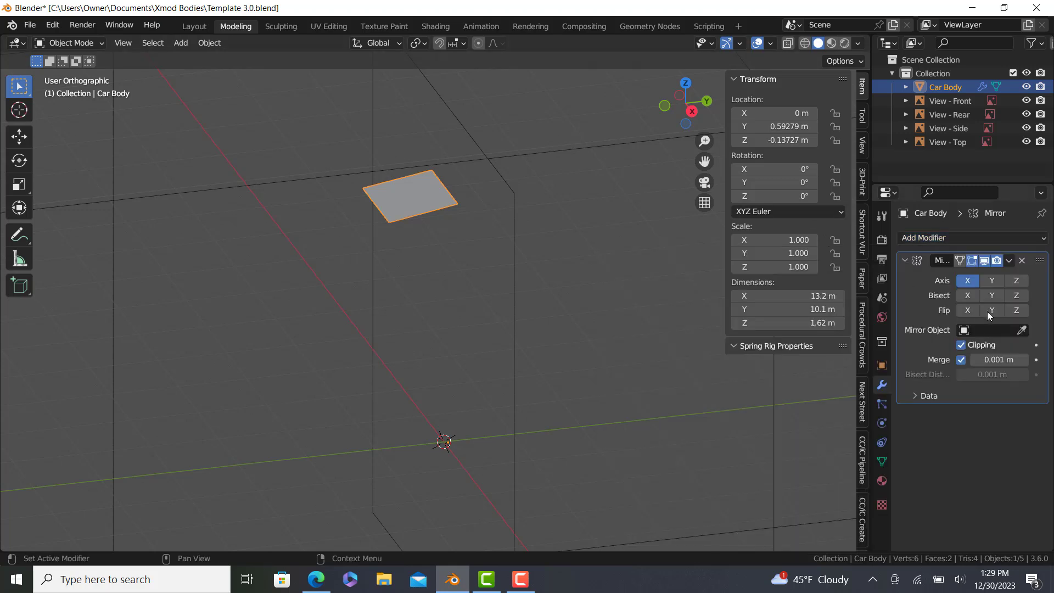
mouse_move(996, 332)
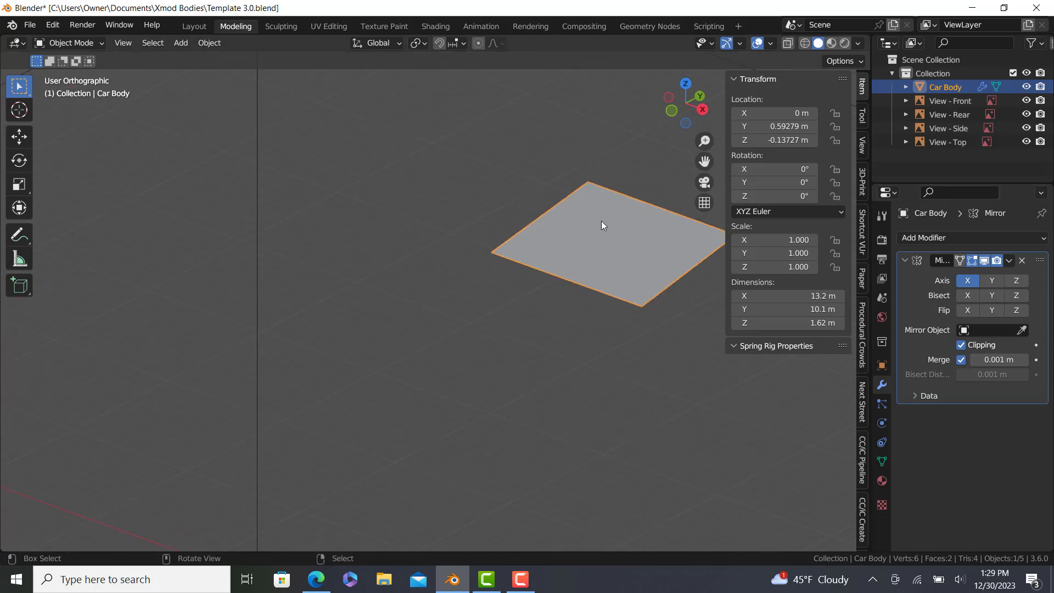
key(Tab)
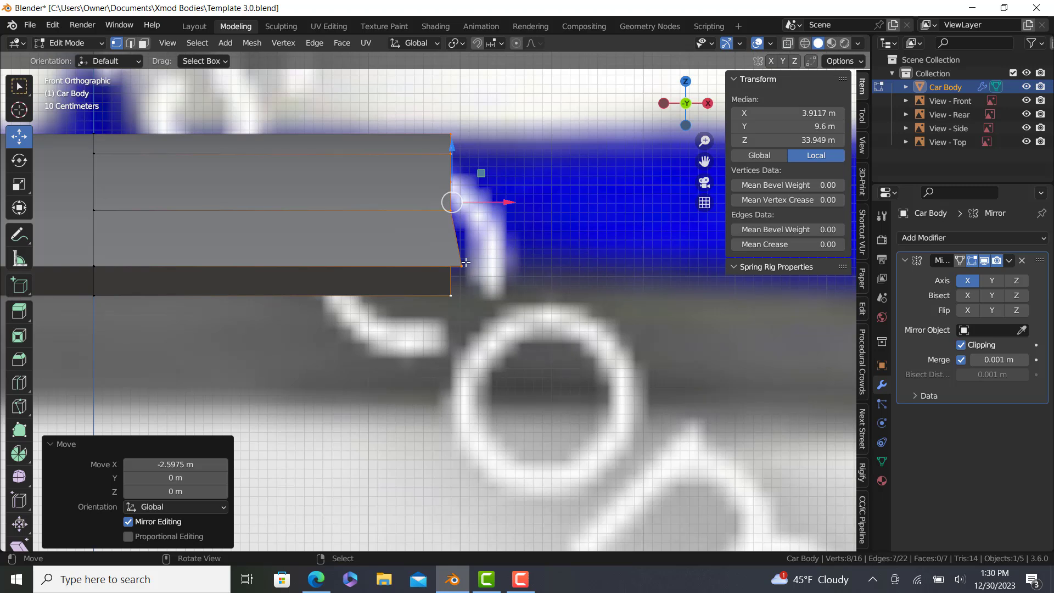
Check the car reference photo, then grab the panel edge about 2.41 m along X
key(s)
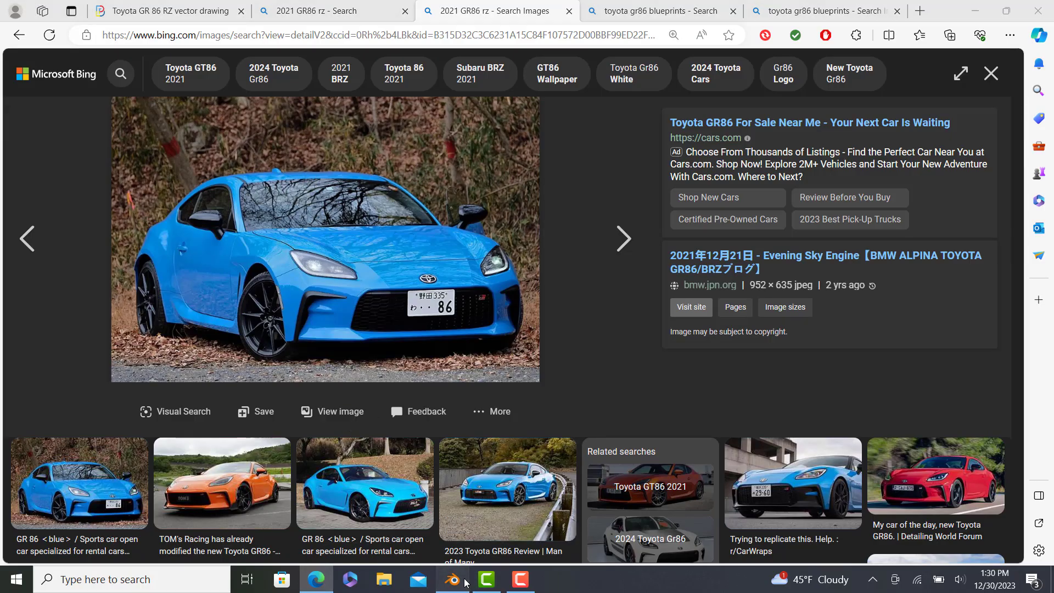
click(453, 579)
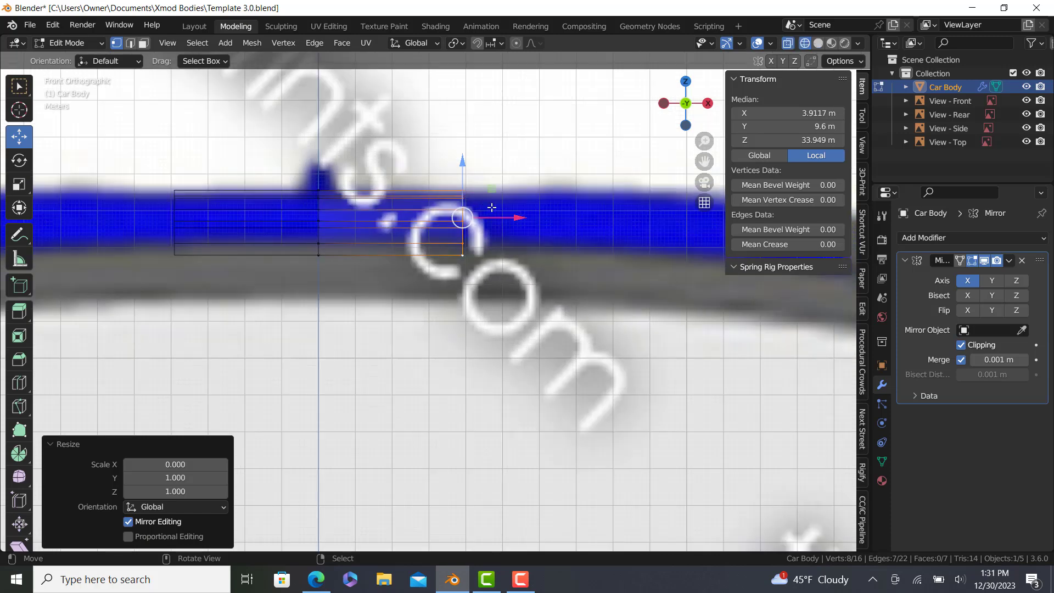
key(g)
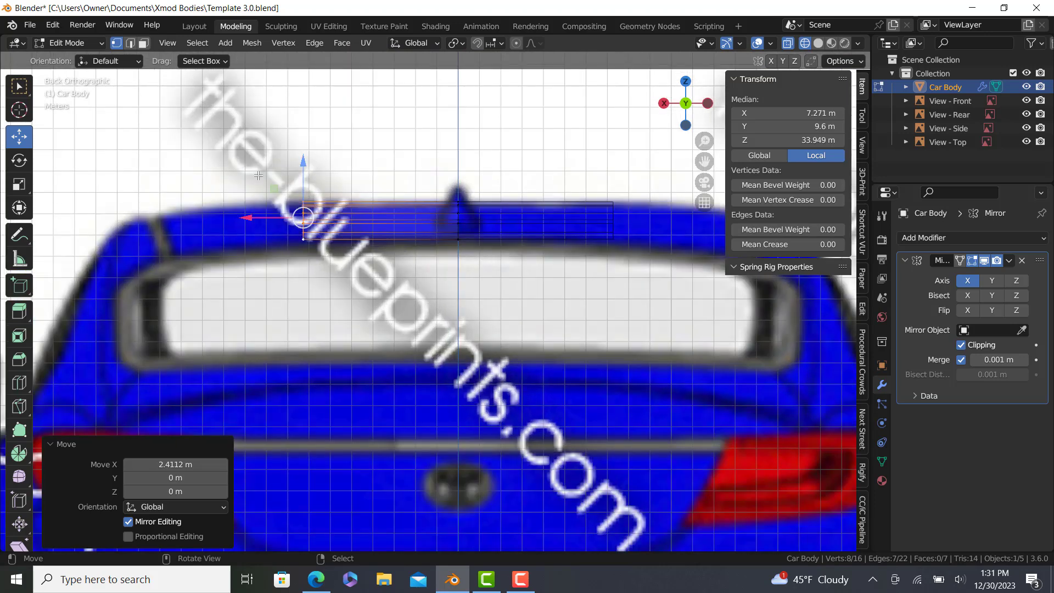
From the top view, move the panel edge about 0.76 m inward and select a corner vertex
key(s)
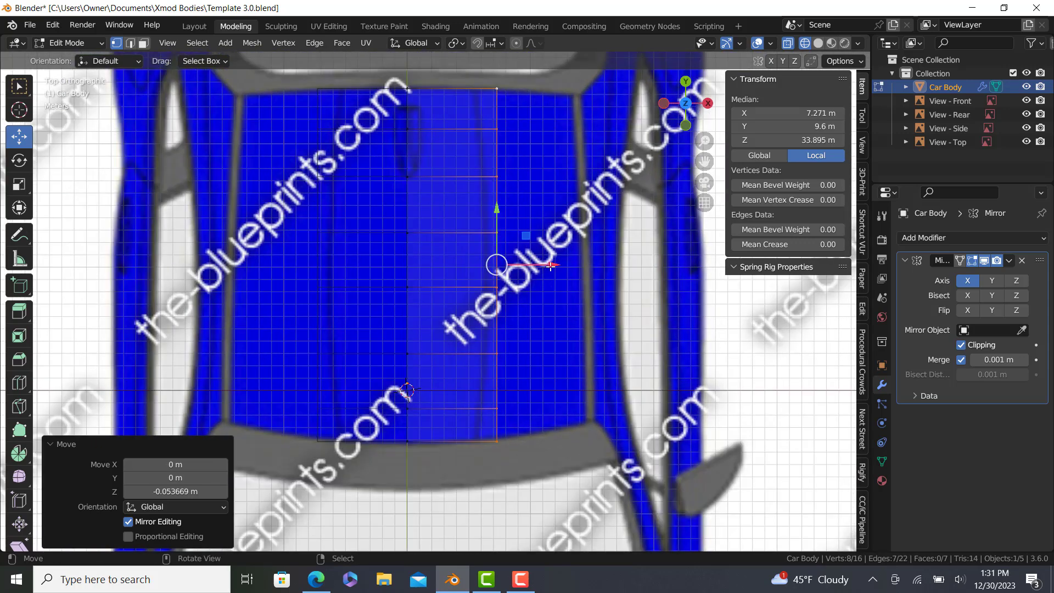
key(g)
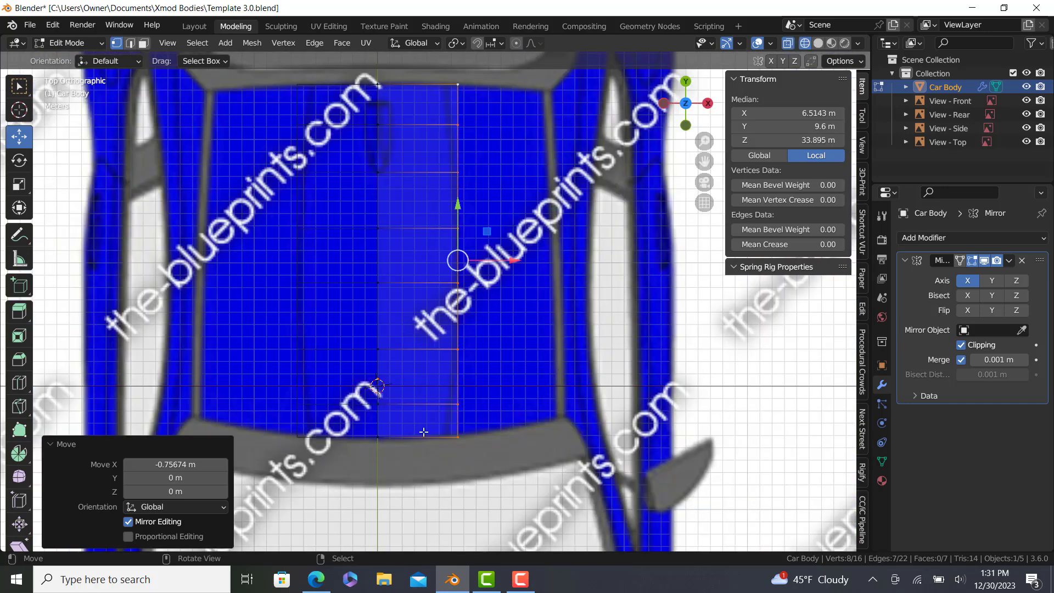
click(458, 437)
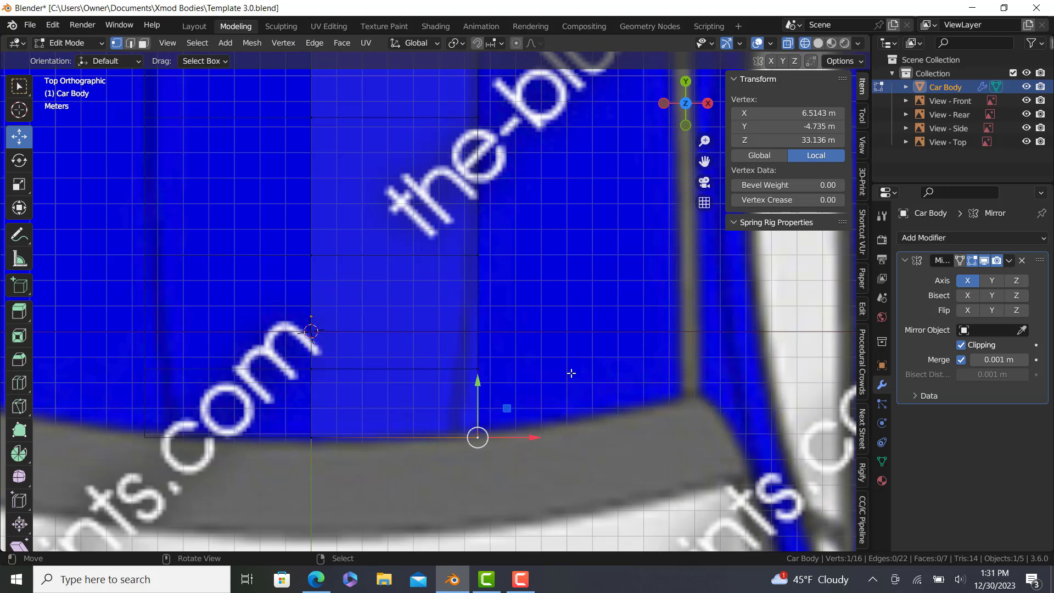
mouse_move(612, 443)
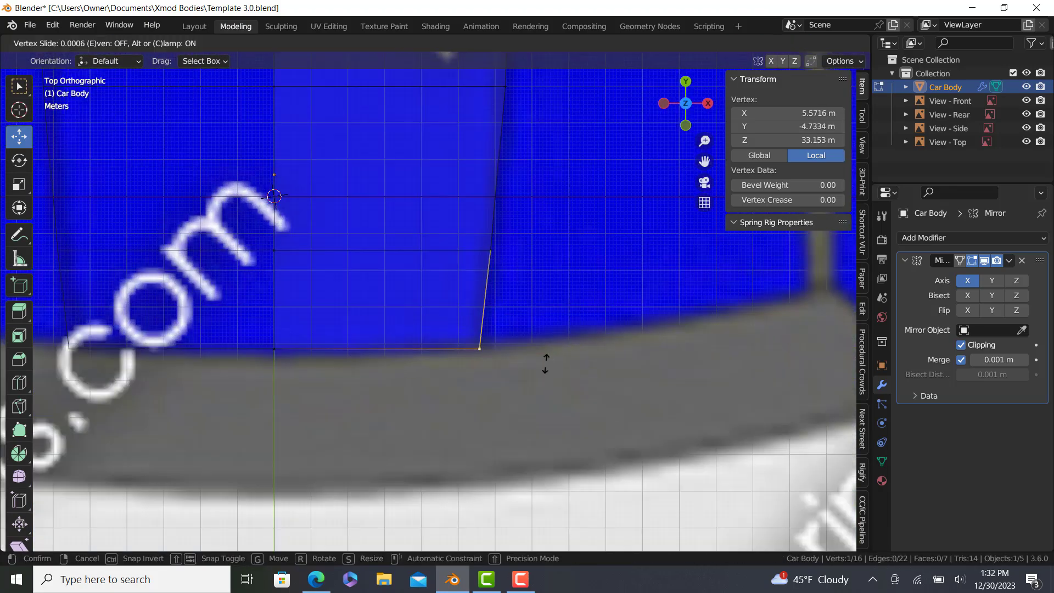
mouse_move(548, 353)
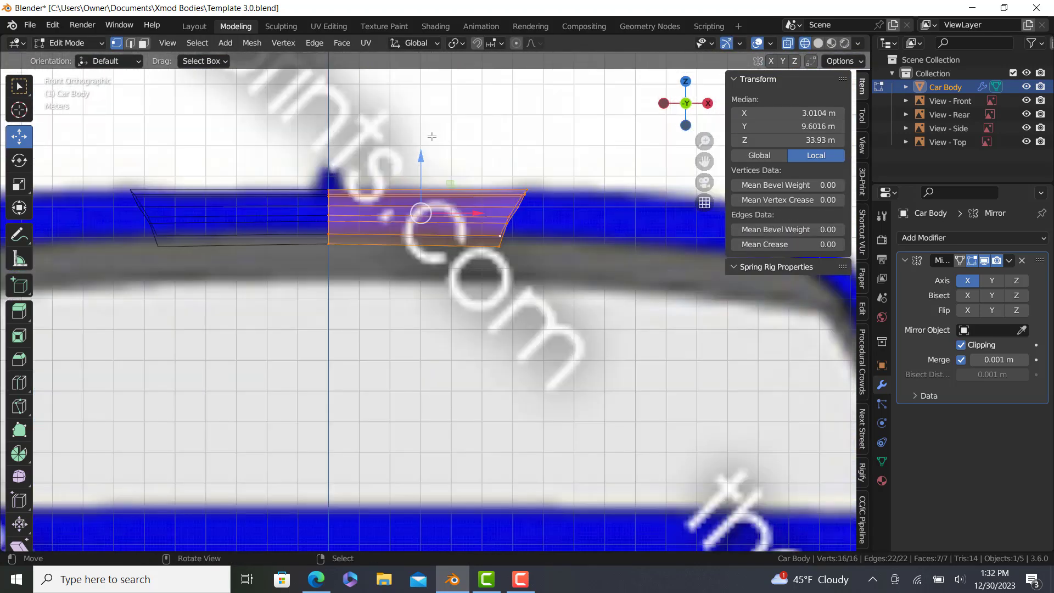
Add a loop cut across the roof panel, giving fourteen faces, and return to Object Mode
click(328, 242)
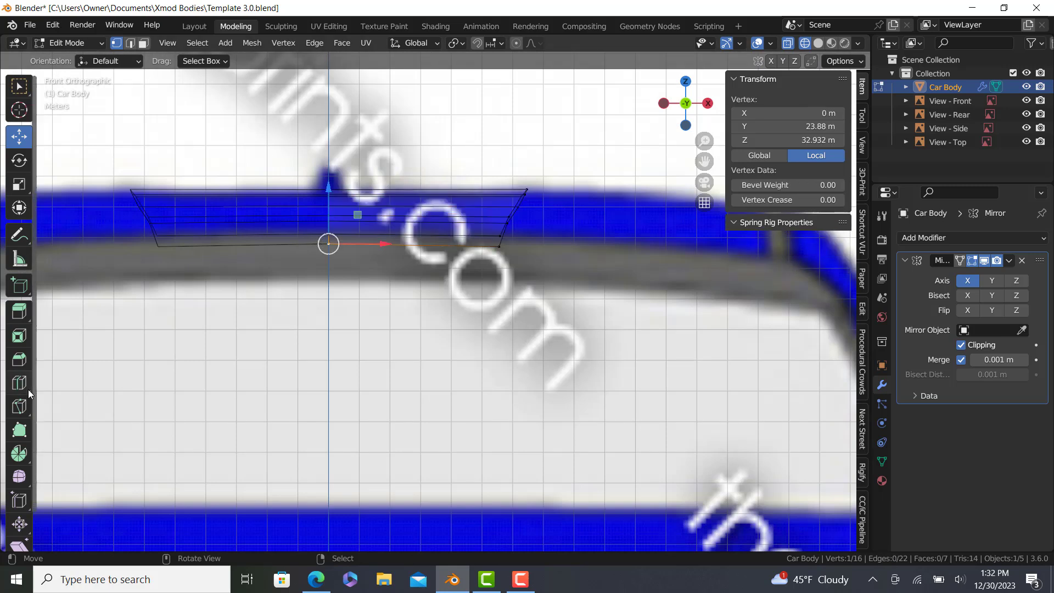
click(19, 382)
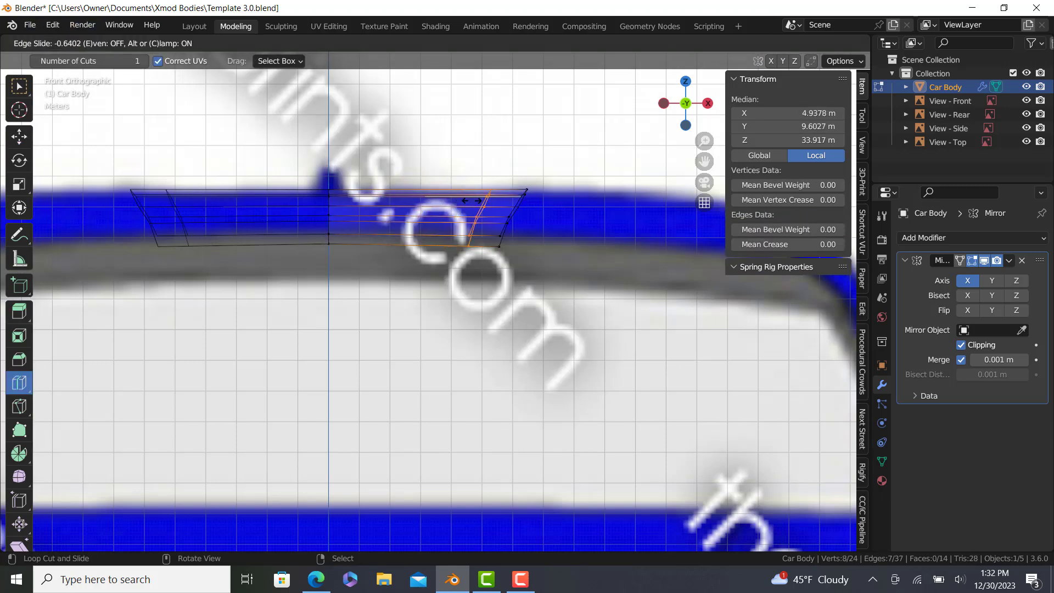
click(440, 215)
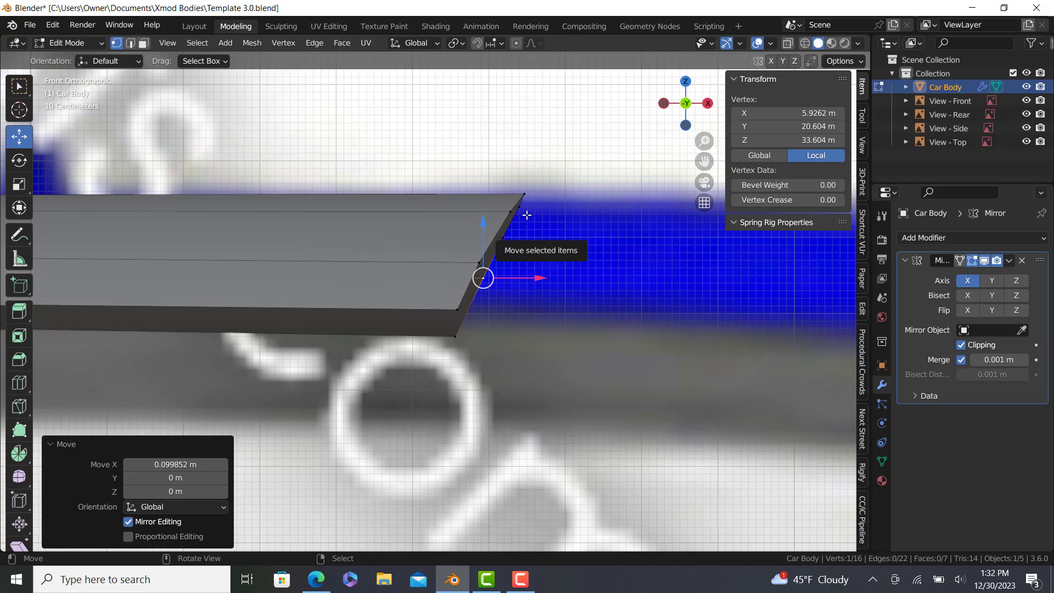
key(Tab)
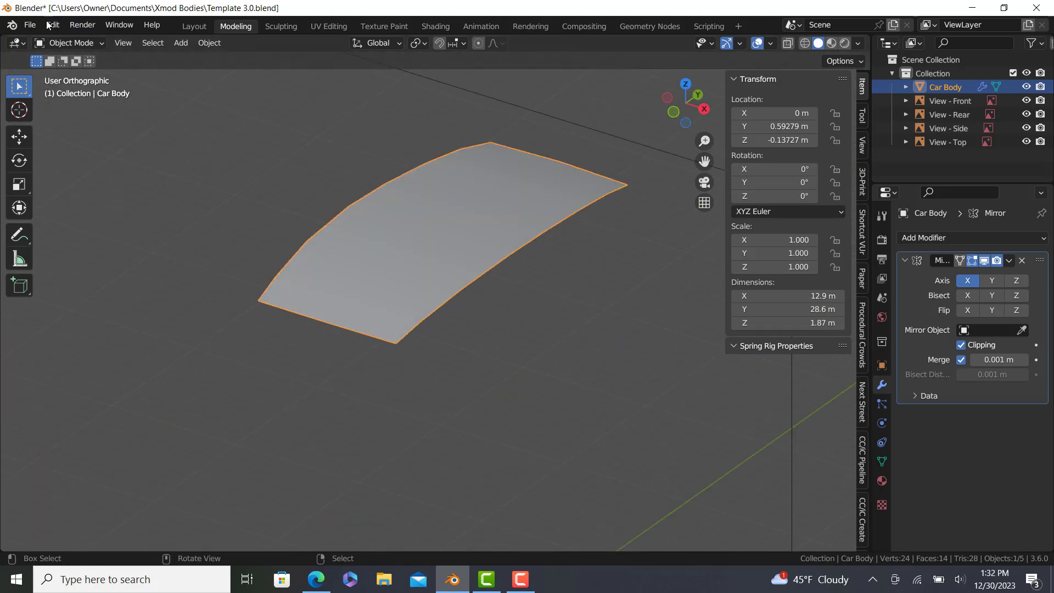
Save the scene as 21 GR86 RZ.blend in CARS TO DO > 21 GR86 RZ
click(29, 24)
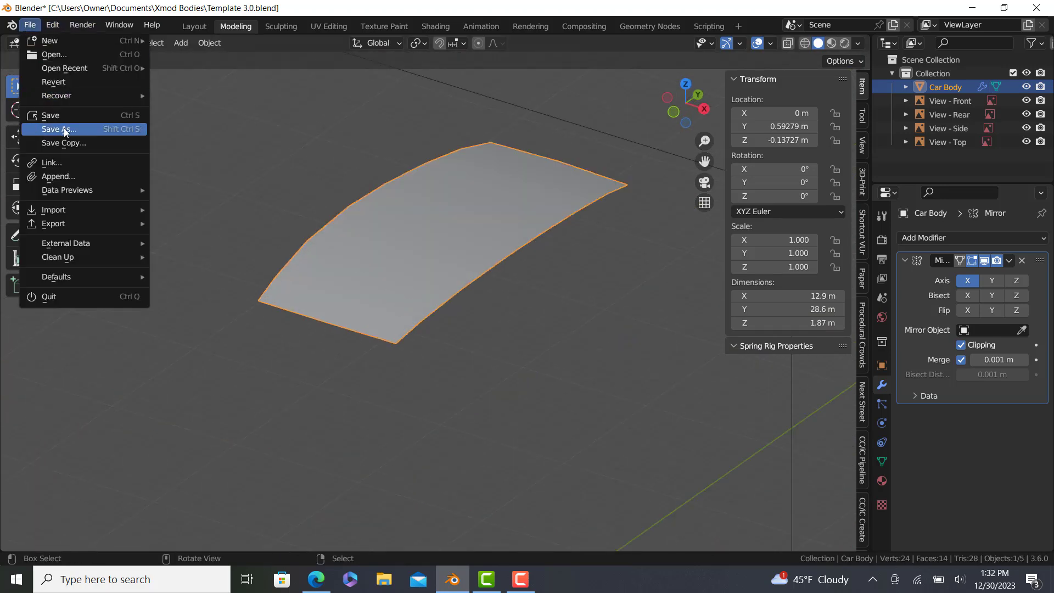
click(58, 129)
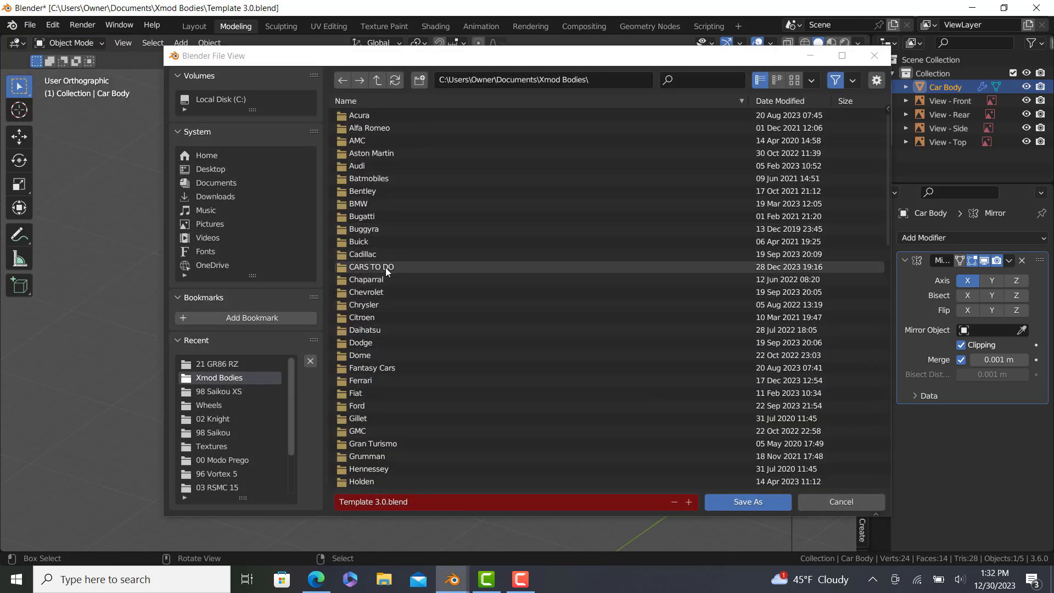
double_click(370, 267)
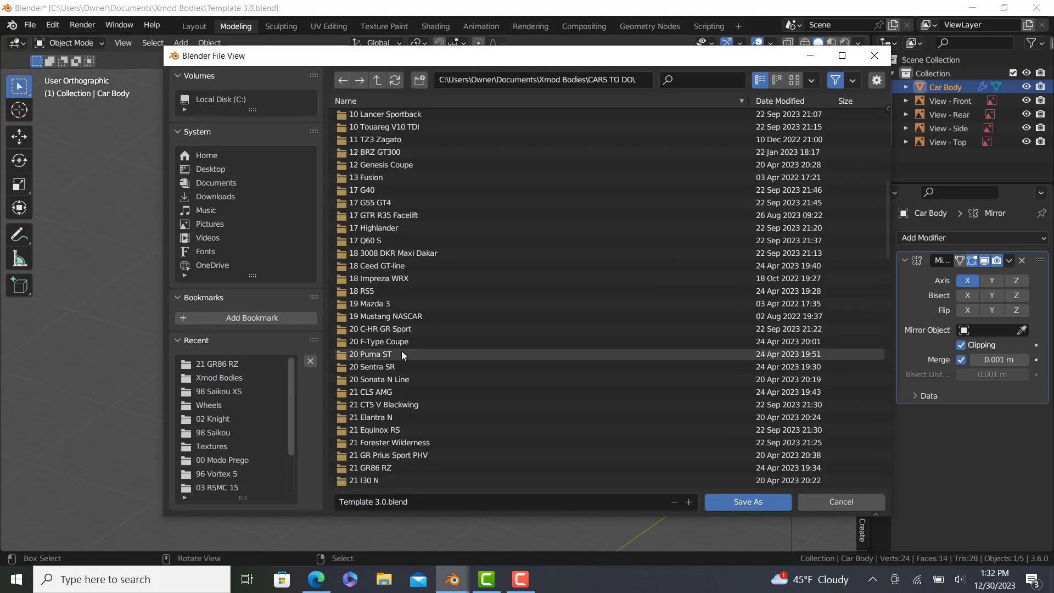
scroll(down, 3)
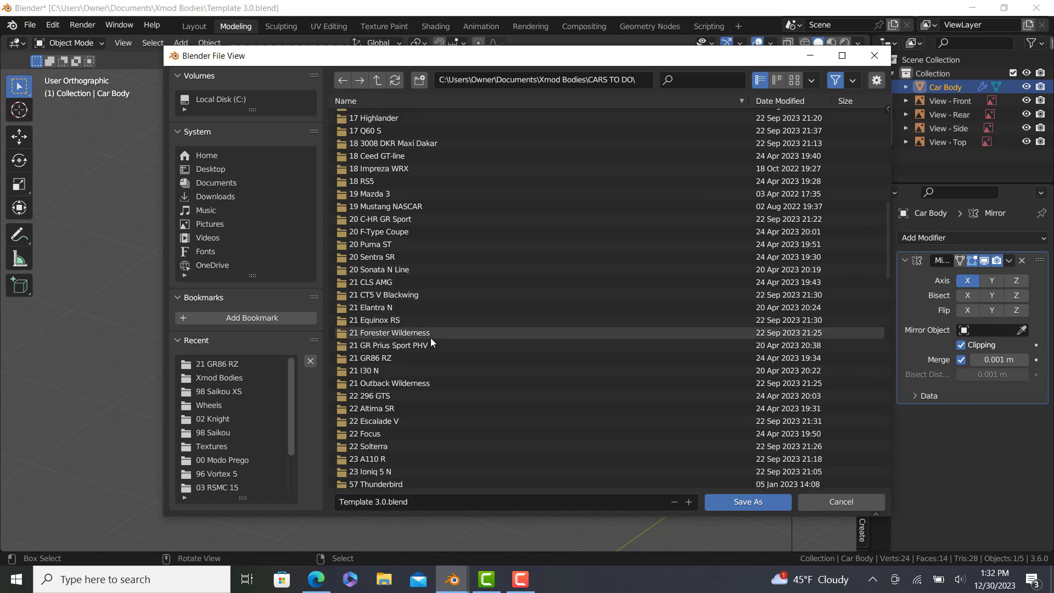
scroll(down, 3)
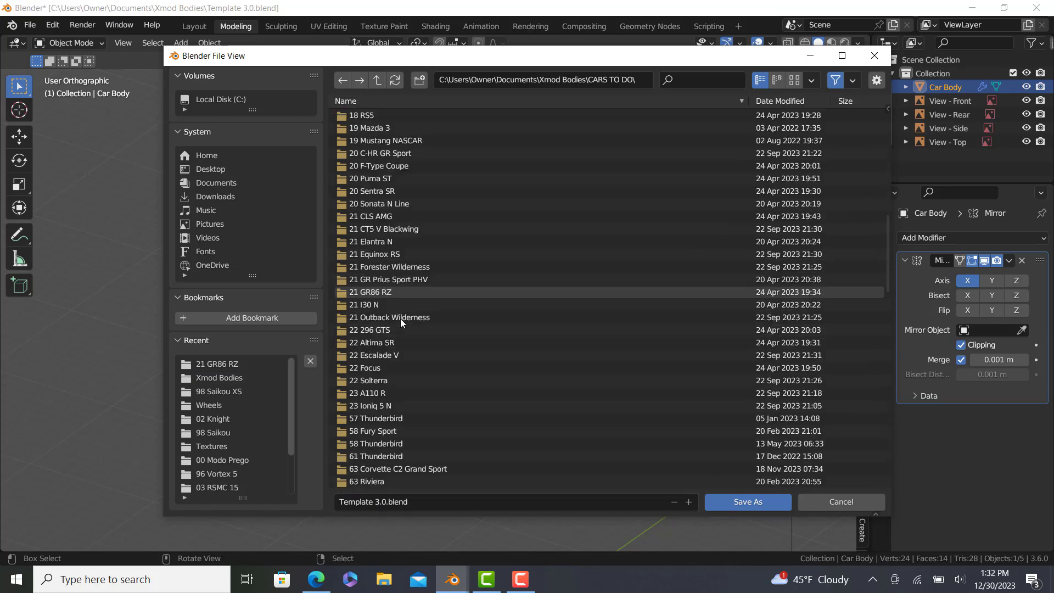
scroll(down, 3)
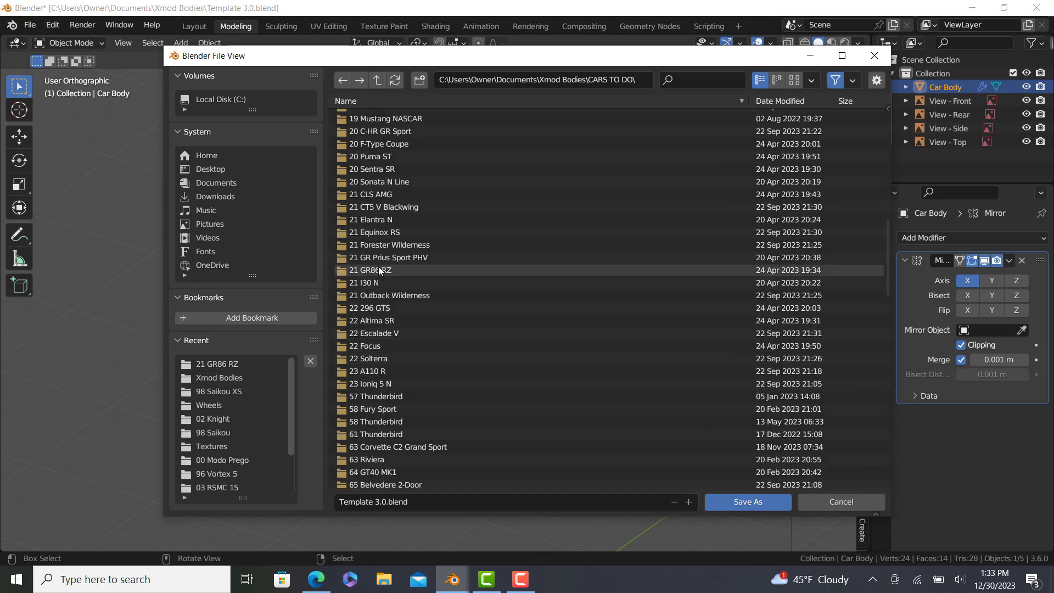
double_click(369, 270)
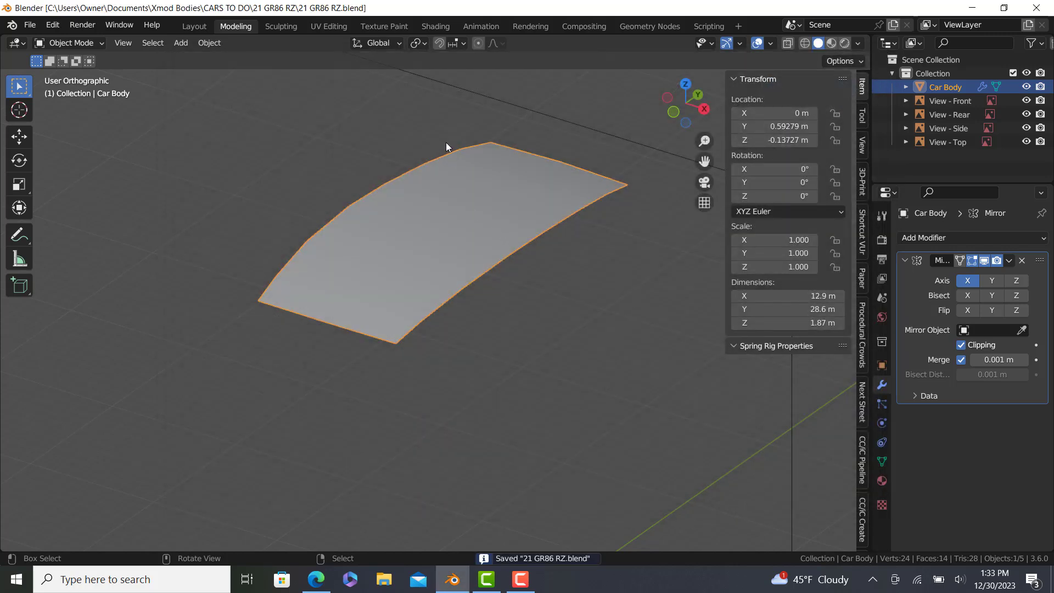
Preview the car materials, stepping through secondary color, Windows and Plastic, then re-enter edit mode
scroll(down, 3)
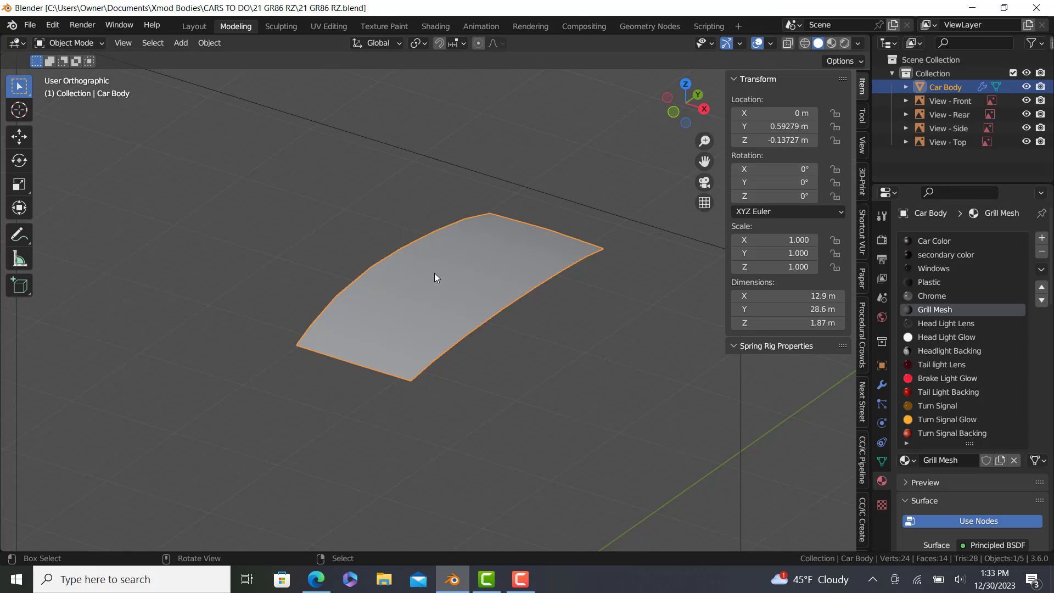
mouse_move(505, 227)
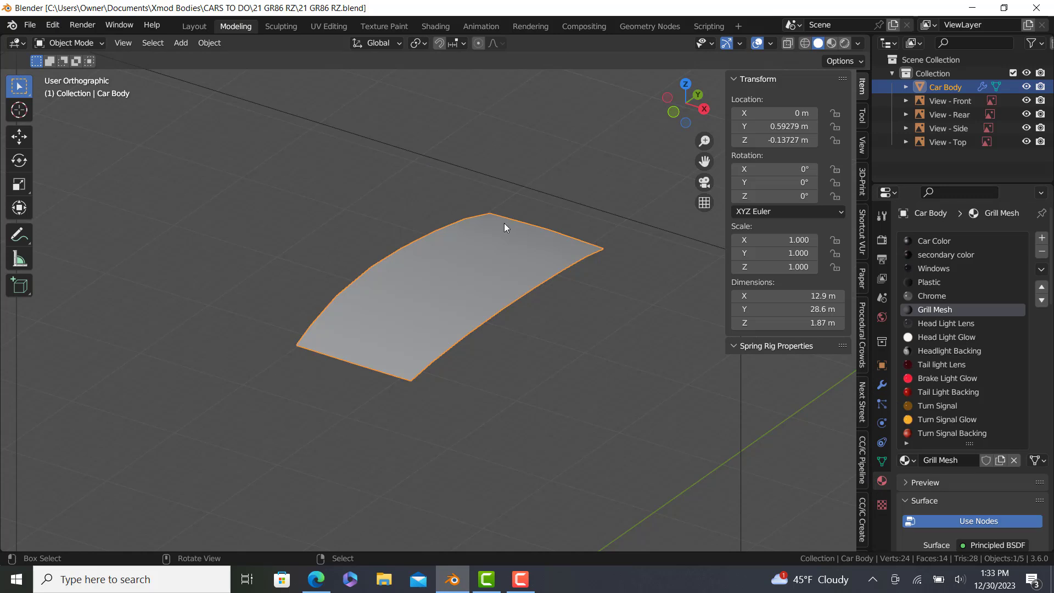
click(935, 240)
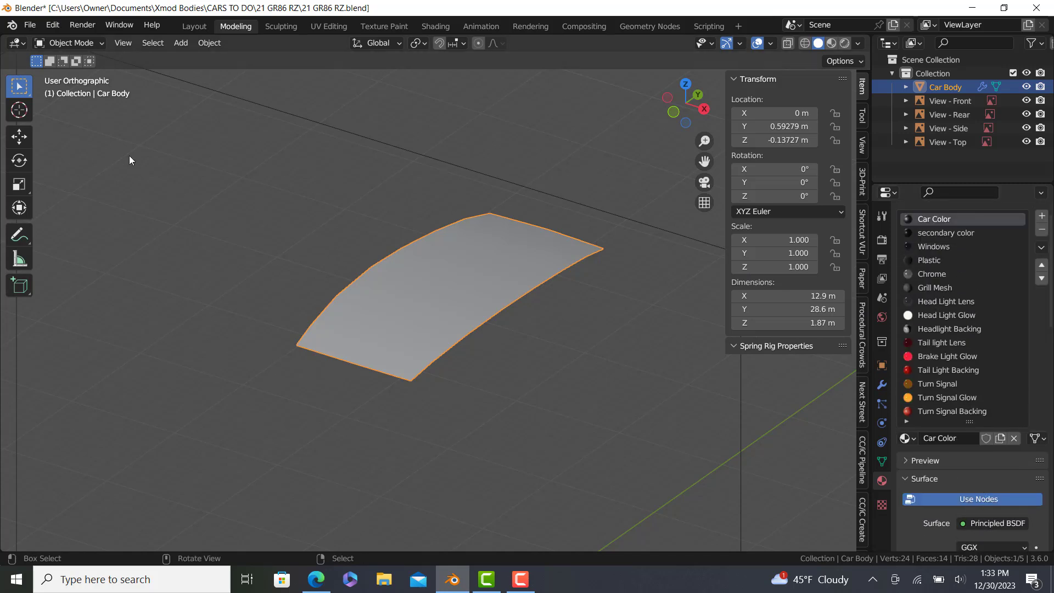
mouse_move(86, 96)
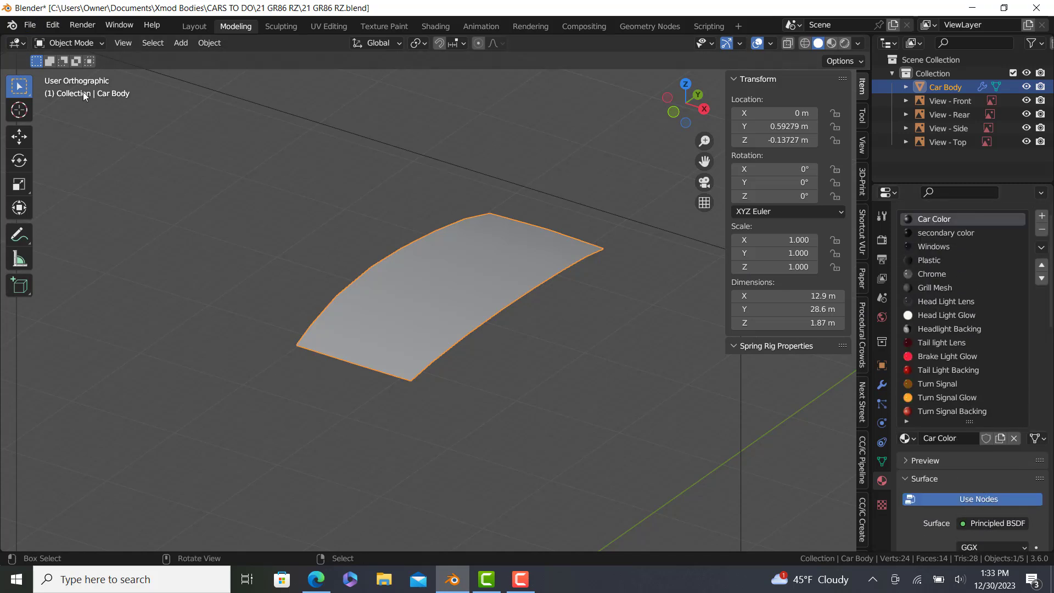
mouse_move(613, 215)
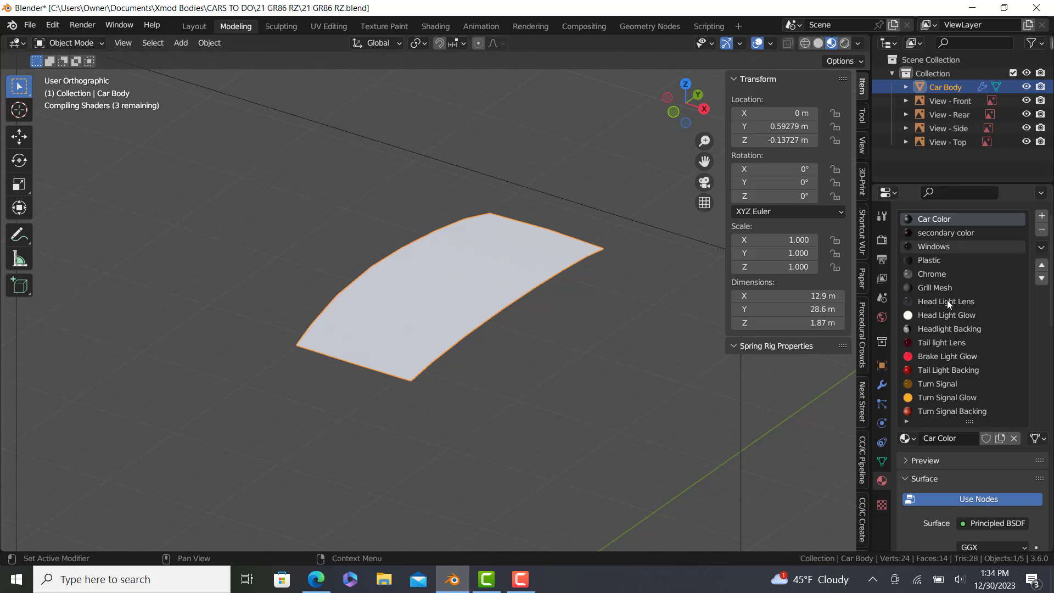
mouse_move(129, 111)
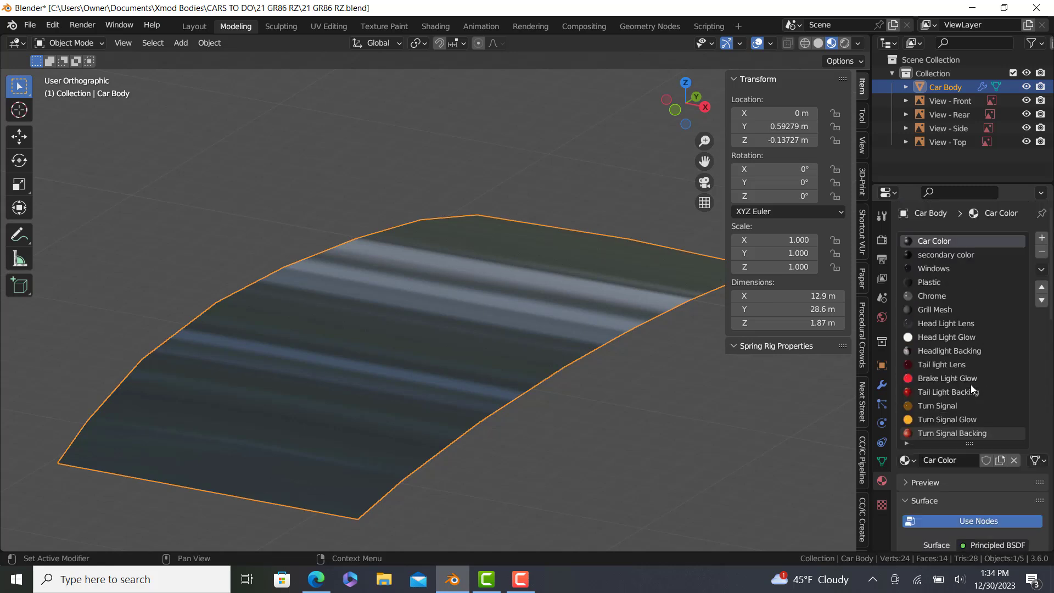
click(947, 254)
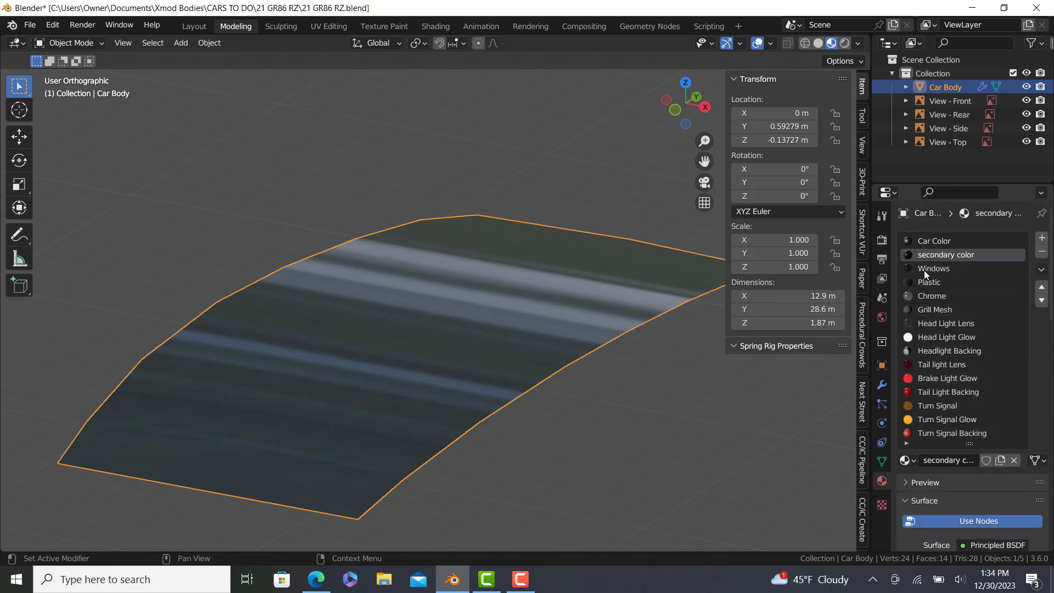
click(933, 268)
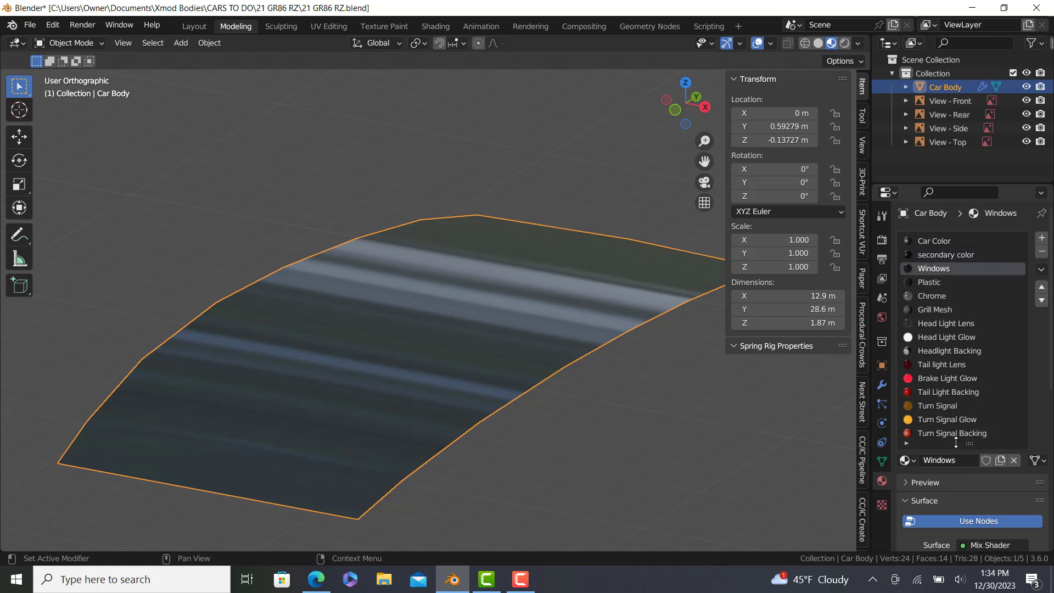
click(929, 282)
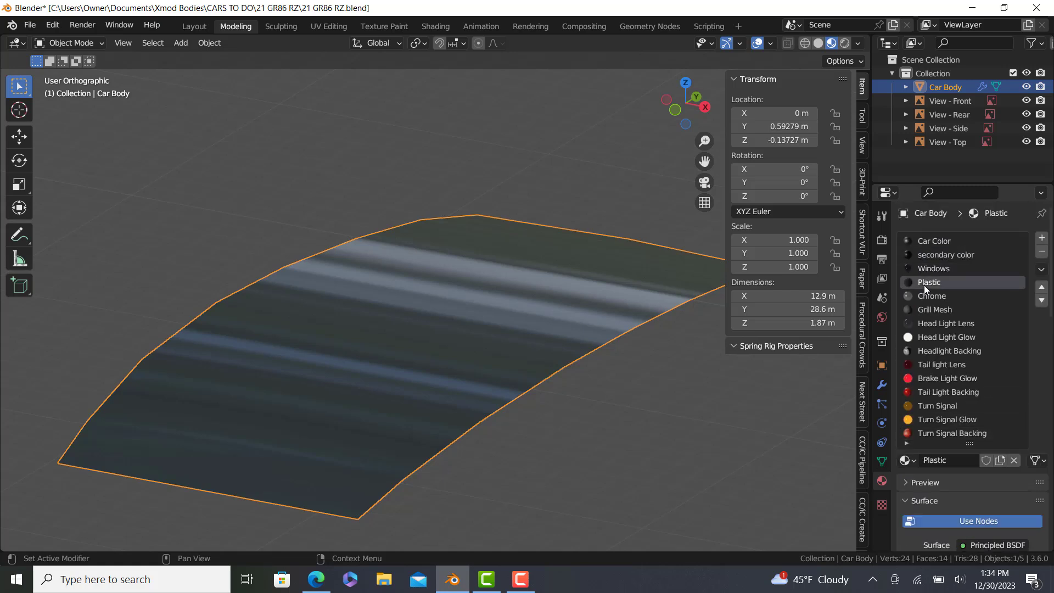
key(Tab)
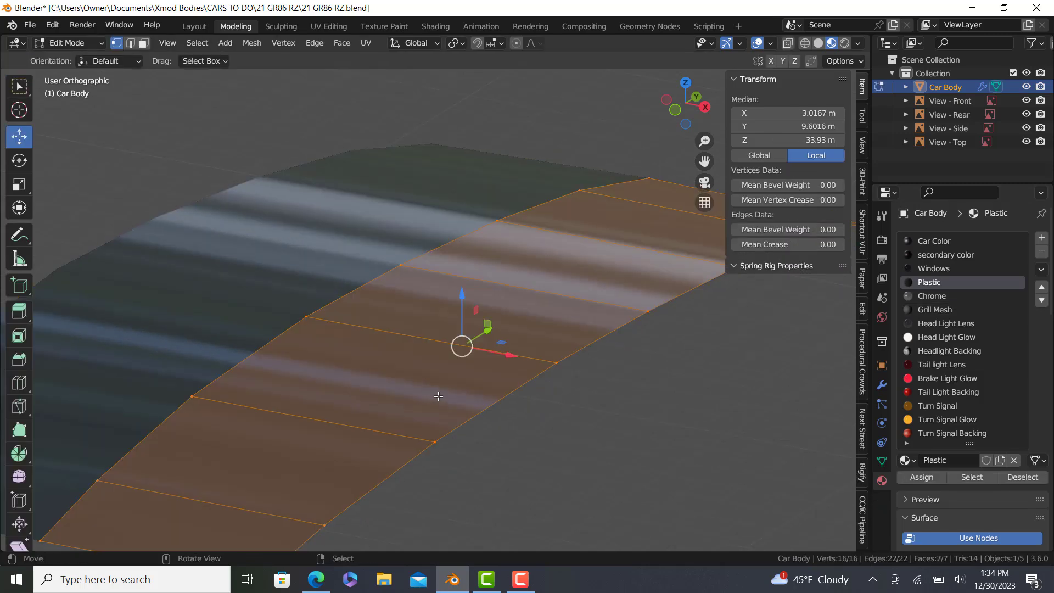
Assign Chrome to the selected faces, then switch the active slot to Grill Mesh
key(Tab)
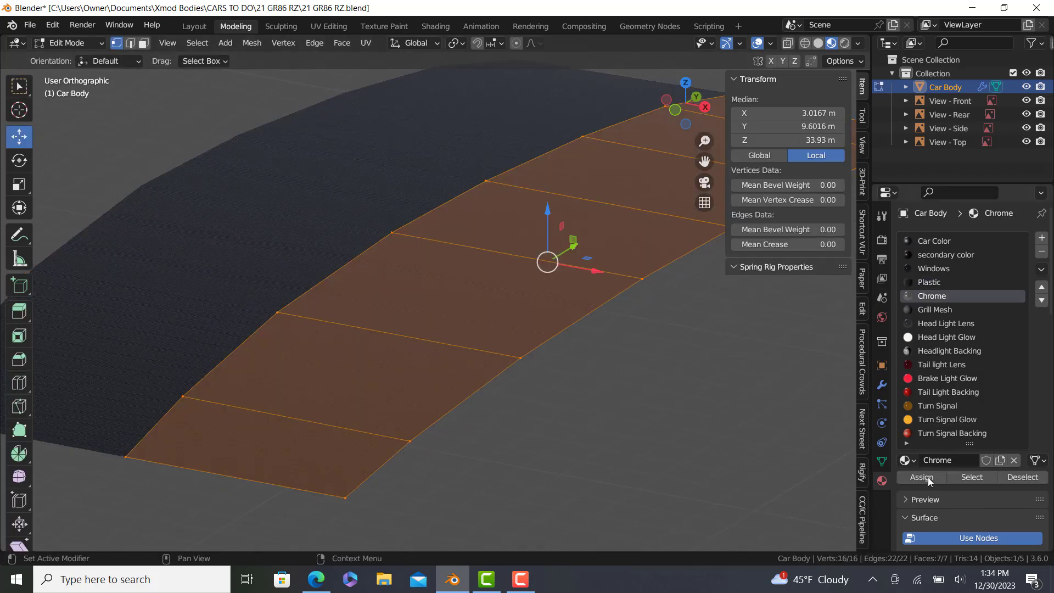
click(922, 477)
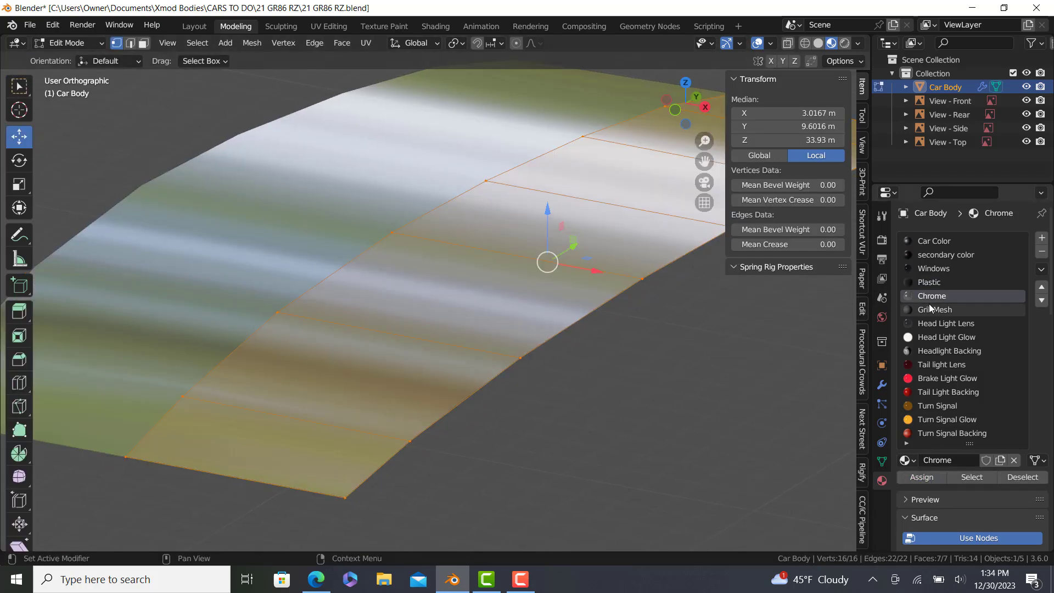
click(935, 309)
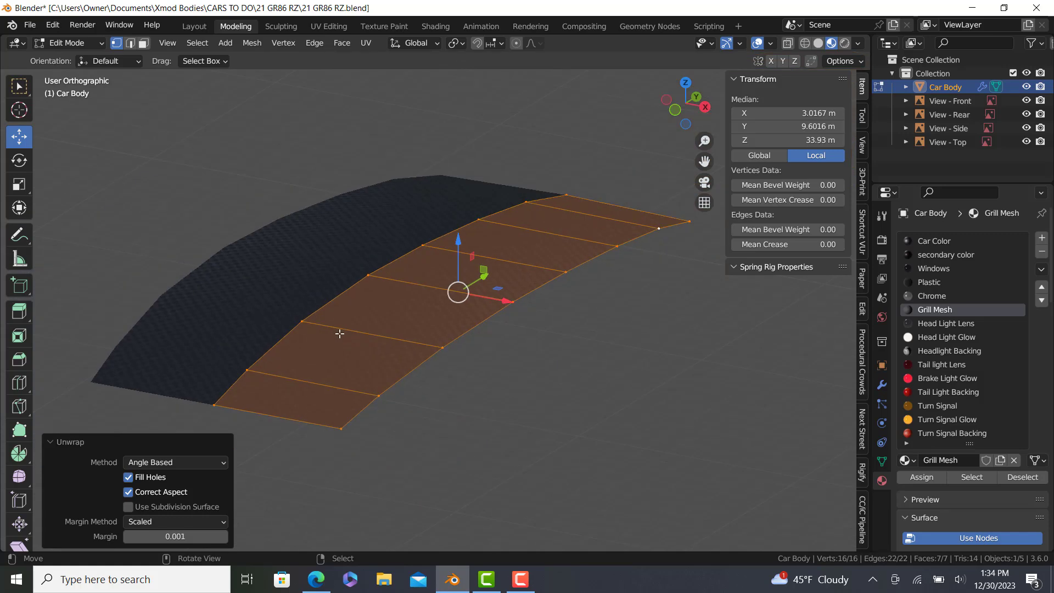
key(Tab)
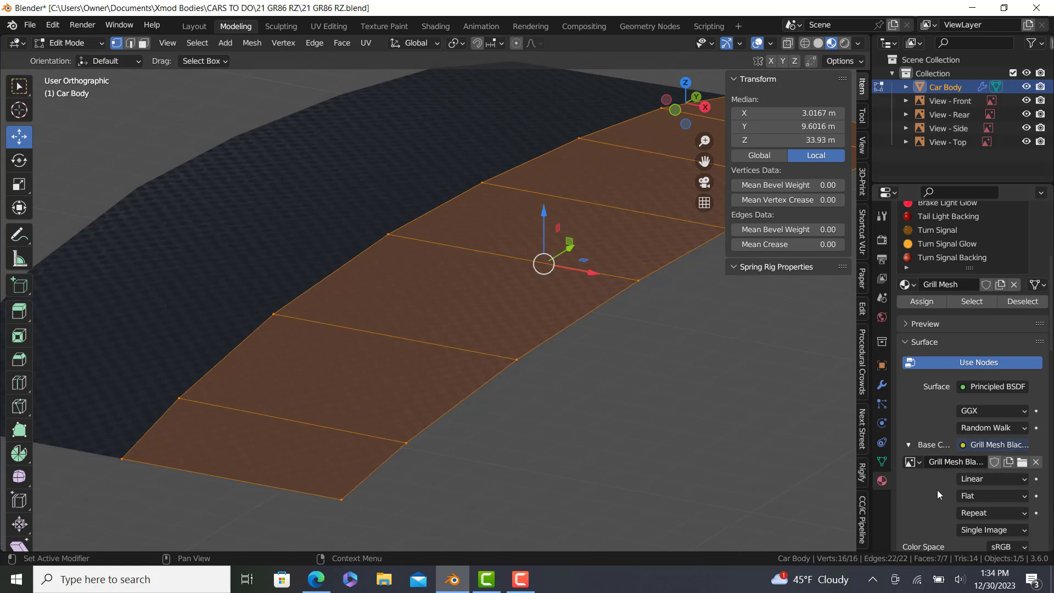
mouse_move(955, 461)
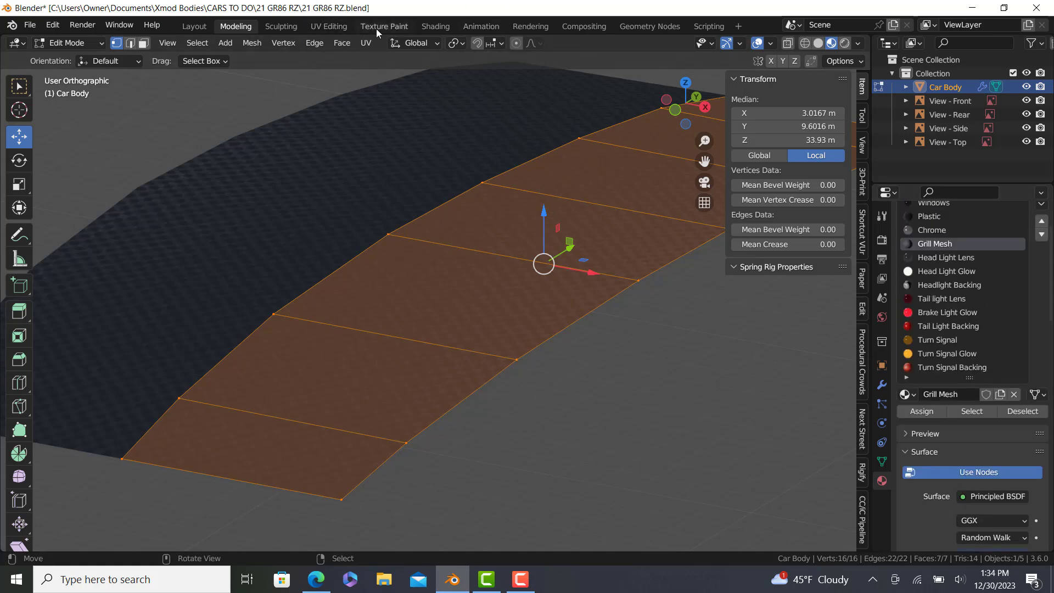
mouse_move(563, 200)
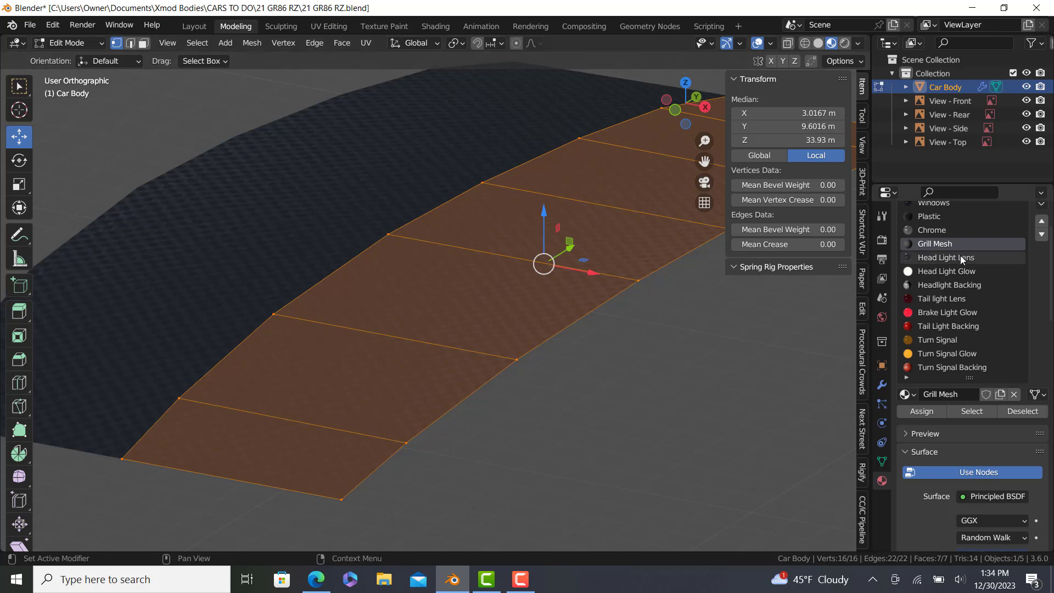
Try Head Light Lens and Head Light Glow, then preview Headlight Backing on the panel
click(946, 258)
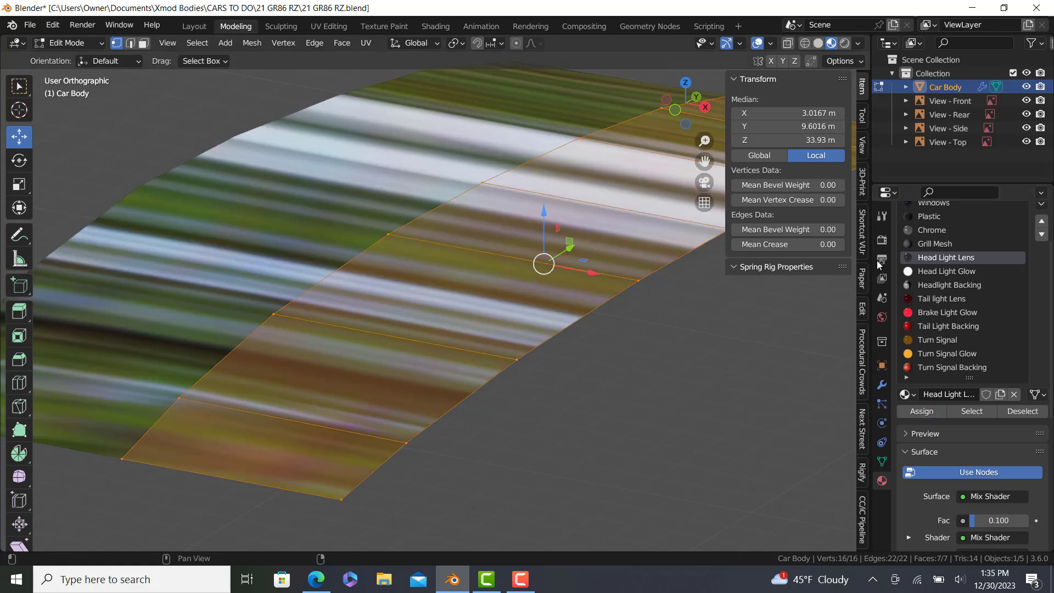
mouse_move(933, 298)
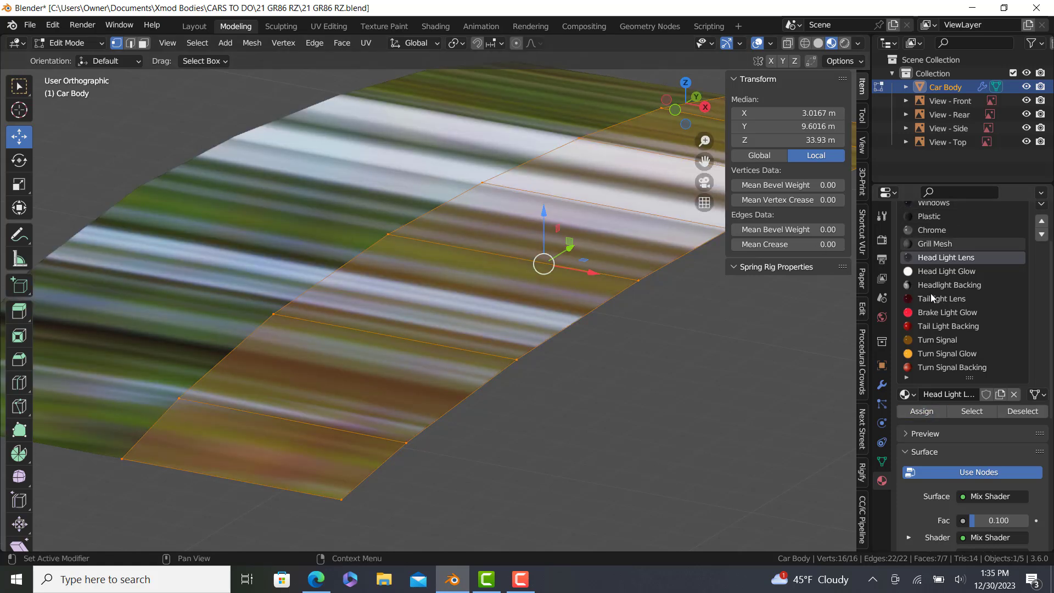
click(947, 271)
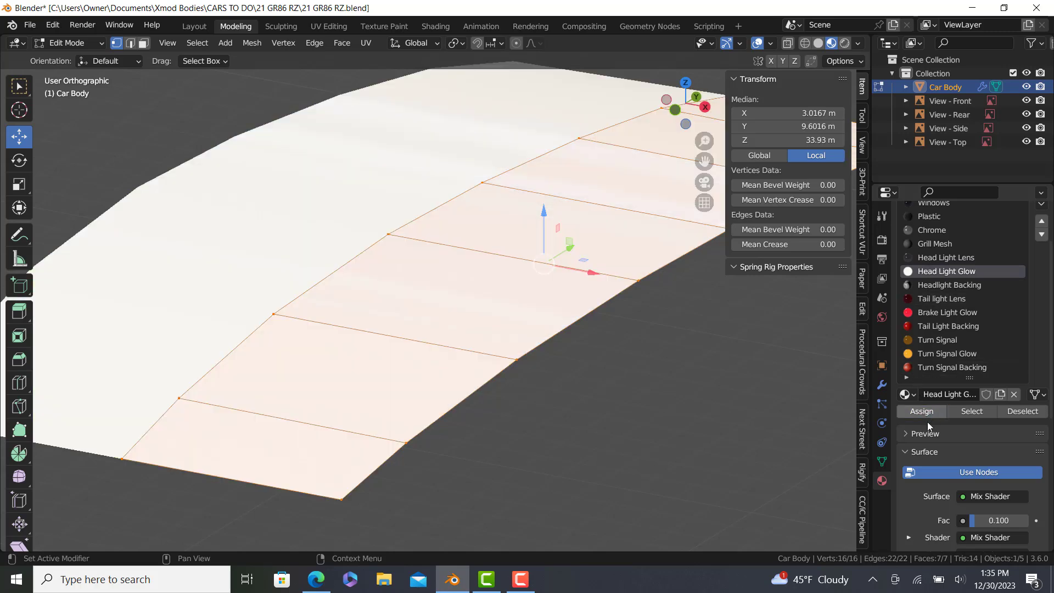
scroll(down, 3)
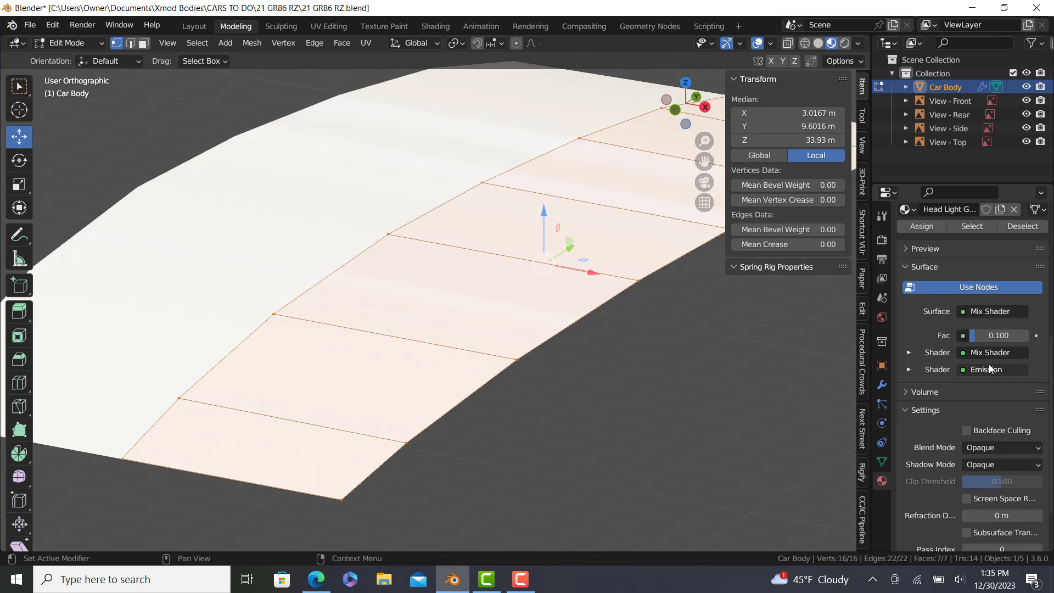
click(950, 210)
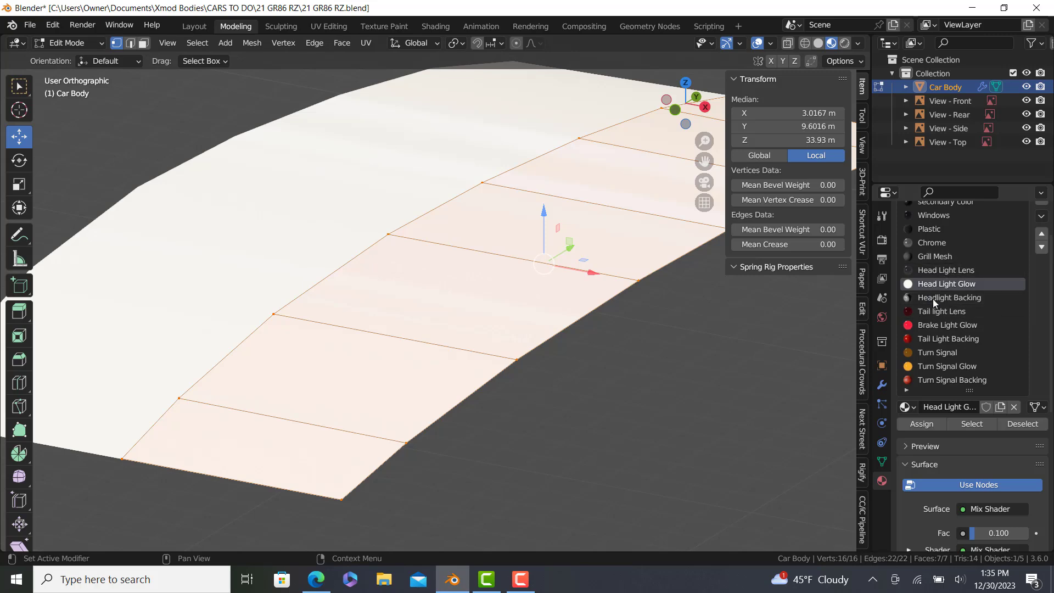
click(950, 297)
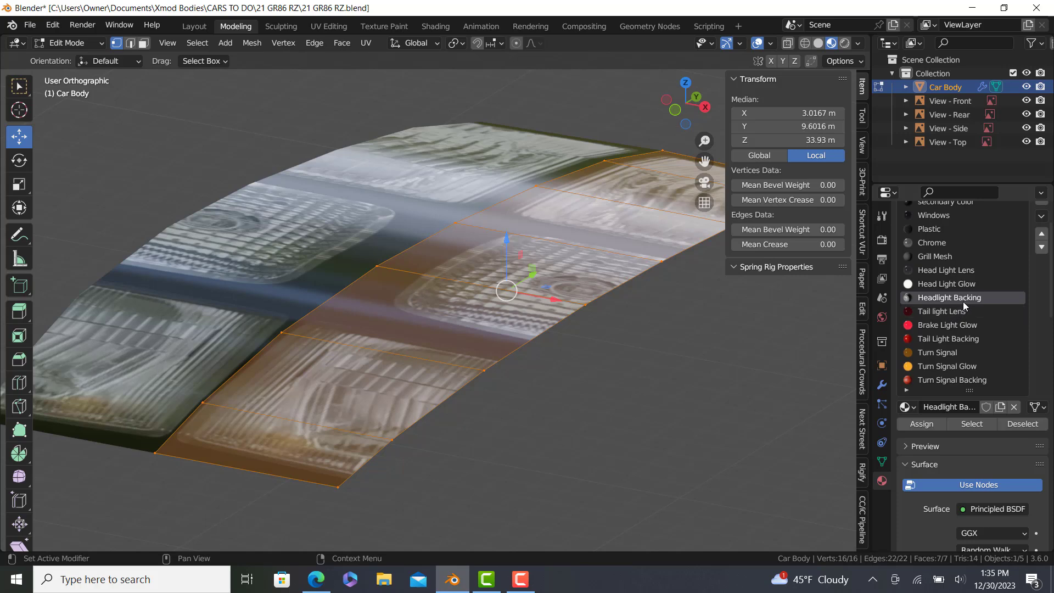
Assign Tail light Lens, Brake Light Glow and Turn Signal Glow, then return to Car Color in object mode
click(941, 311)
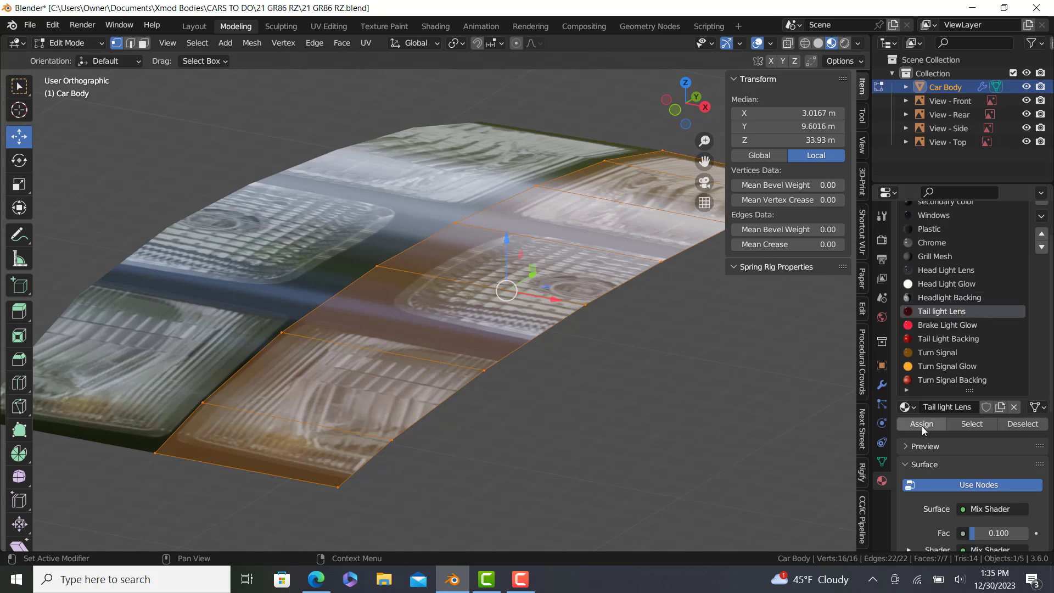
click(922, 424)
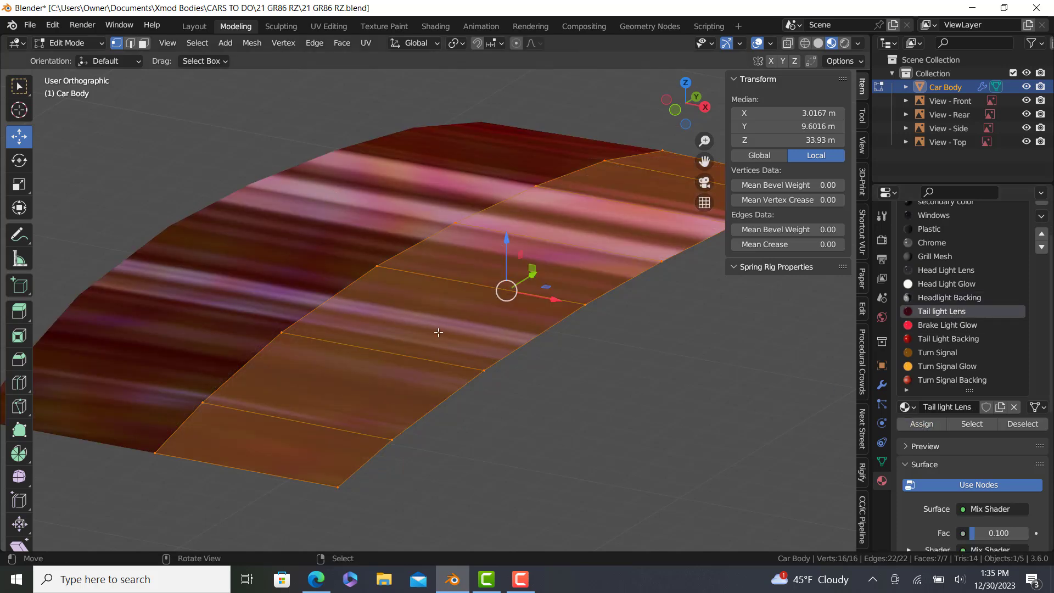
click(944, 325)
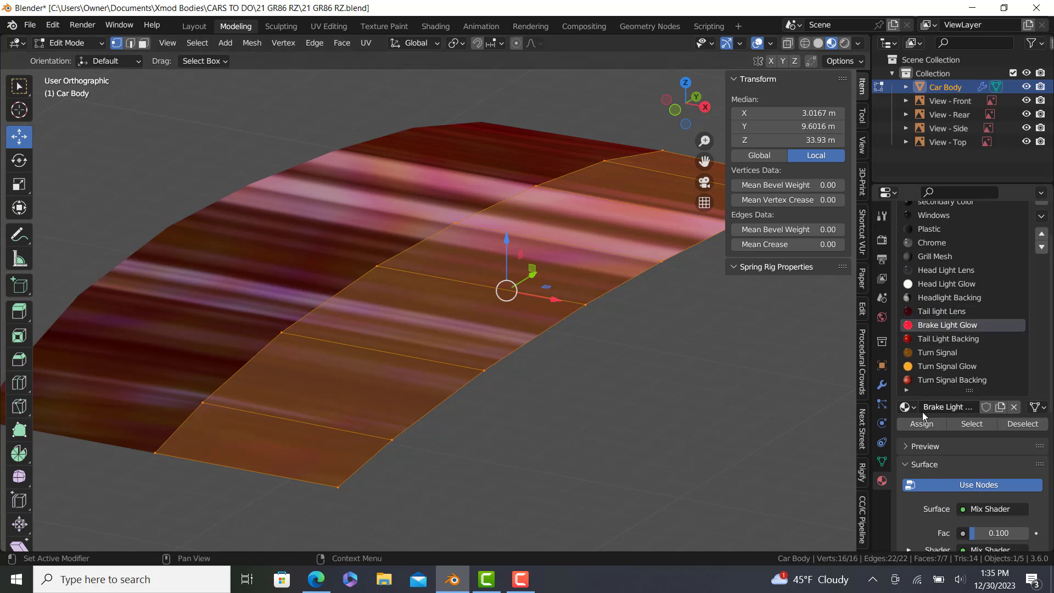
click(949, 338)
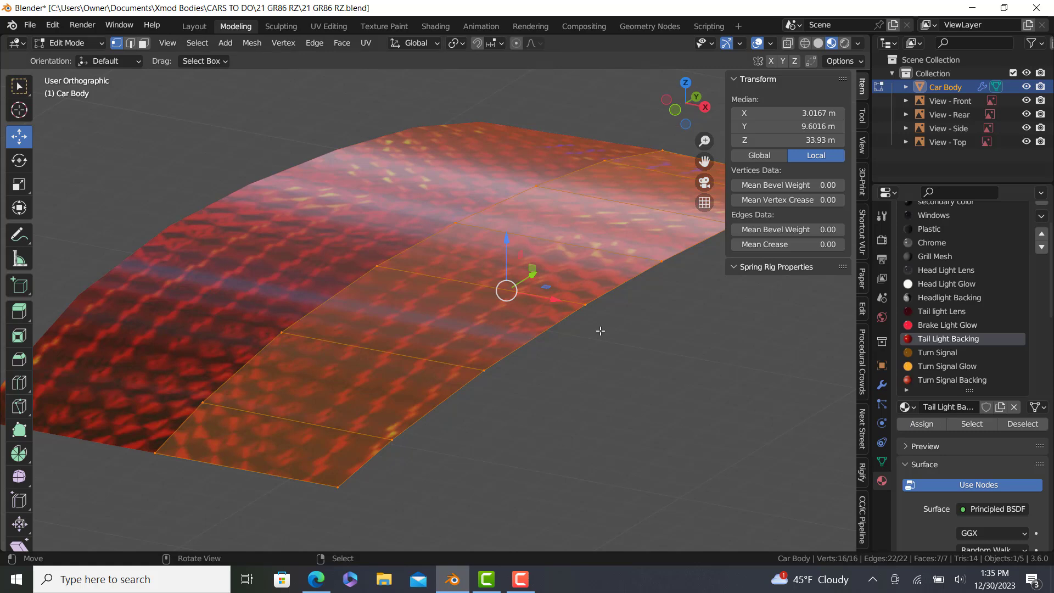
click(949, 353)
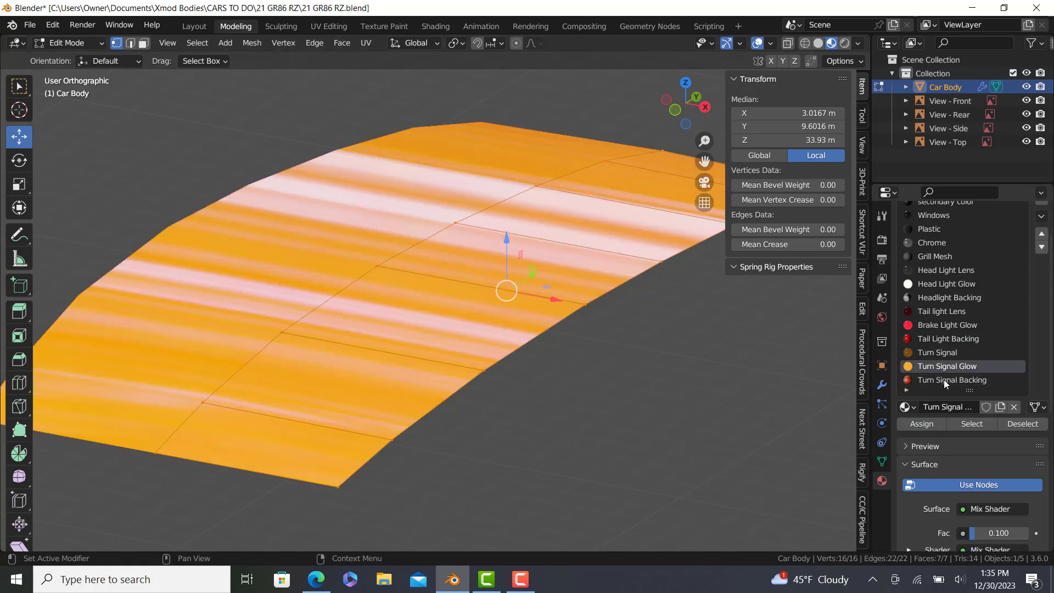
click(951, 380)
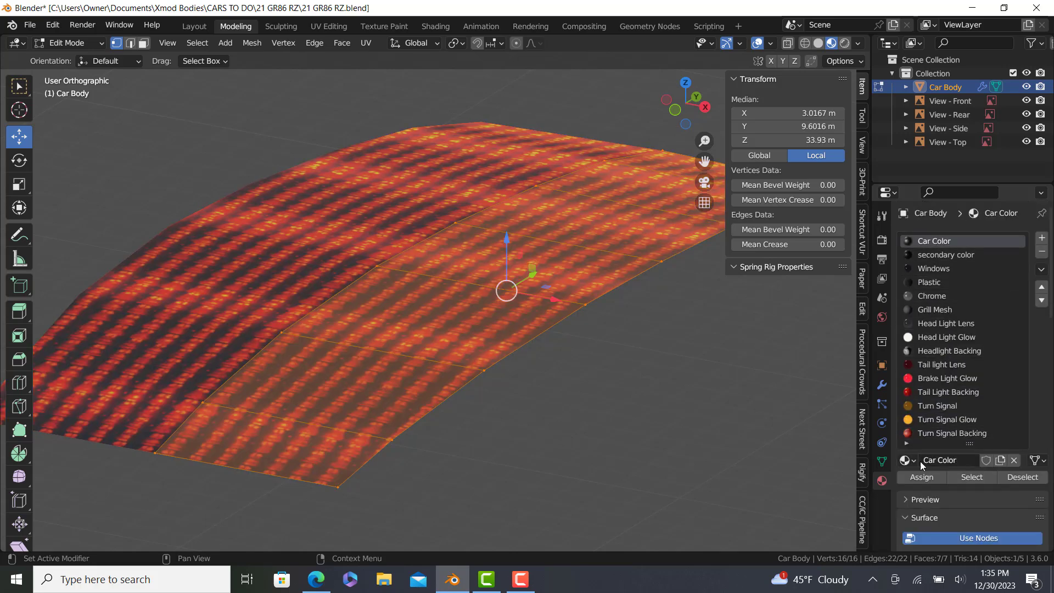
key(Tab)
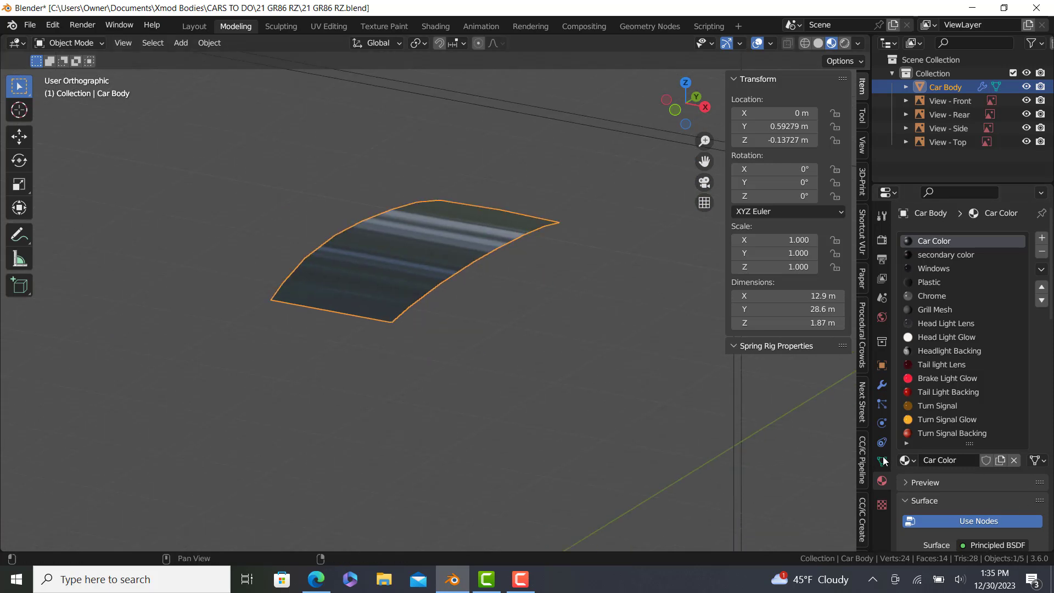
Enable Auto Smooth at 30° in the roof panel's mesh normals settings
click(881, 462)
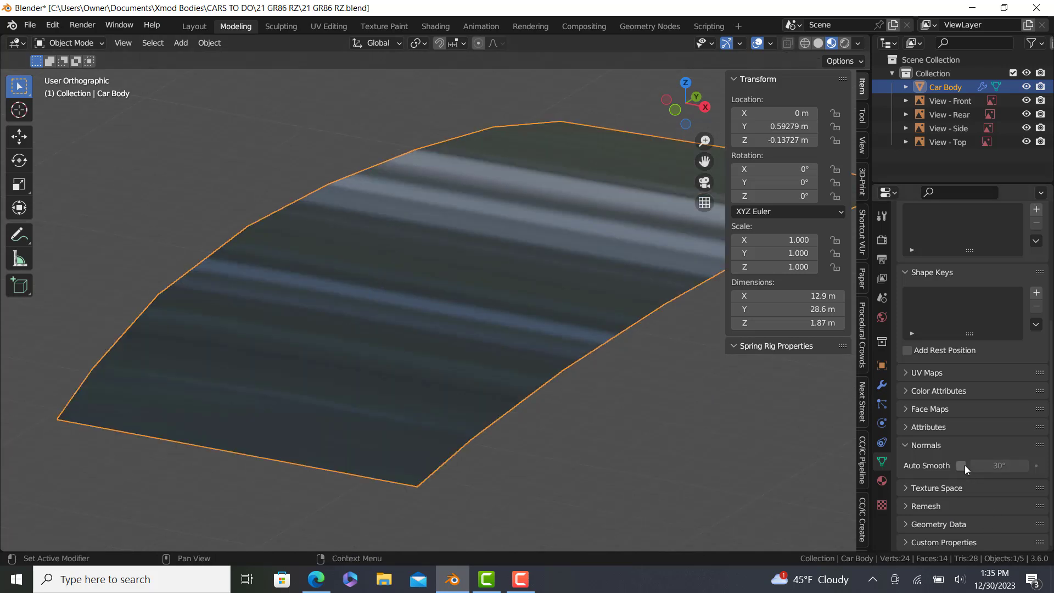
click(961, 465)
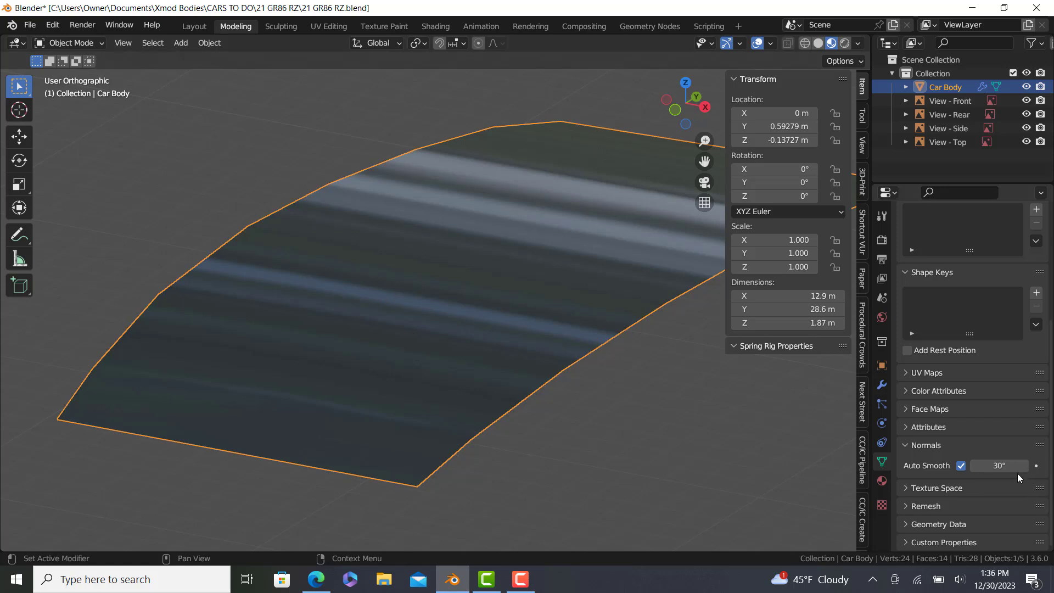
mouse_move(483, 356)
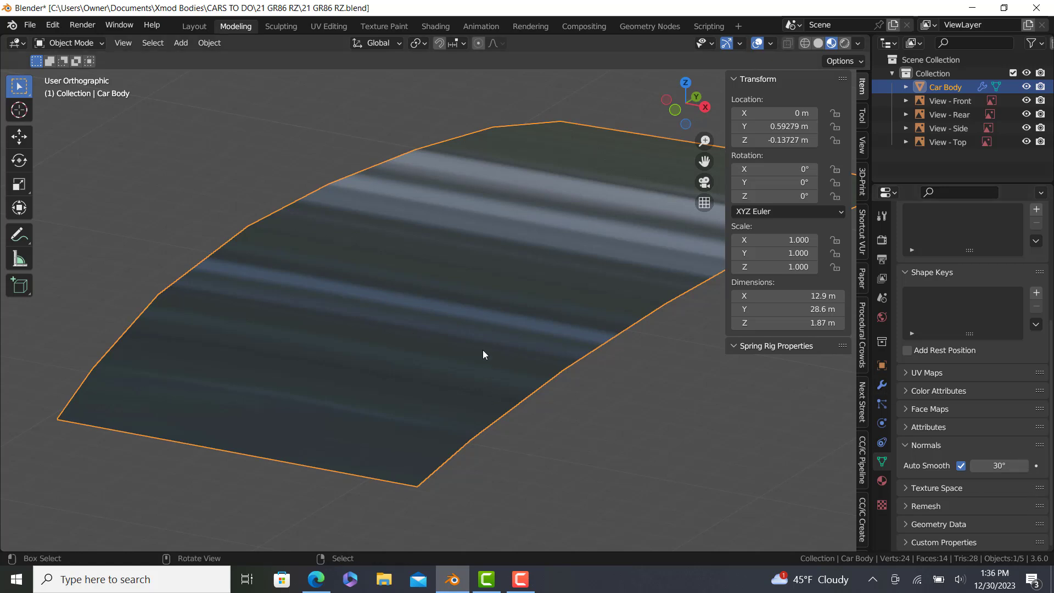
click(251, 42)
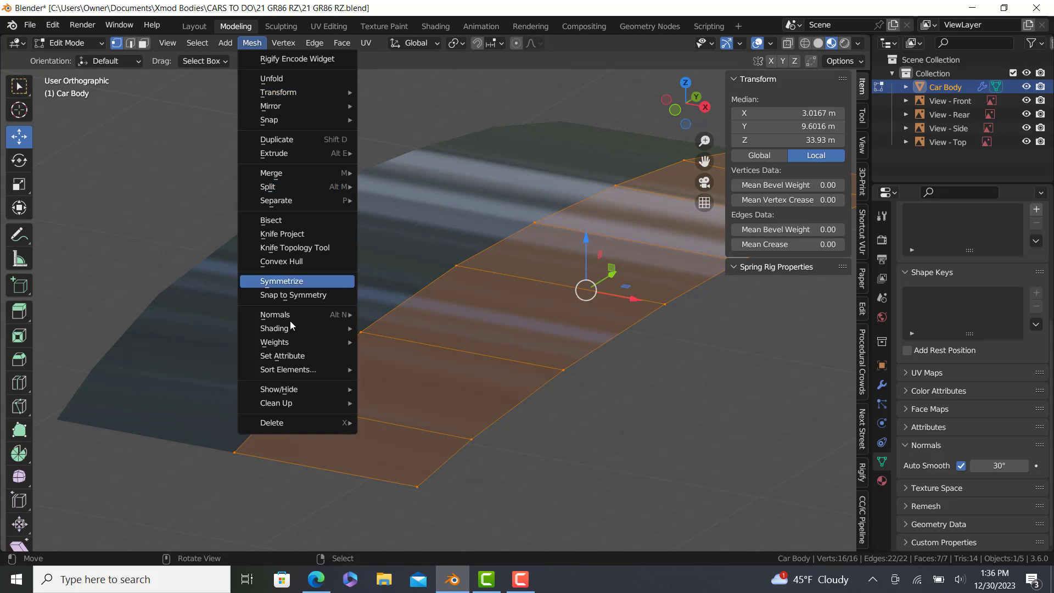
mouse_move(274, 328)
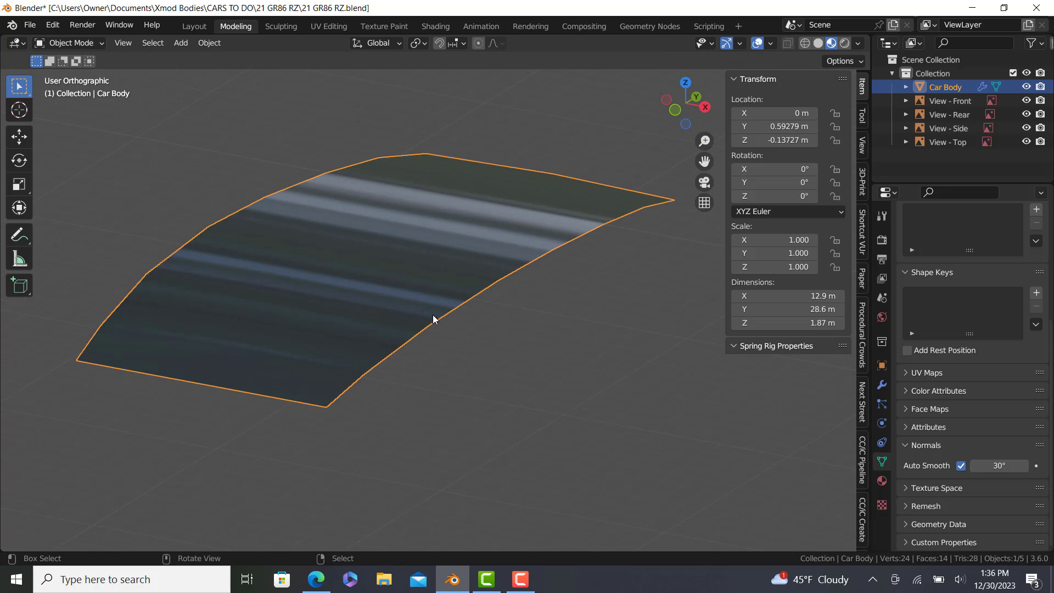
mouse_move(436, 295)
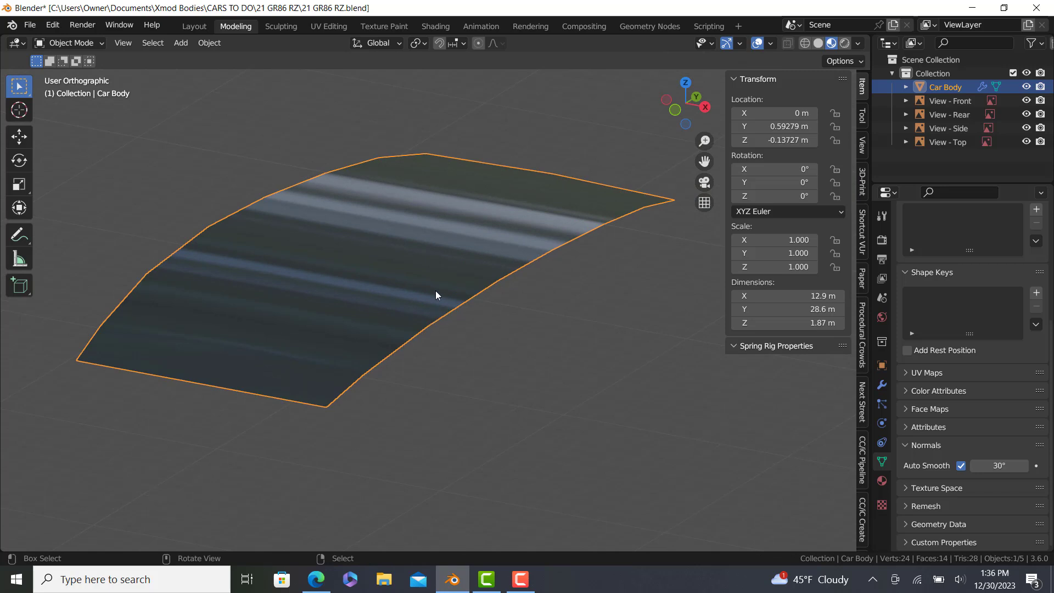
mouse_move(424, 281)
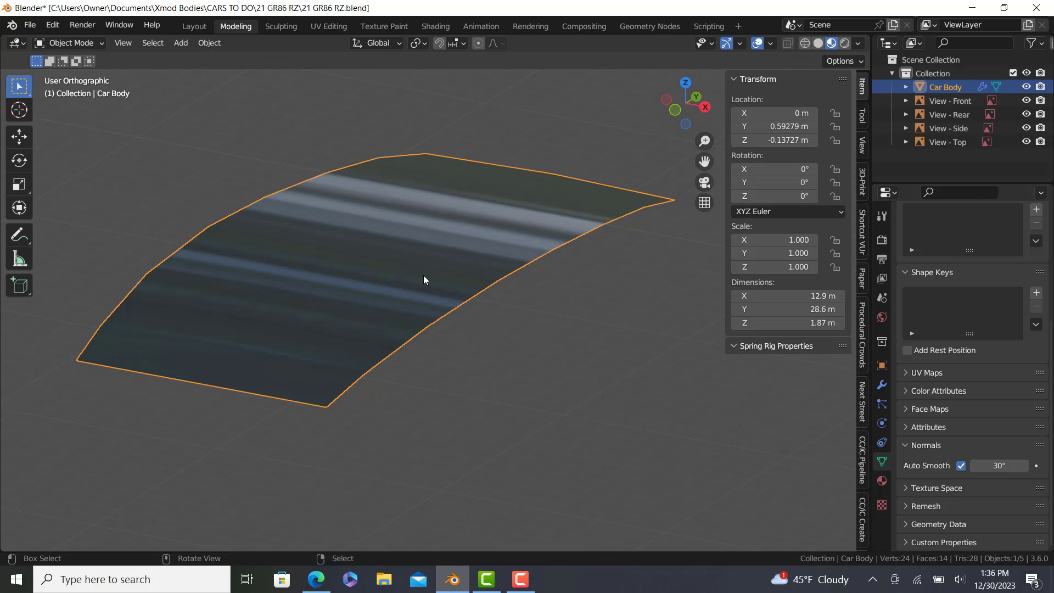
mouse_move(988, 456)
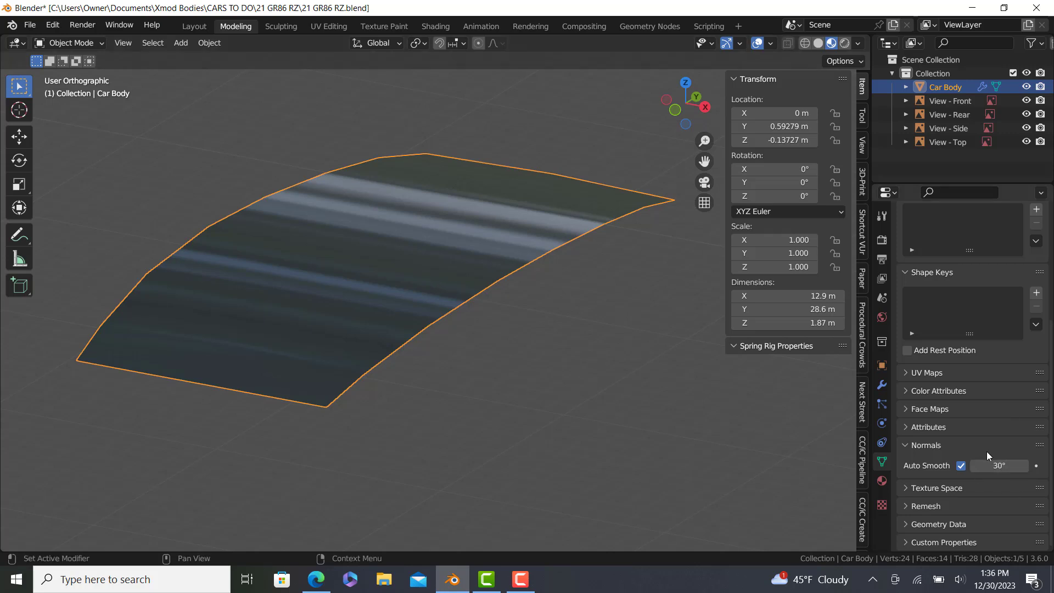
mouse_move(964, 431)
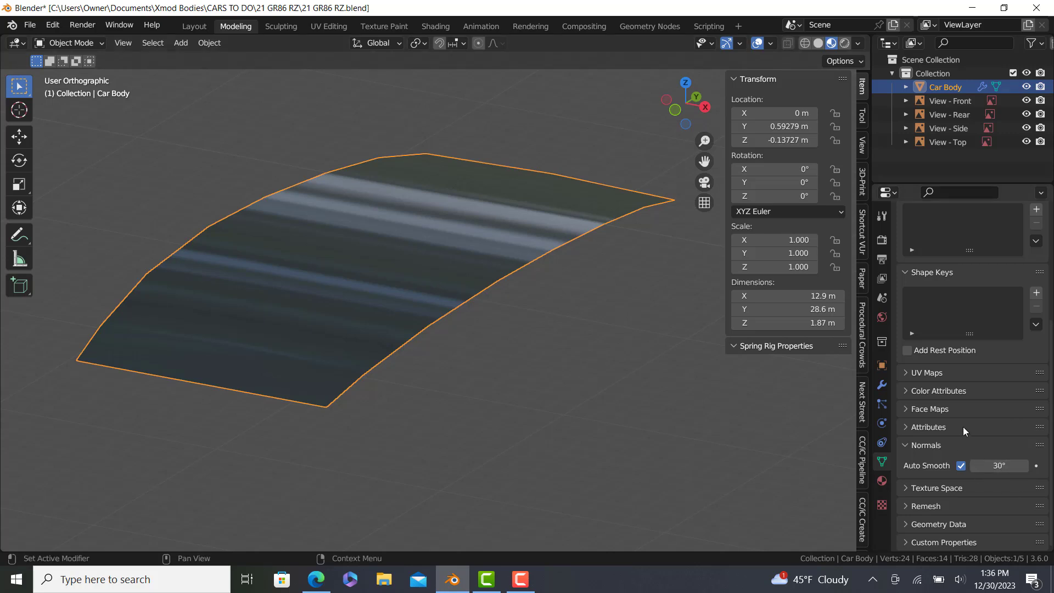
mouse_move(938, 423)
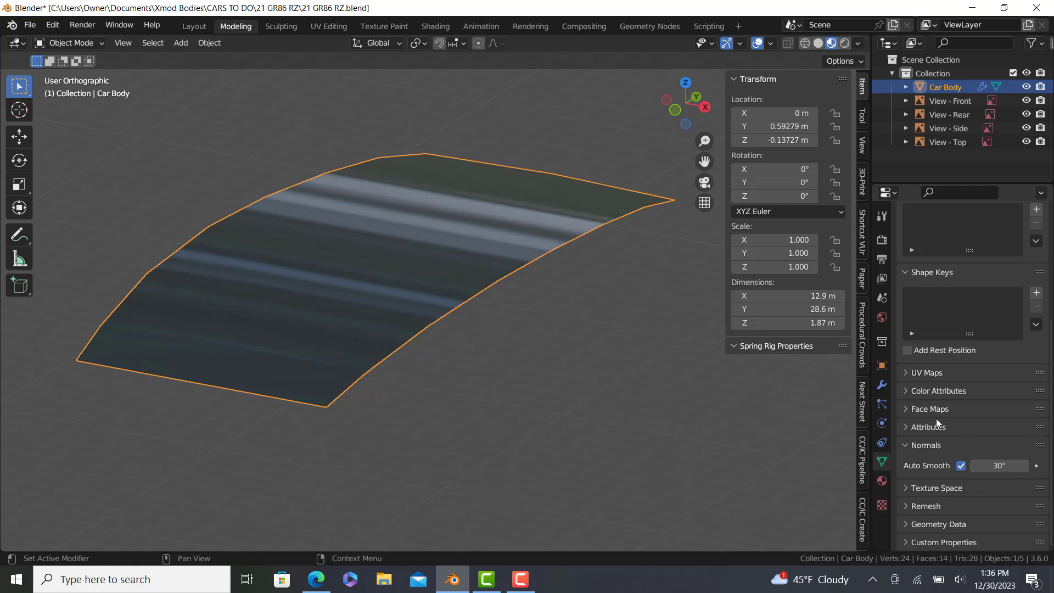
mouse_move(860, 380)
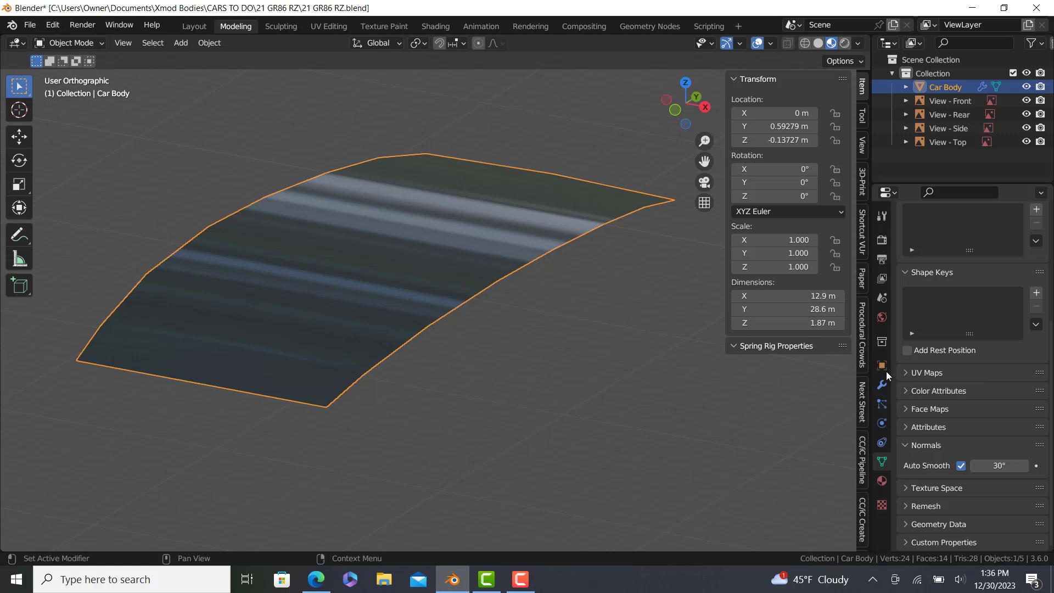
mouse_move(882, 384)
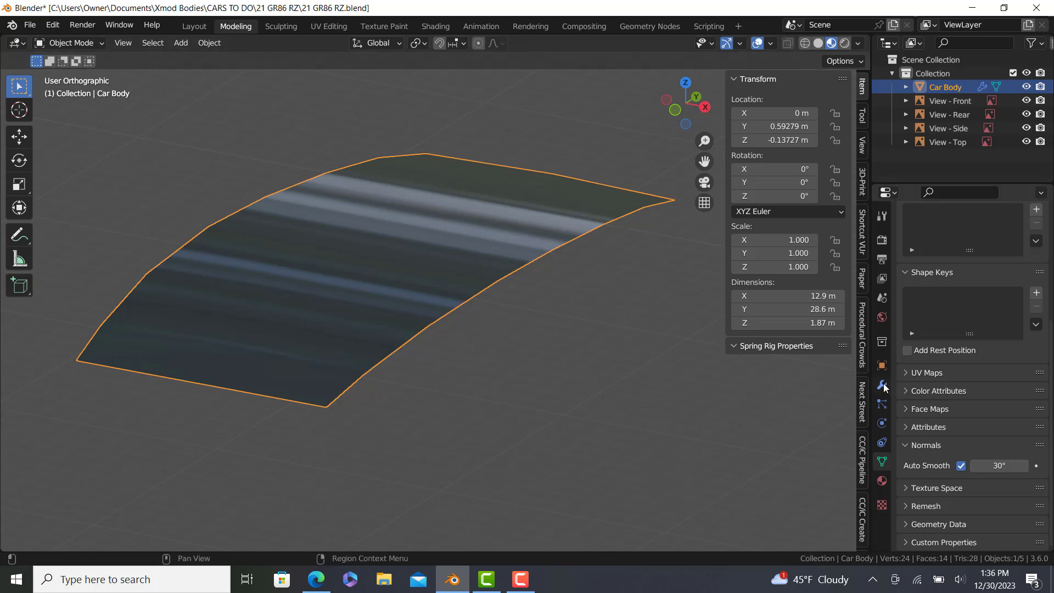
mouse_move(882, 383)
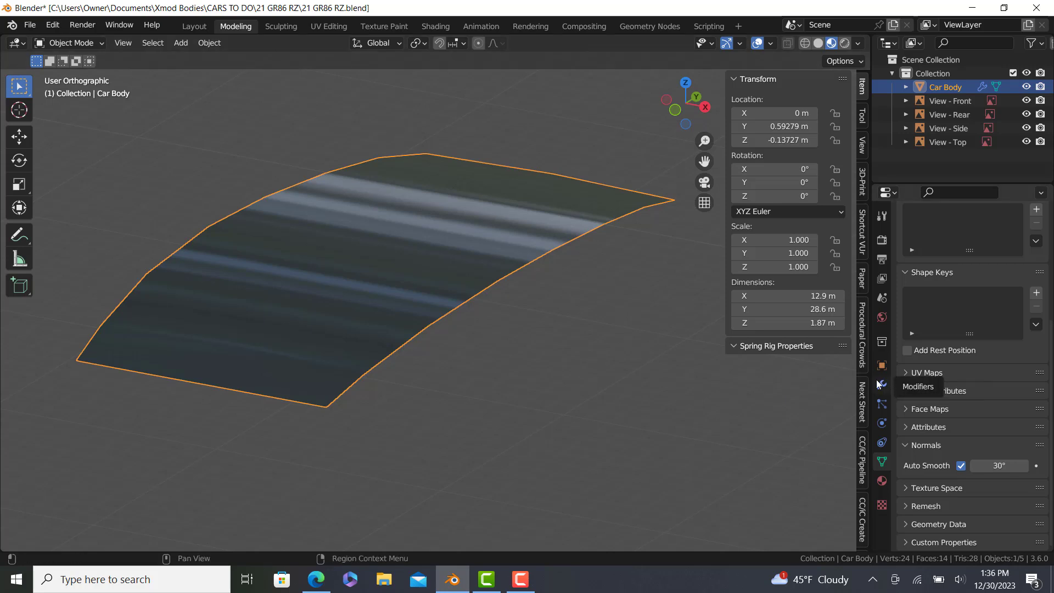
mouse_move(882, 385)
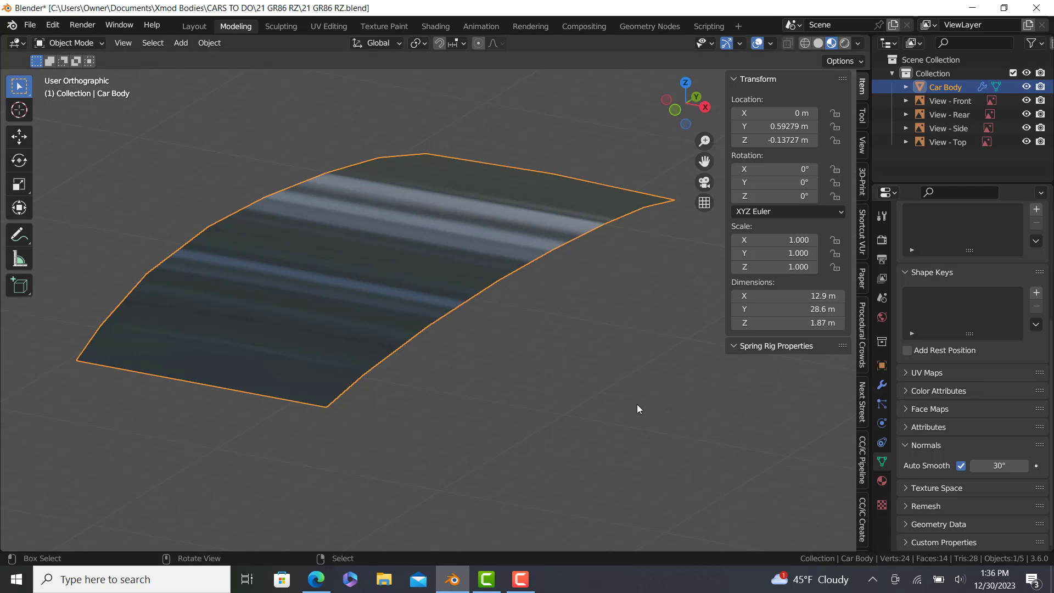
mouse_move(486, 578)
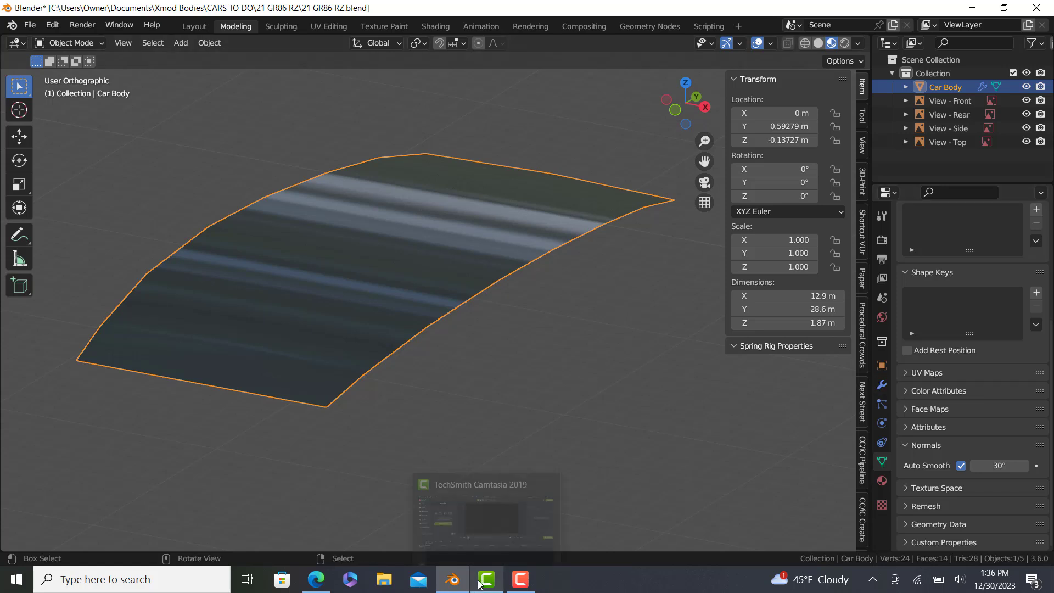
mouse_move(486, 579)
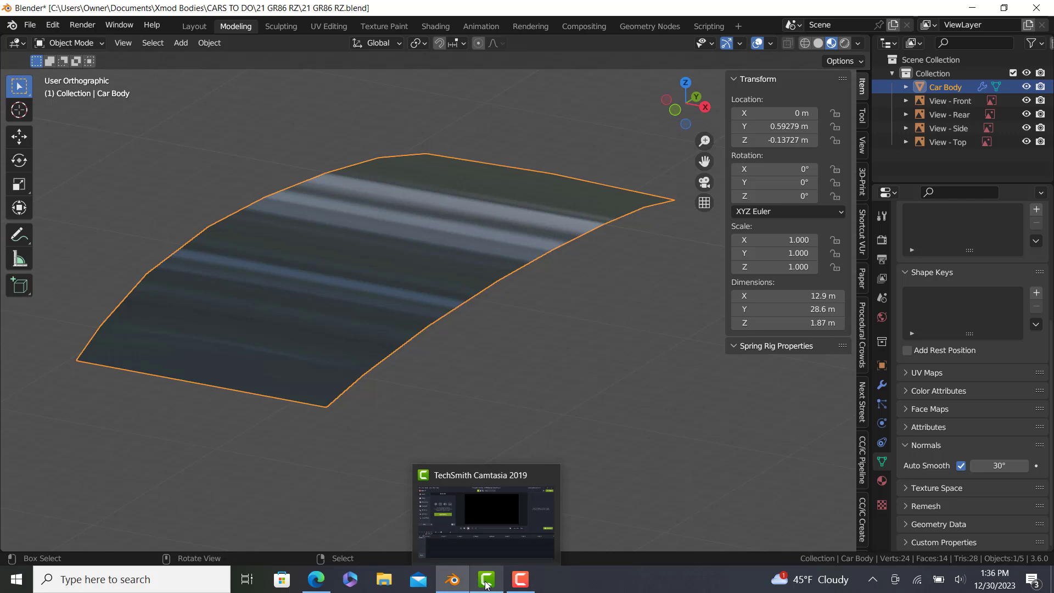
mouse_move(520, 579)
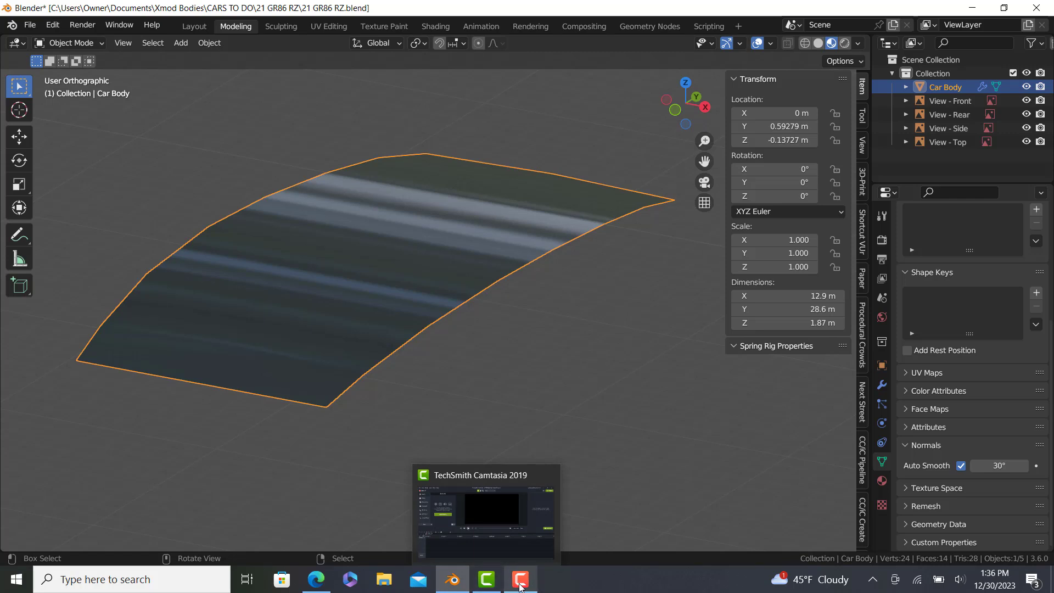